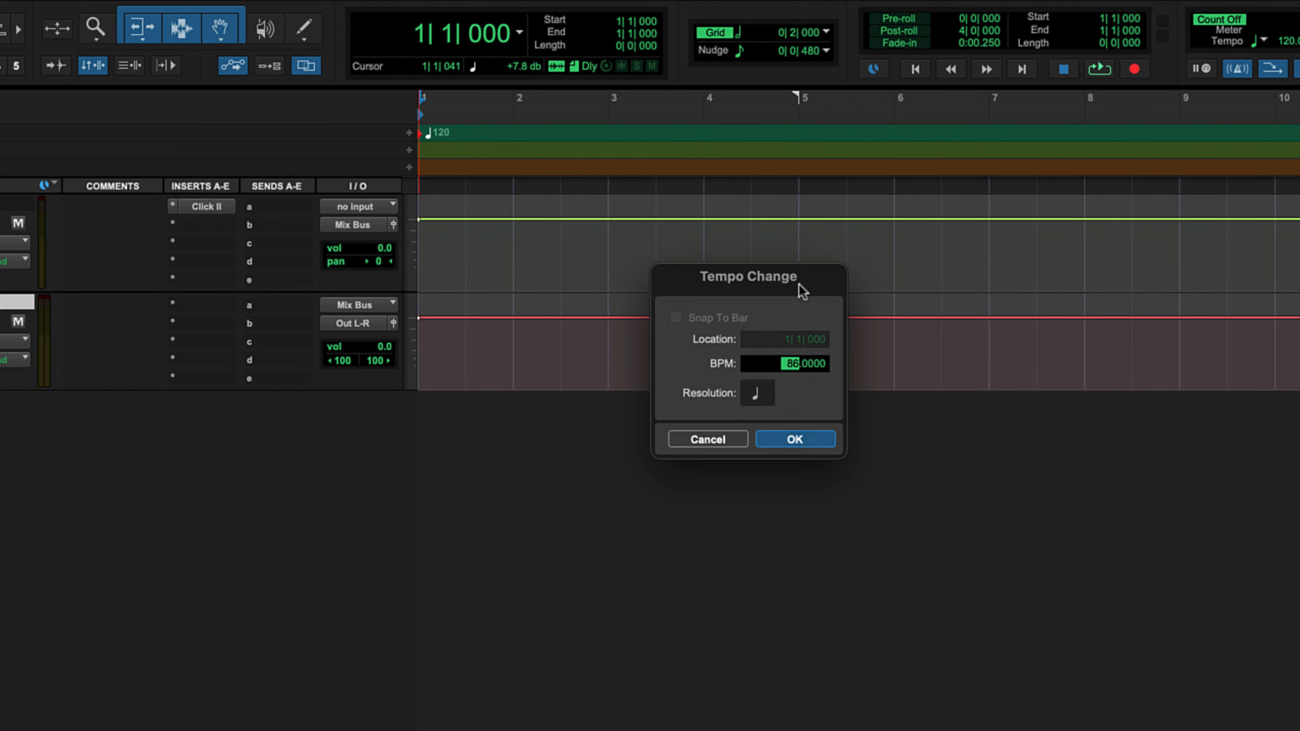
Step: Enter 90 BPM in the Tempo Change dialog so bar 1 reads 90
left_click(796, 439)
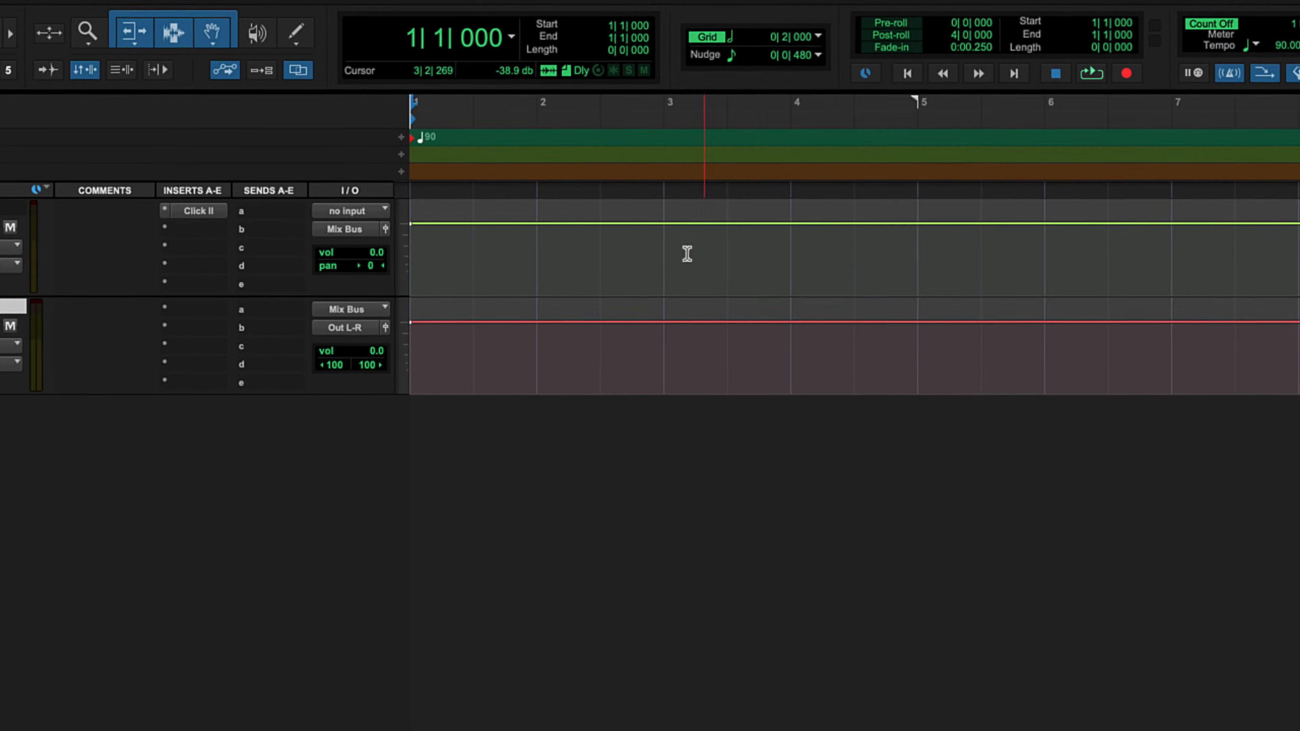
Step: Search the sound libraries, audition a sample and filter results to favourites only
left_click(340, 11)
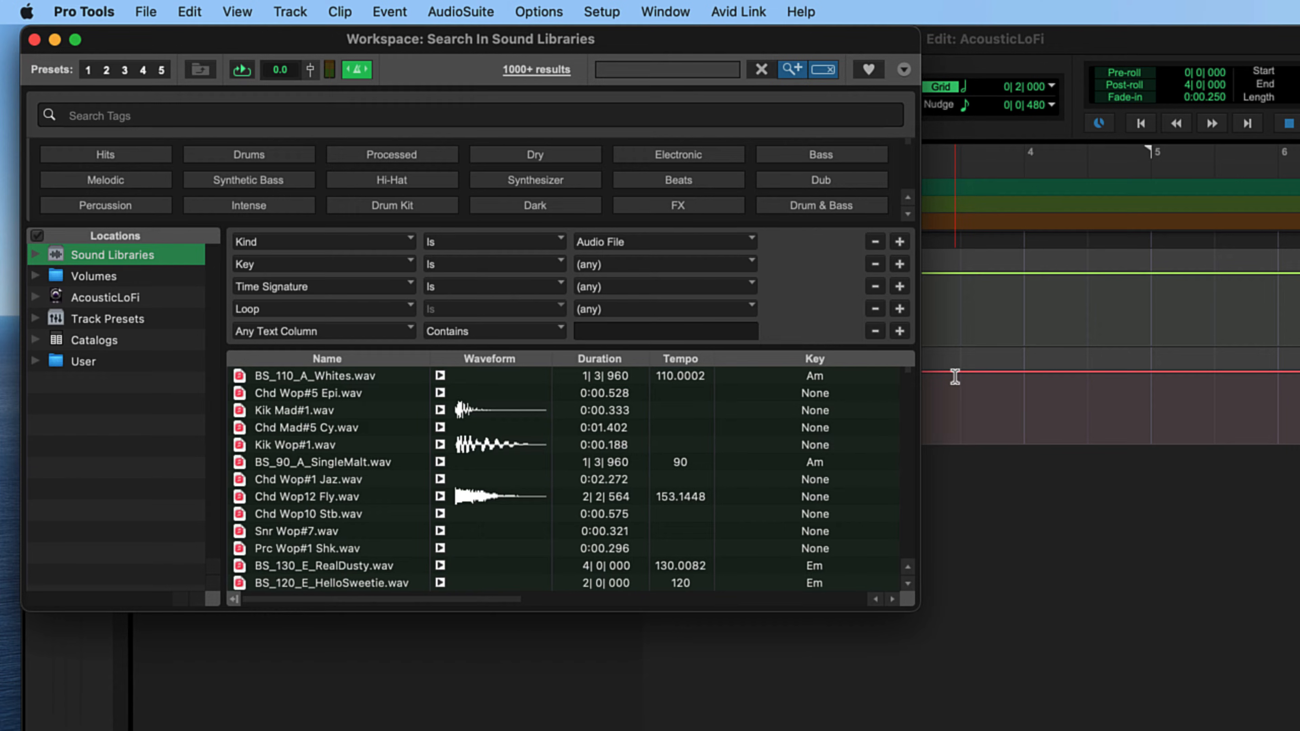
mouse_move(457, 509)
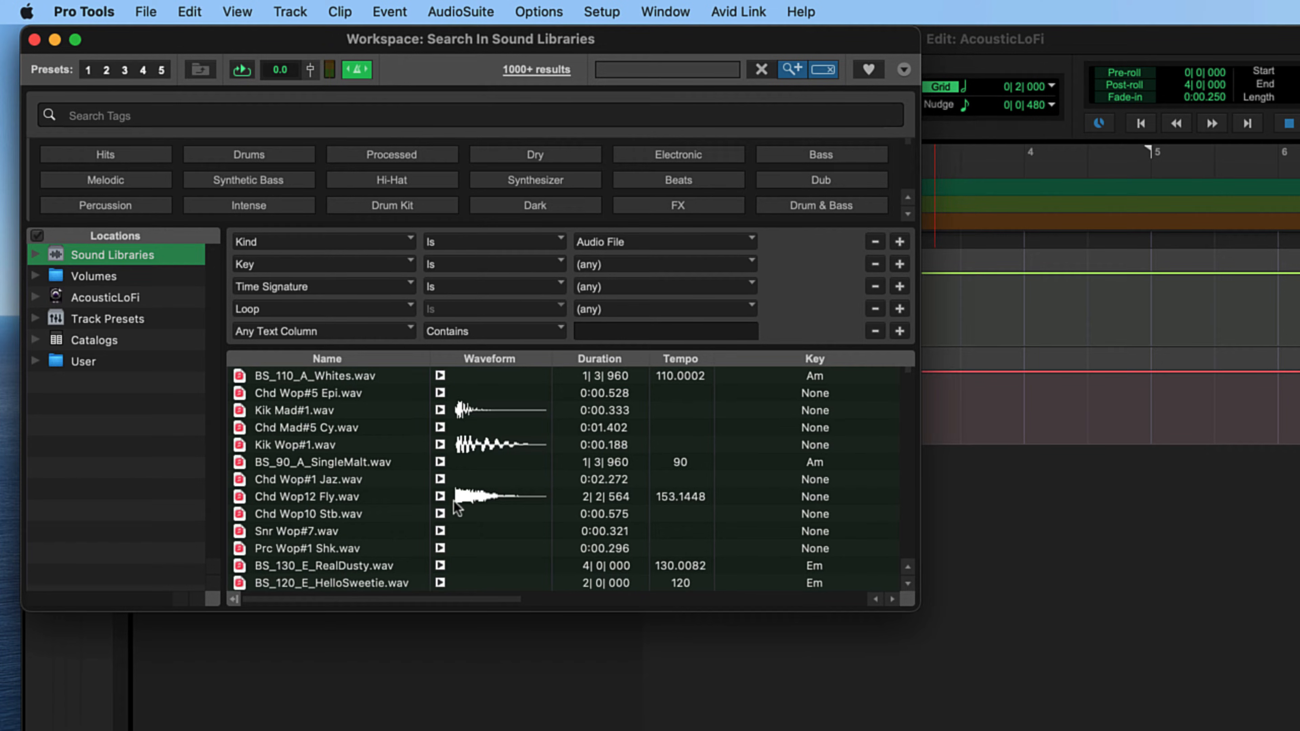
left_click(440, 503)
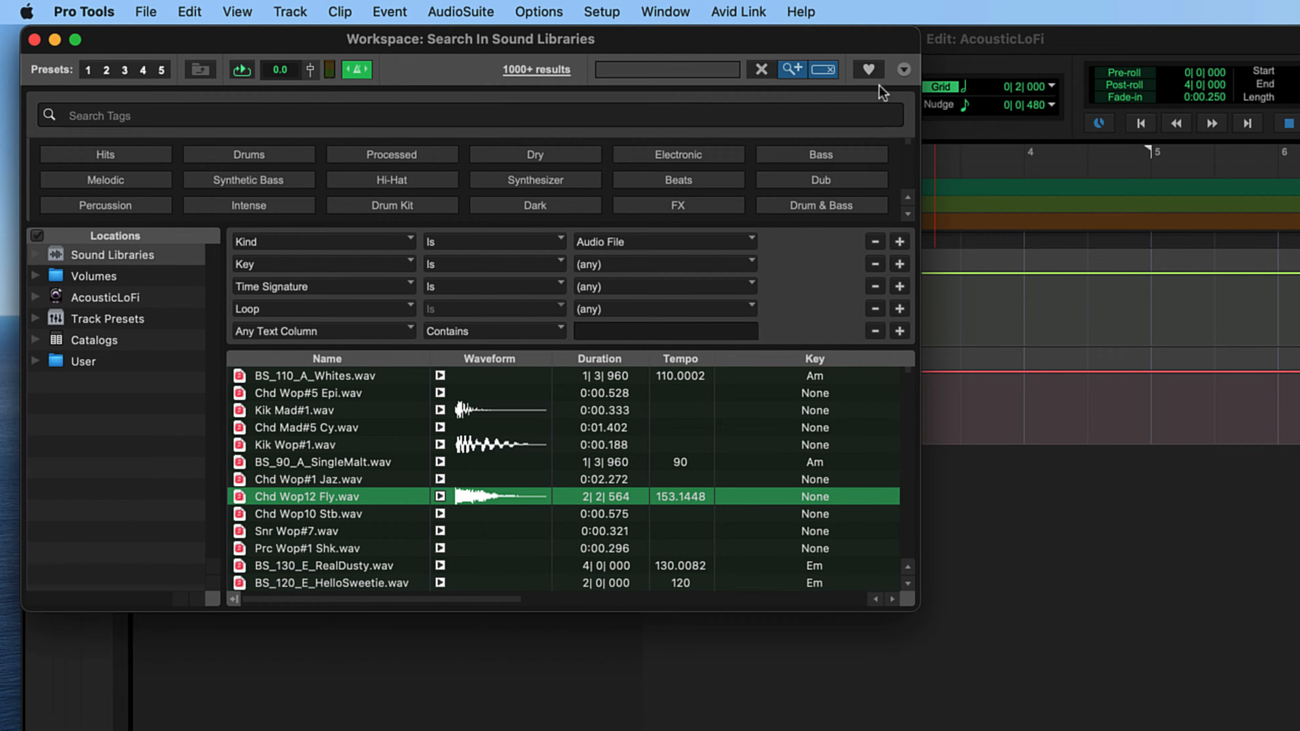
left_click(868, 70)
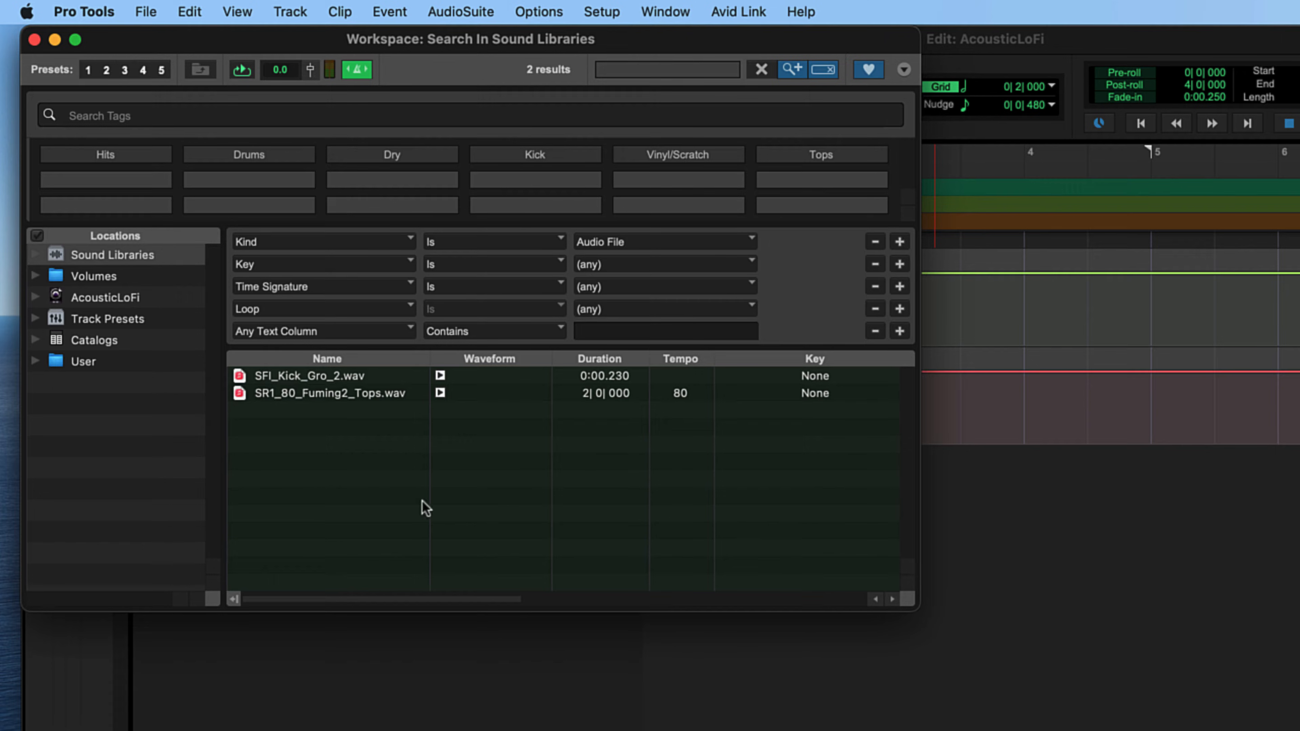
mouse_move(517, 431)
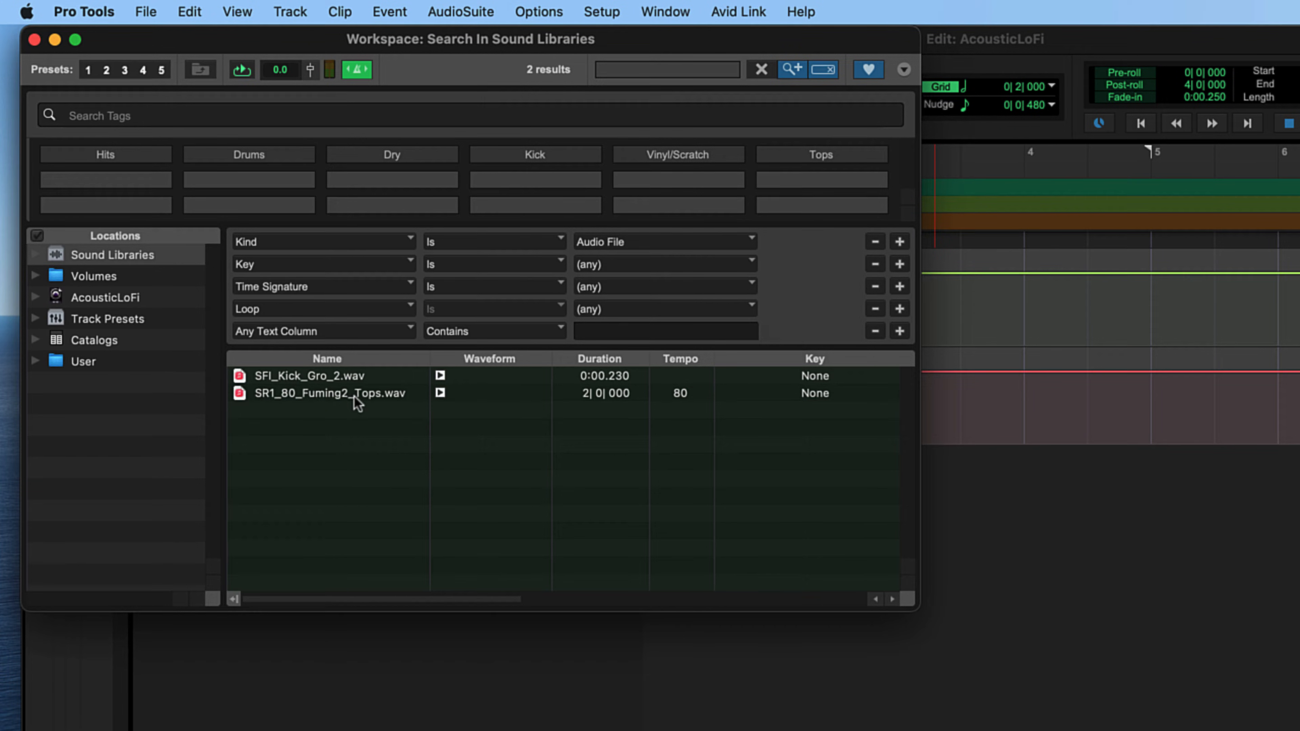
Step: Place the 80 BPM tops loop on a new track at bar 1 and audition it
left_click(355, 395)
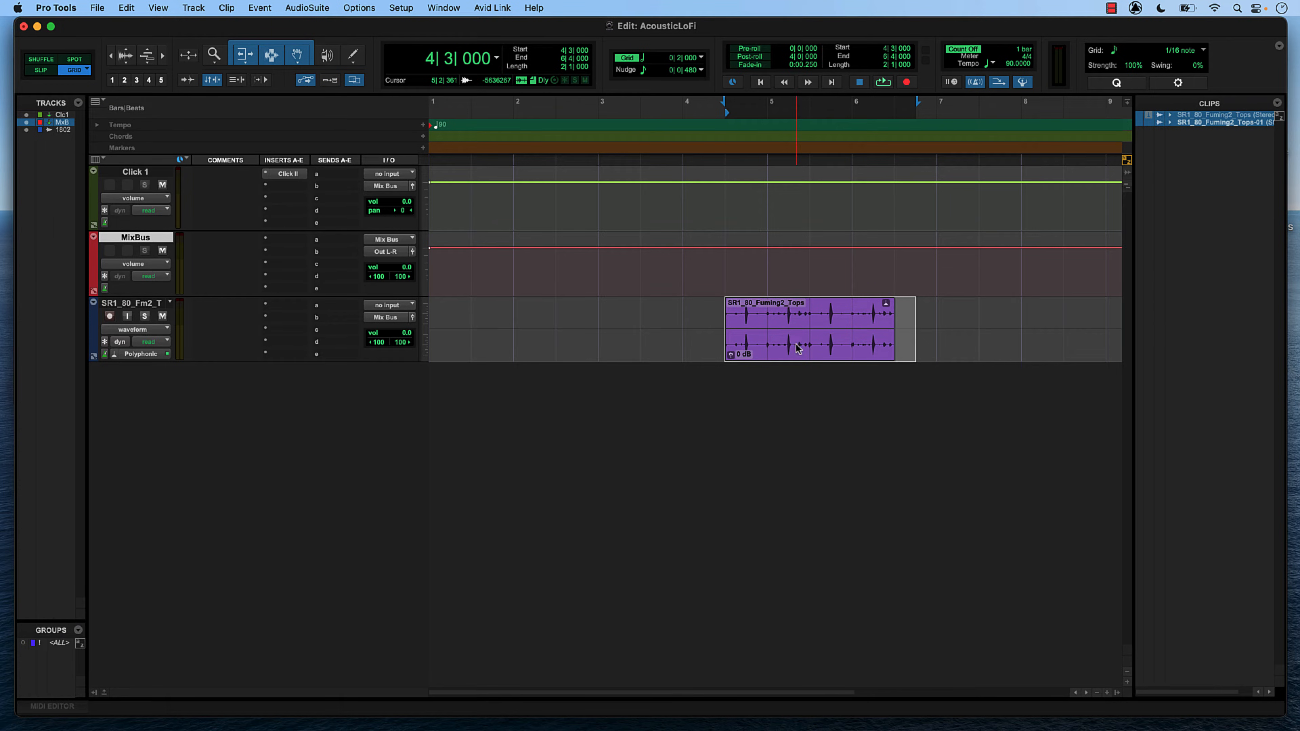
left_click_drag(811, 328, 639, 327)
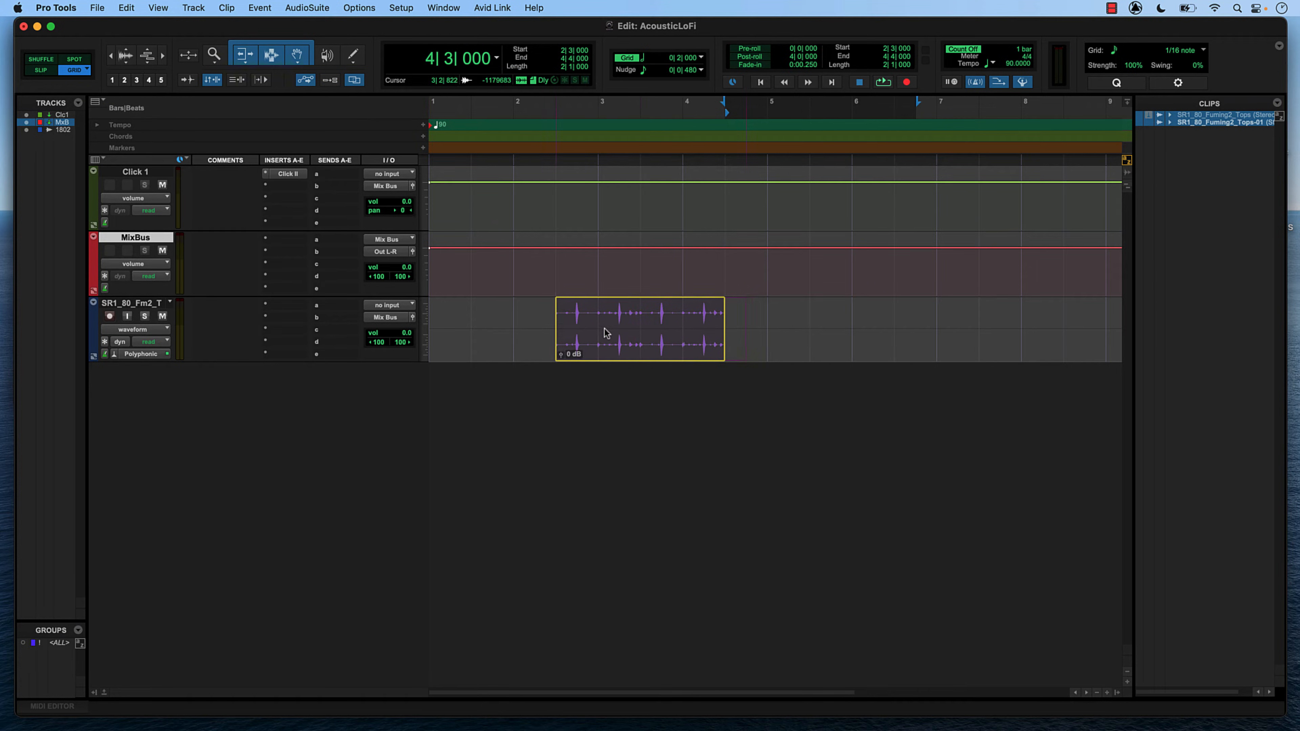
left_click_drag(639, 328, 522, 328)
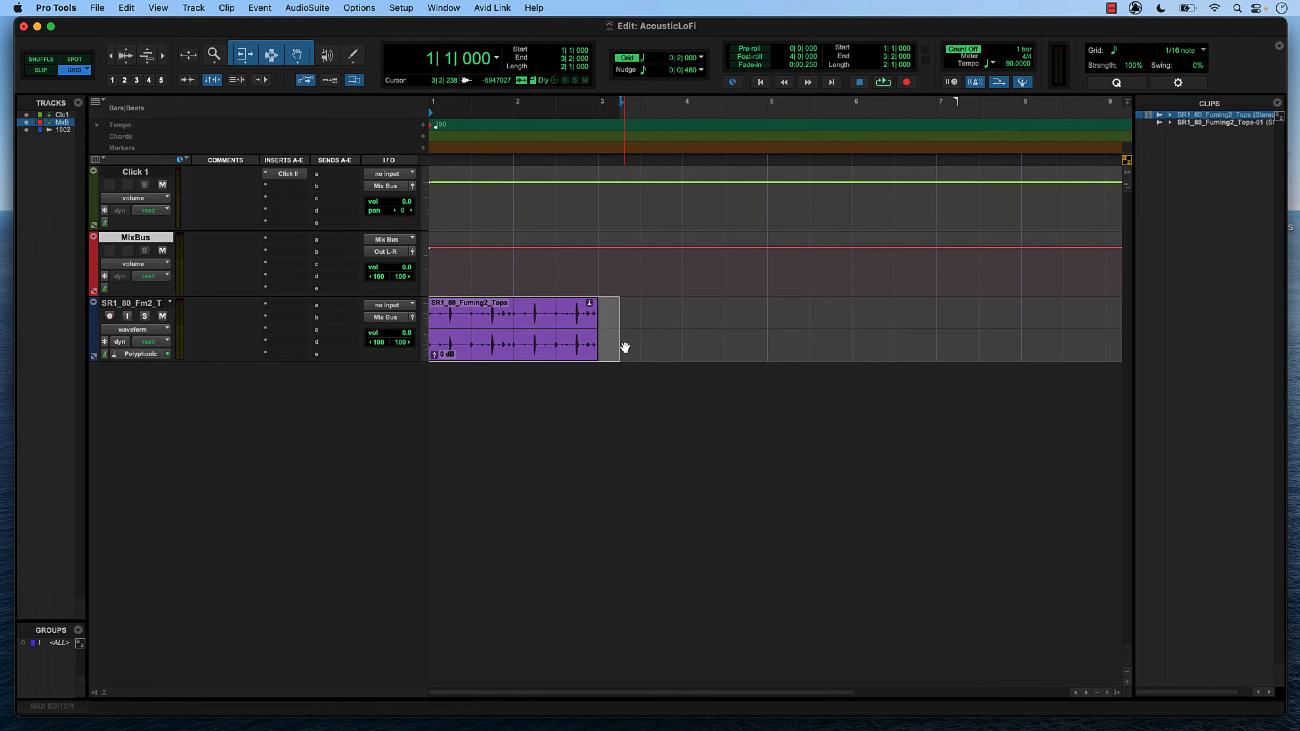
key("space")
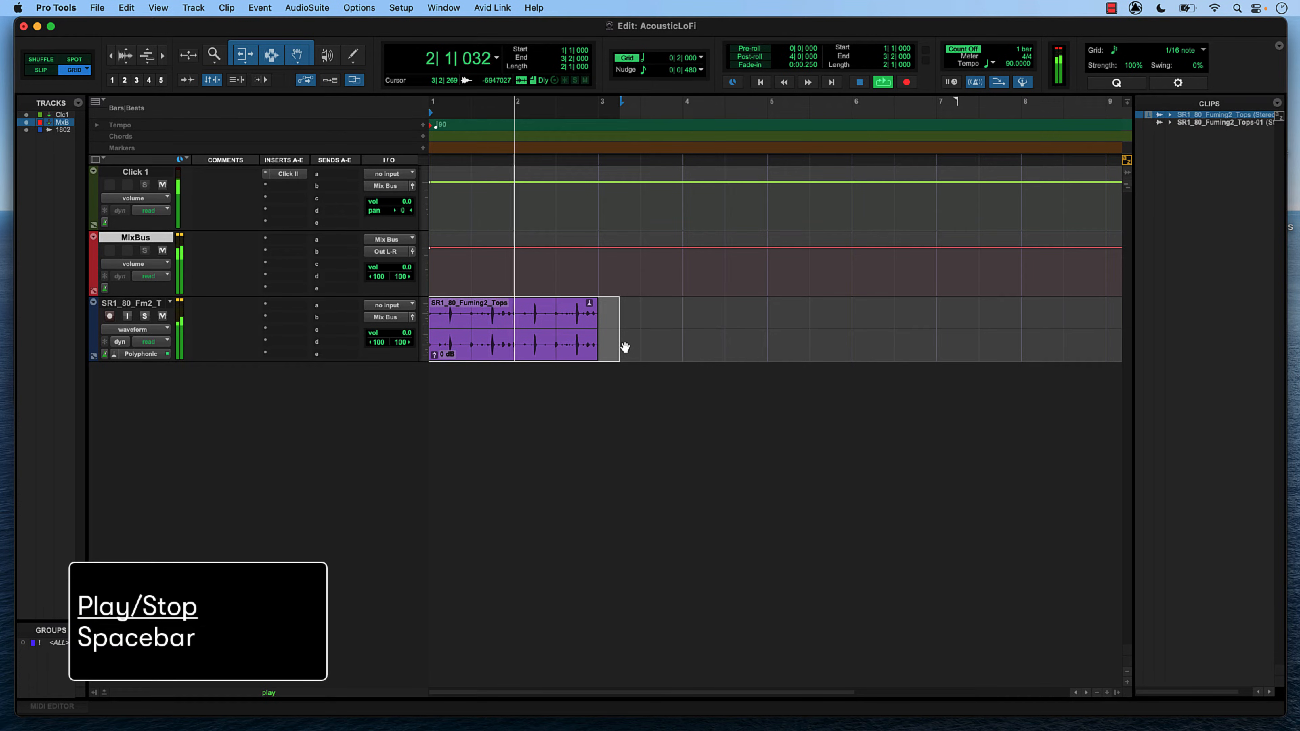
key("space")
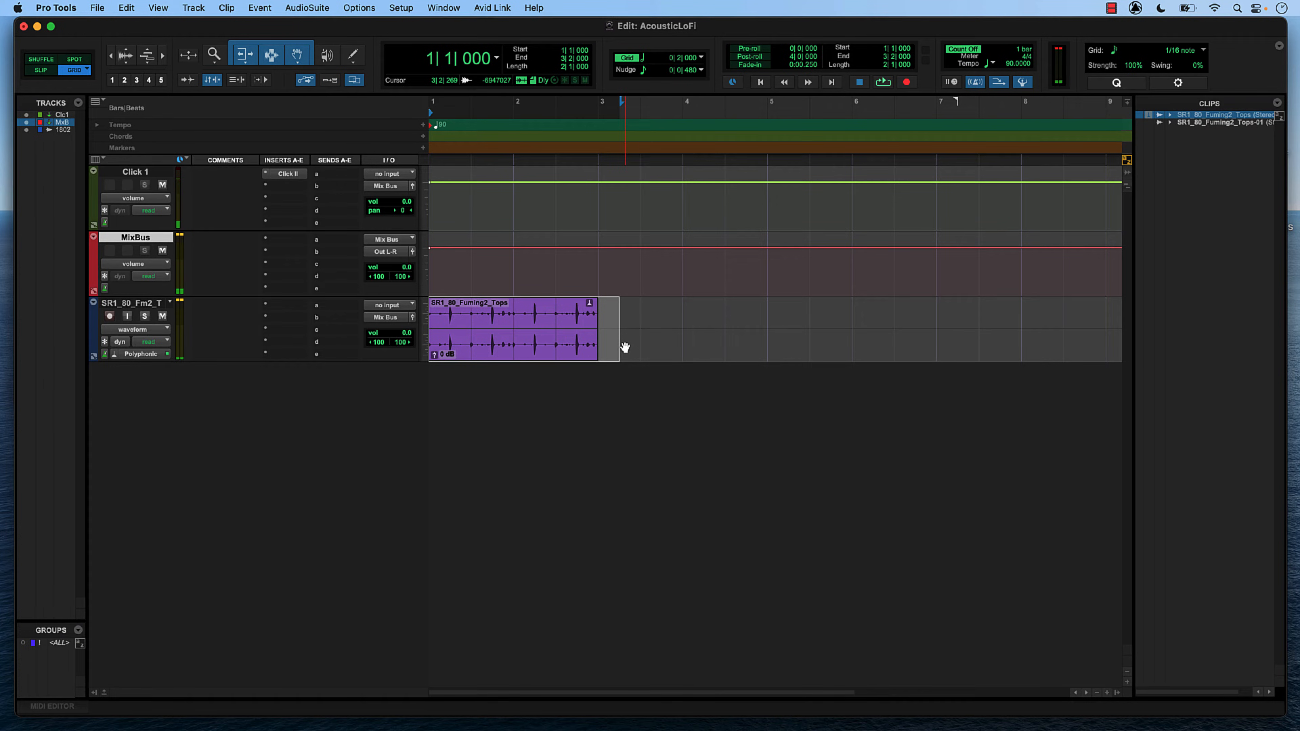
Step: Lower the tops clip gain to -3 dB and rename the track Drums
left_click(434, 354)
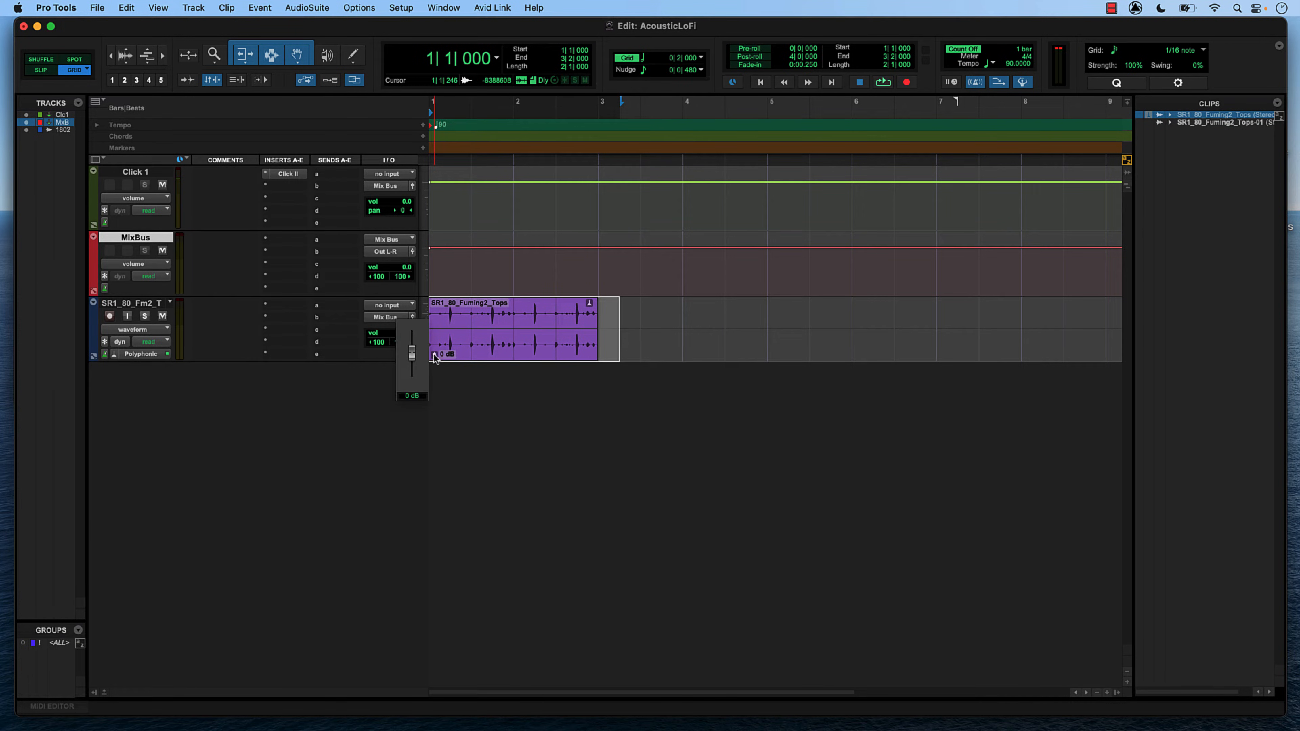
left_click_drag(413, 339, 412, 358)
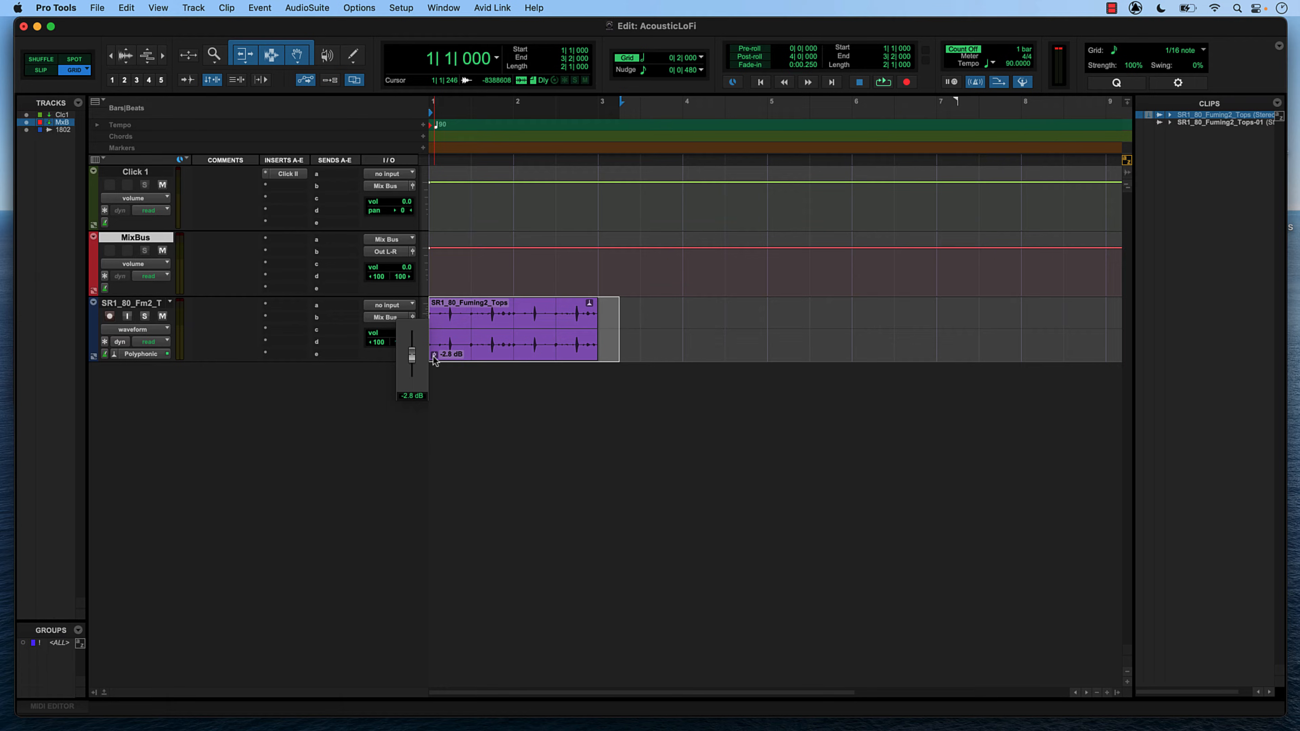
double_click(130, 303)
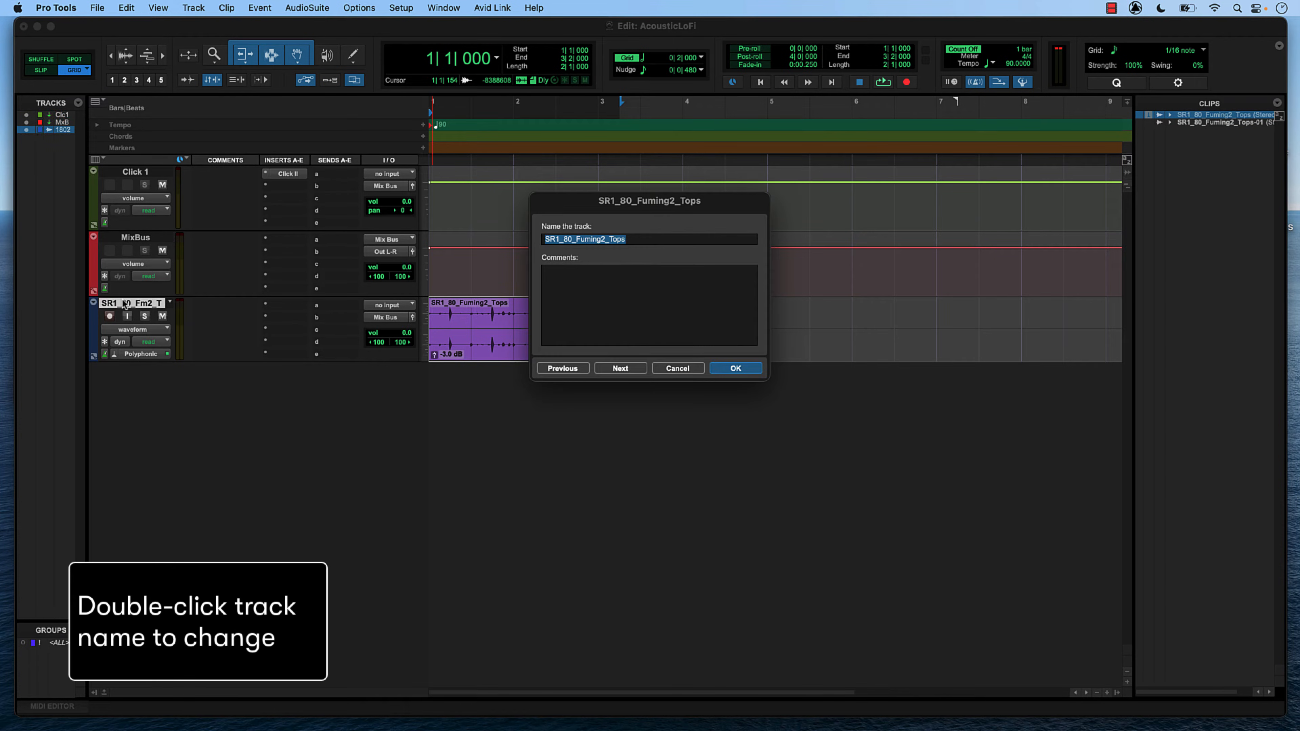
left_click(735, 368)
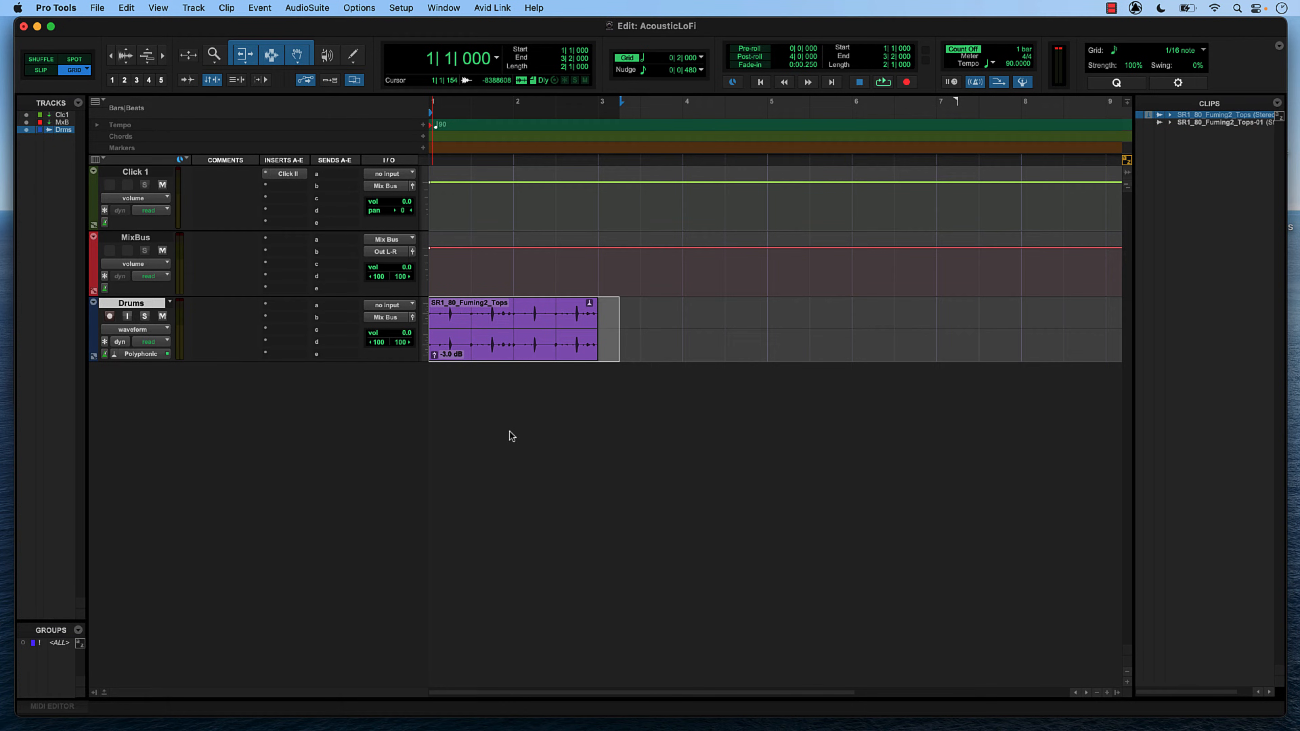
Step: Bring the kick sample onto a new track below Drums and type Kick as its name
left_click(443, 7)
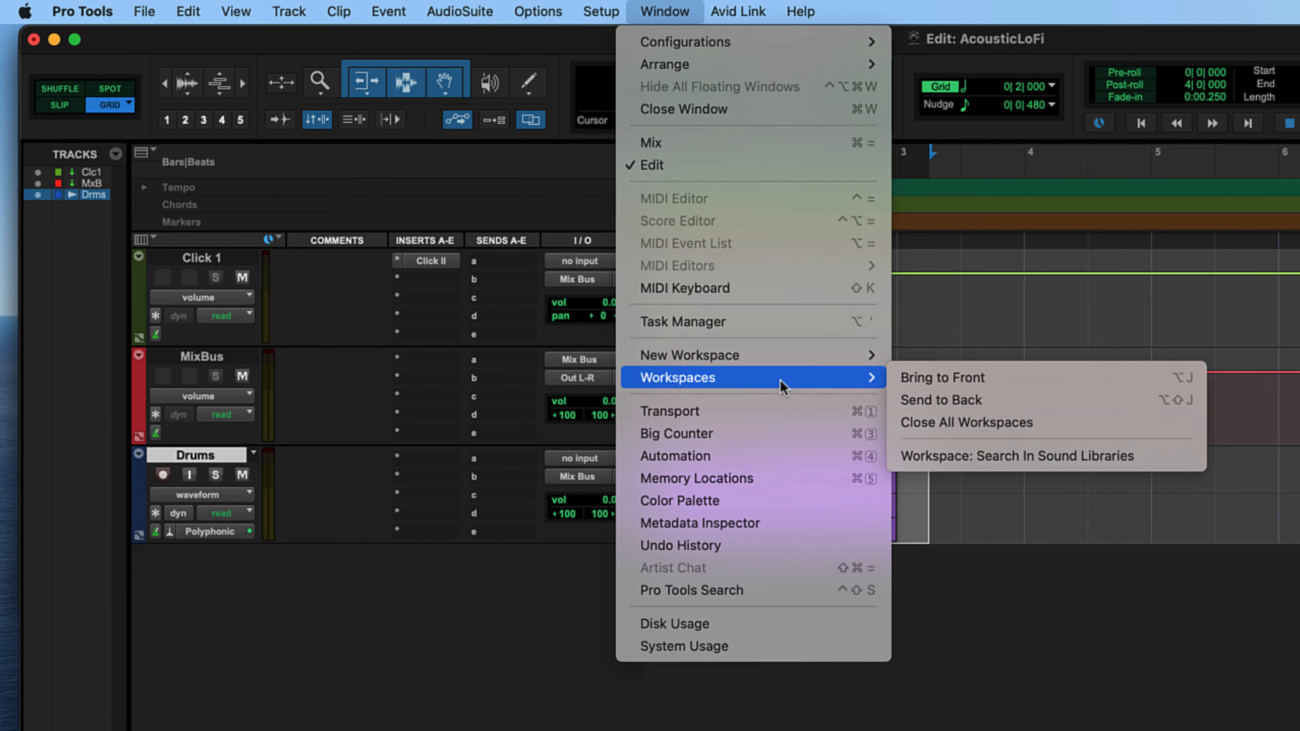
mouse_move(970, 466)
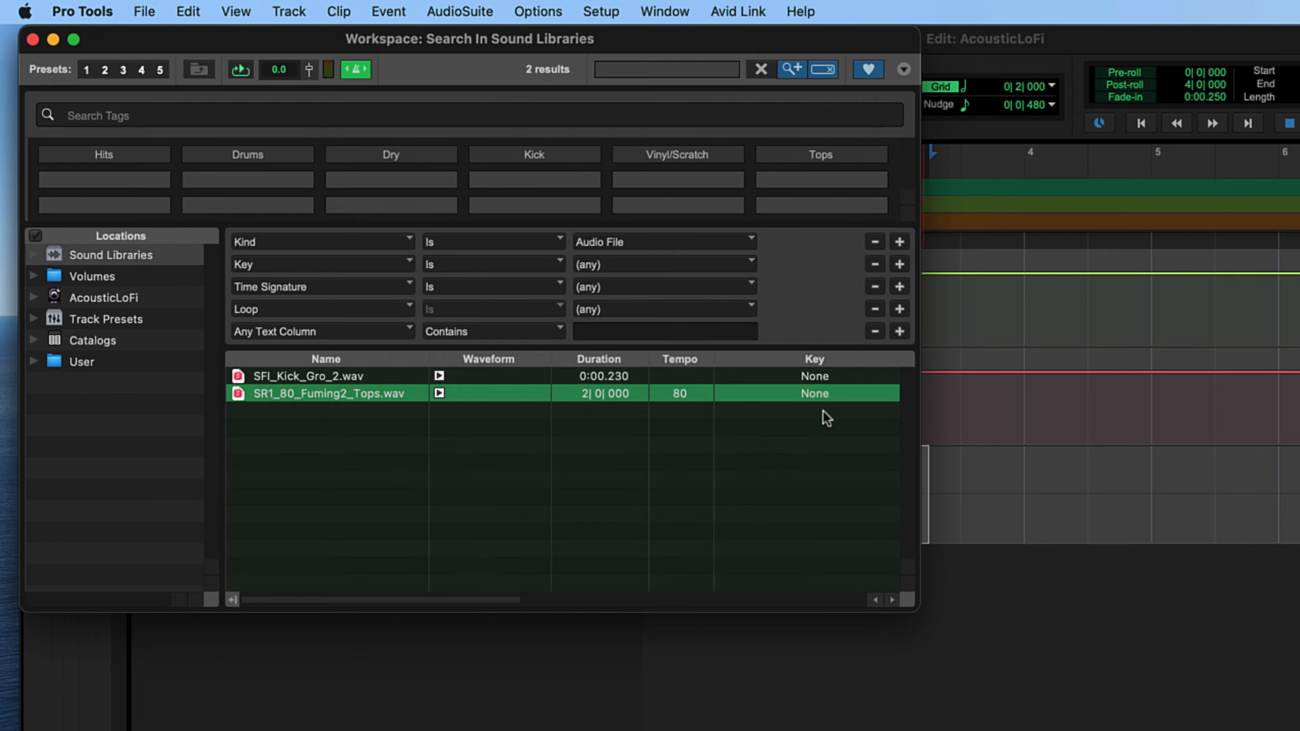
mouse_move(499, 416)
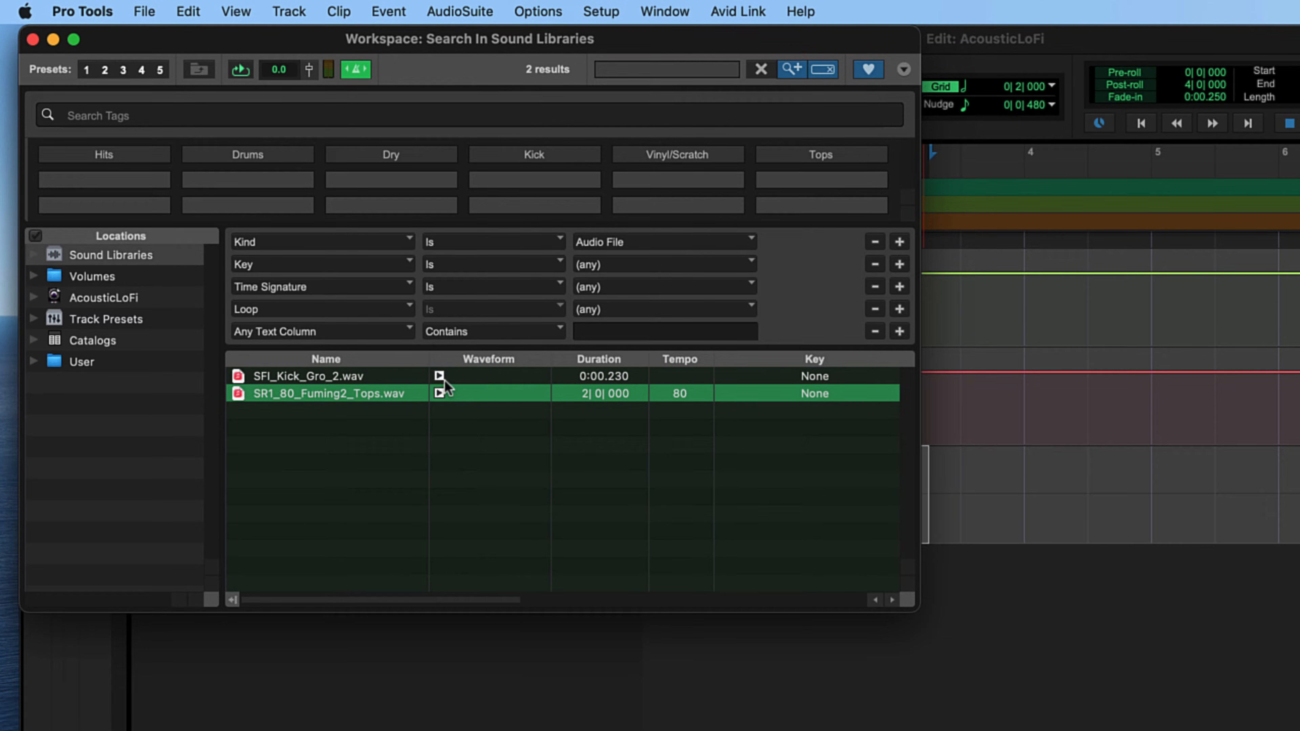
left_click(306, 377)
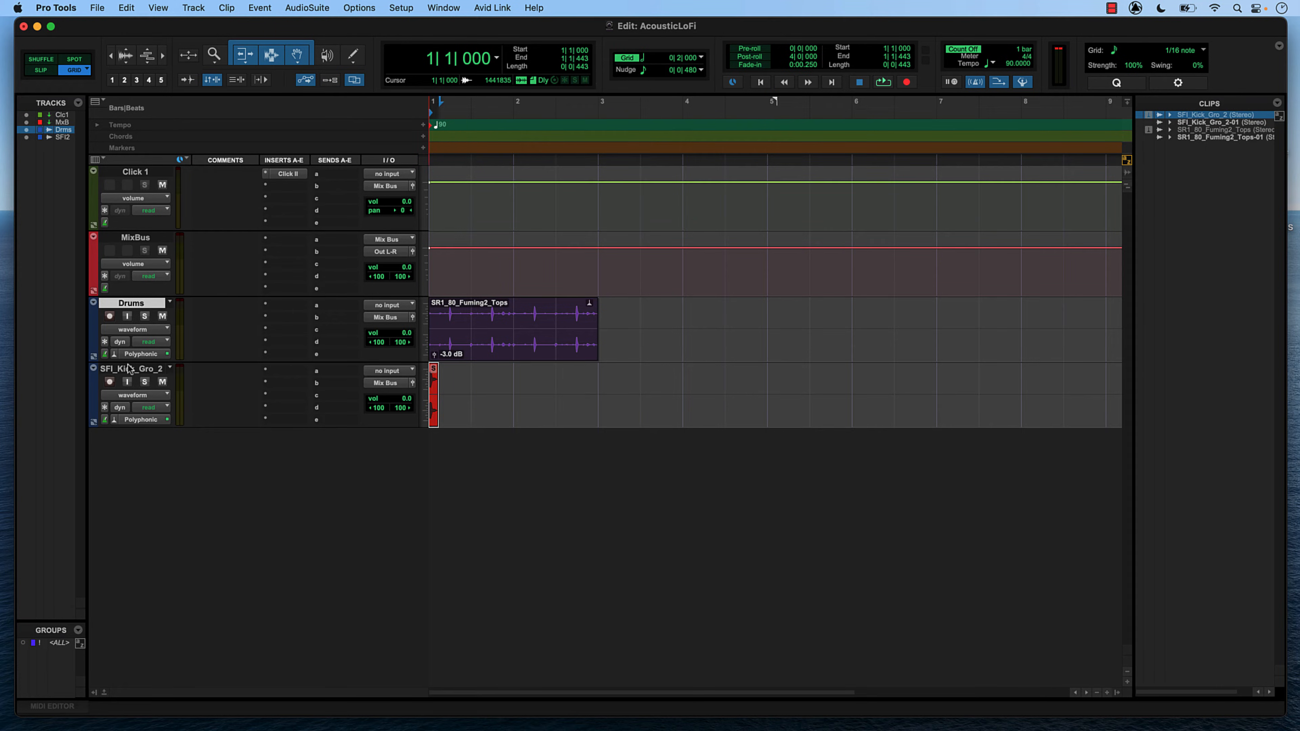
double_click(131, 368)
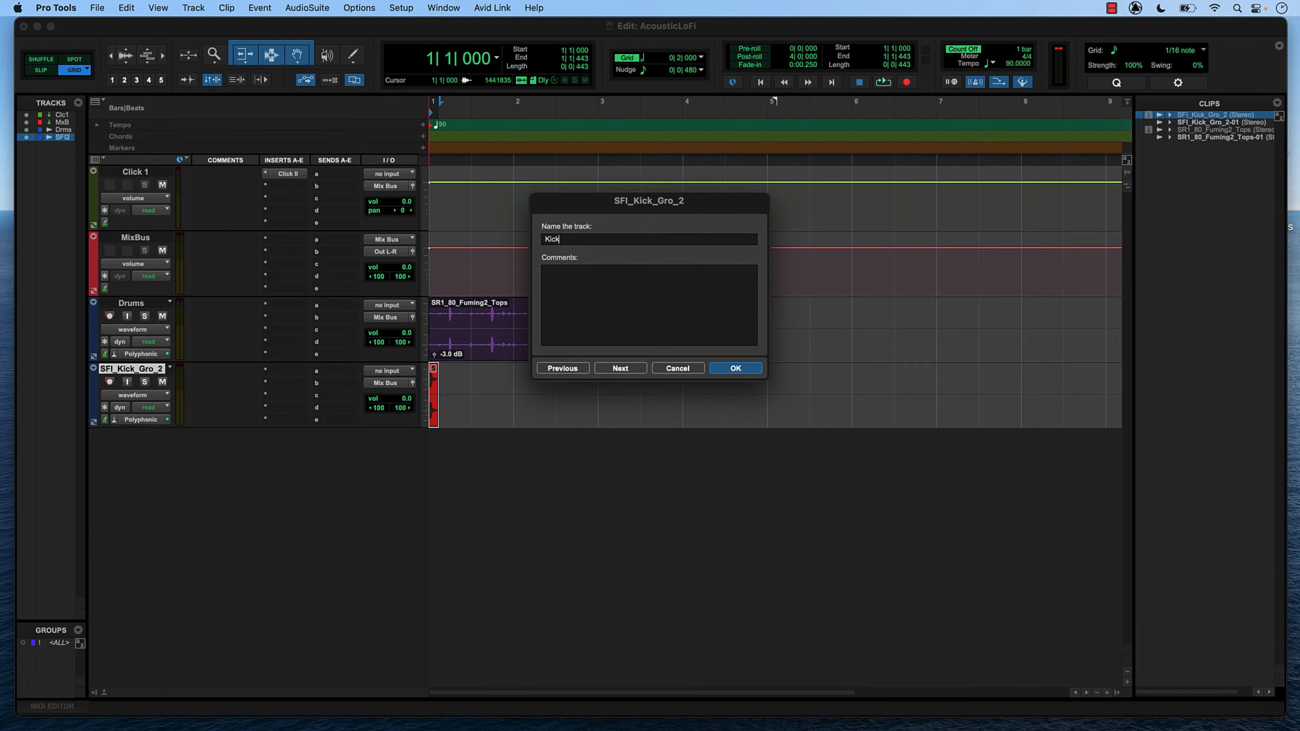
Step: Confirm the Kick name and copy the kick hit onto later beats of the bar
left_click(736, 368)
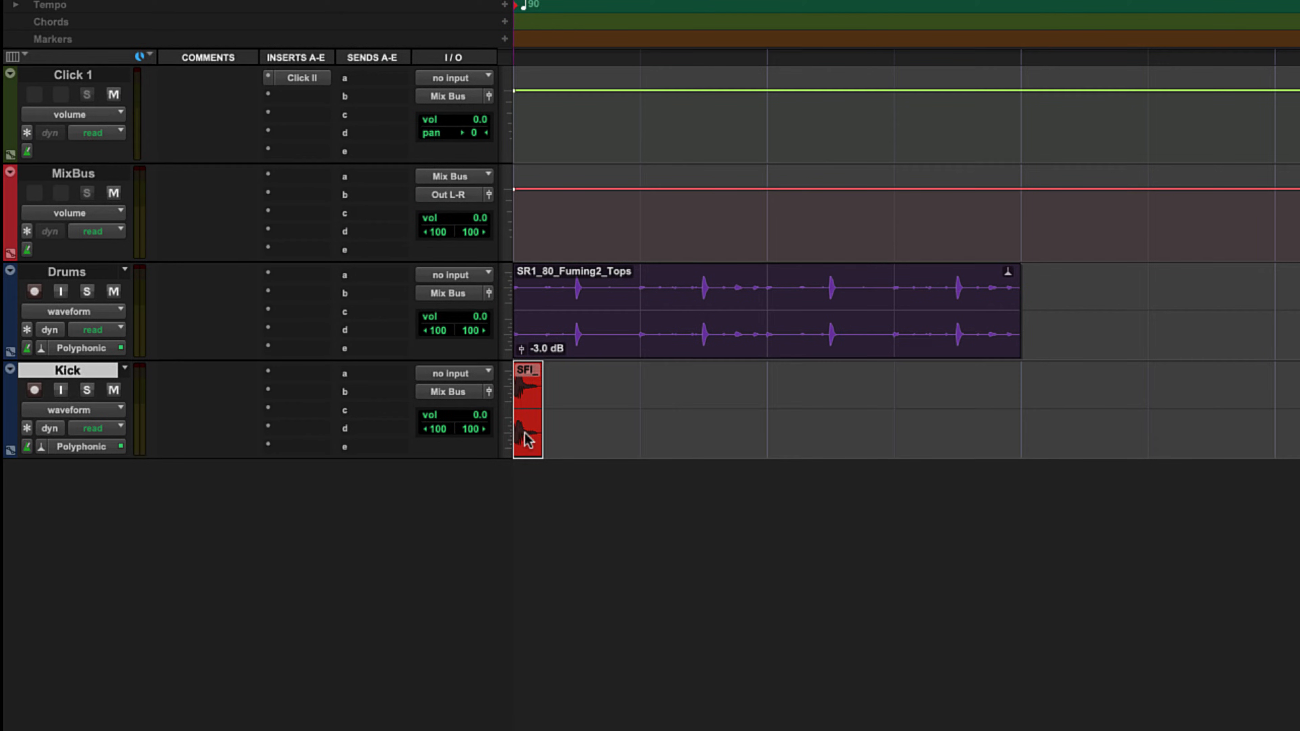
left_click_drag(527, 410, 779, 410)
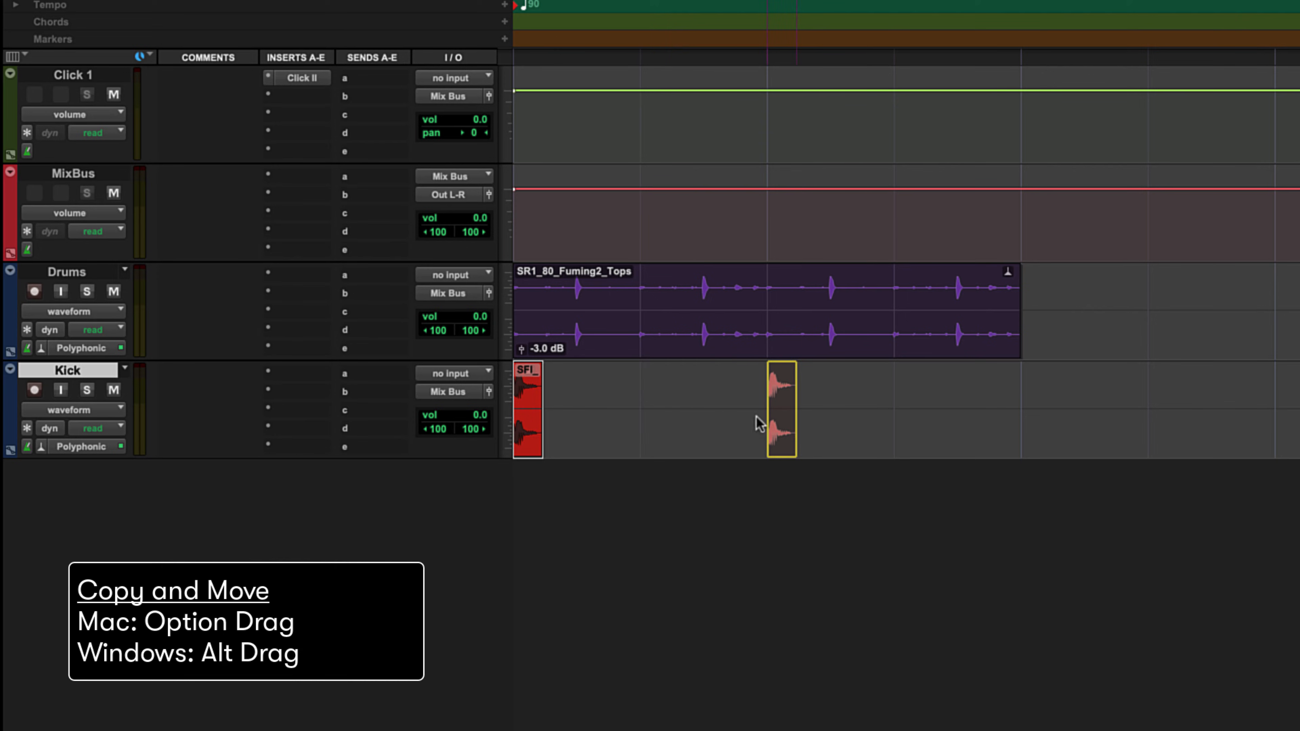
mouse_move(748, 430)
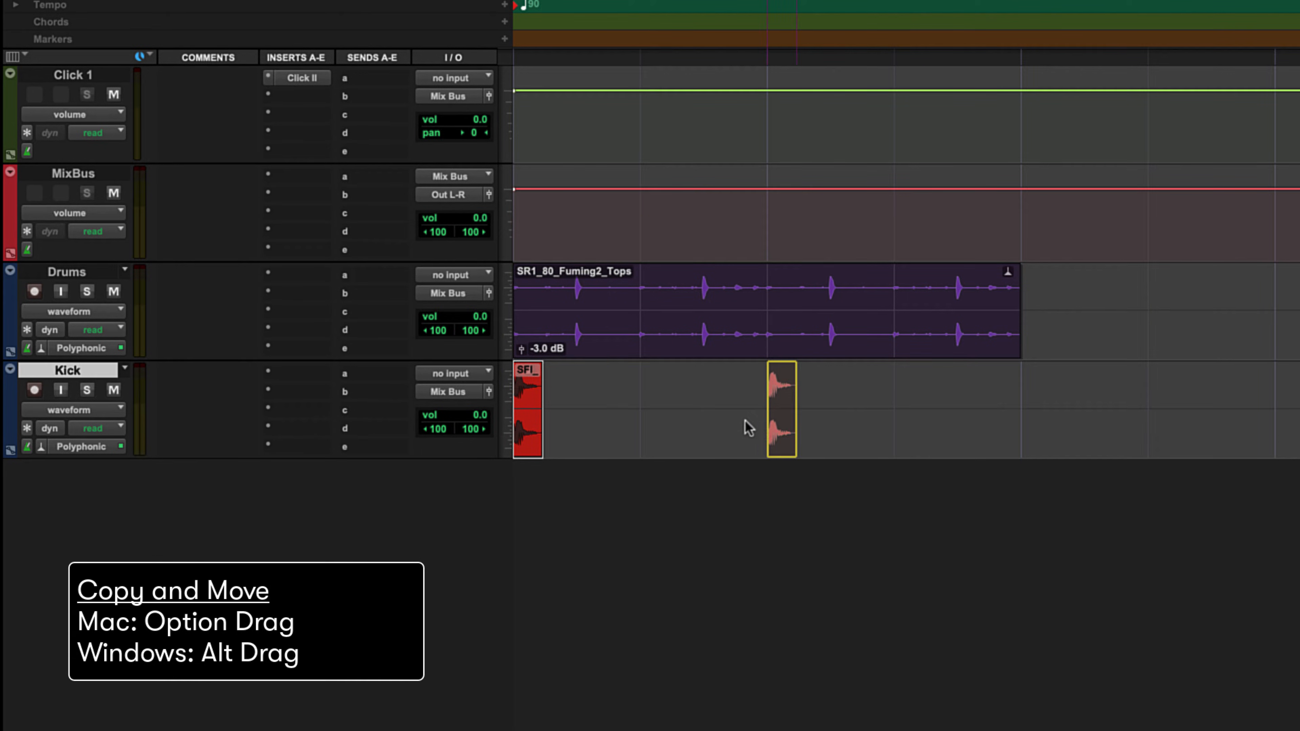
left_click_drag(779, 411, 653, 411)
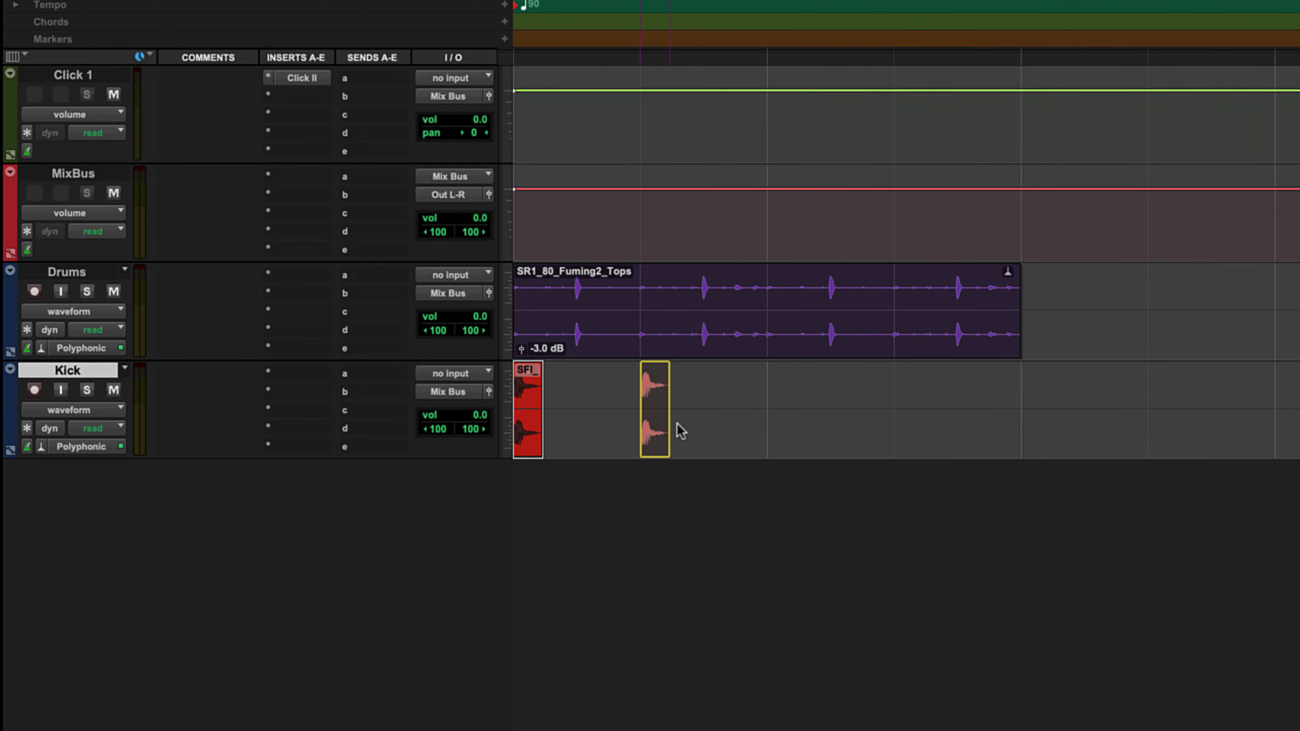
left_click_drag(653, 410, 779, 410)
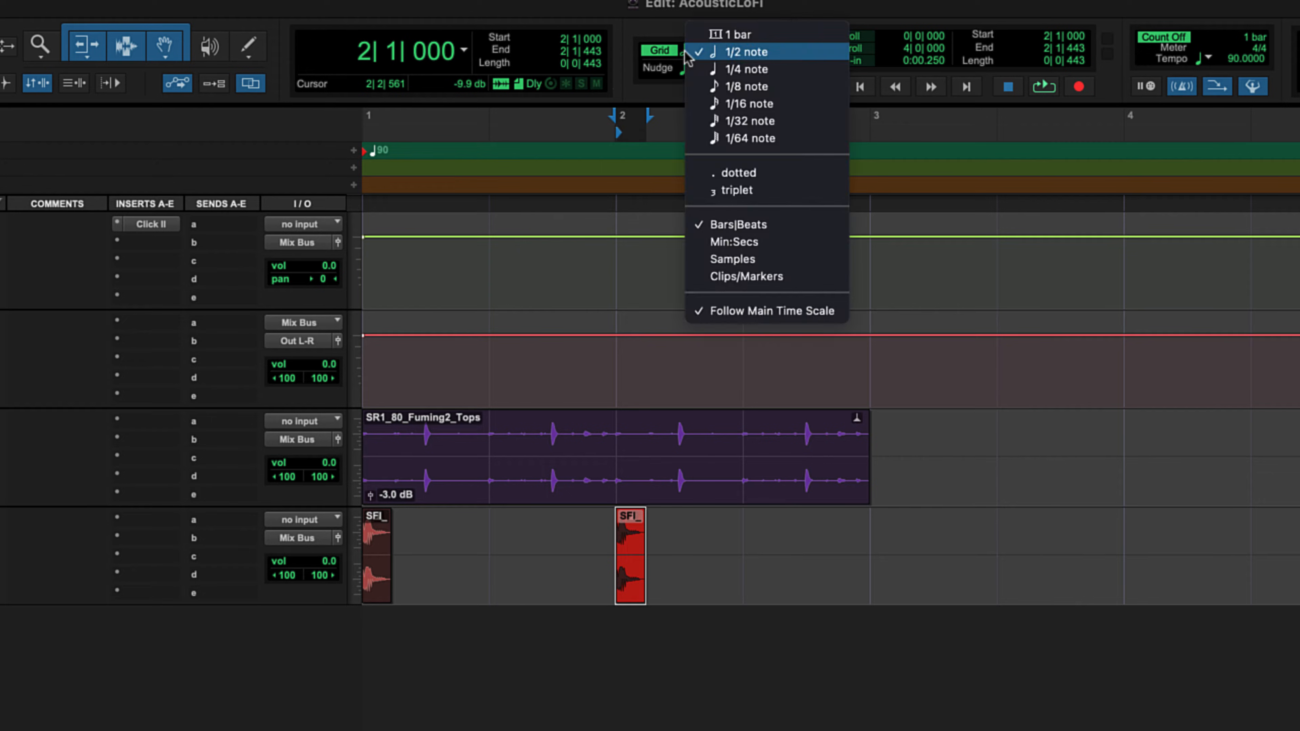
mouse_move(745, 91)
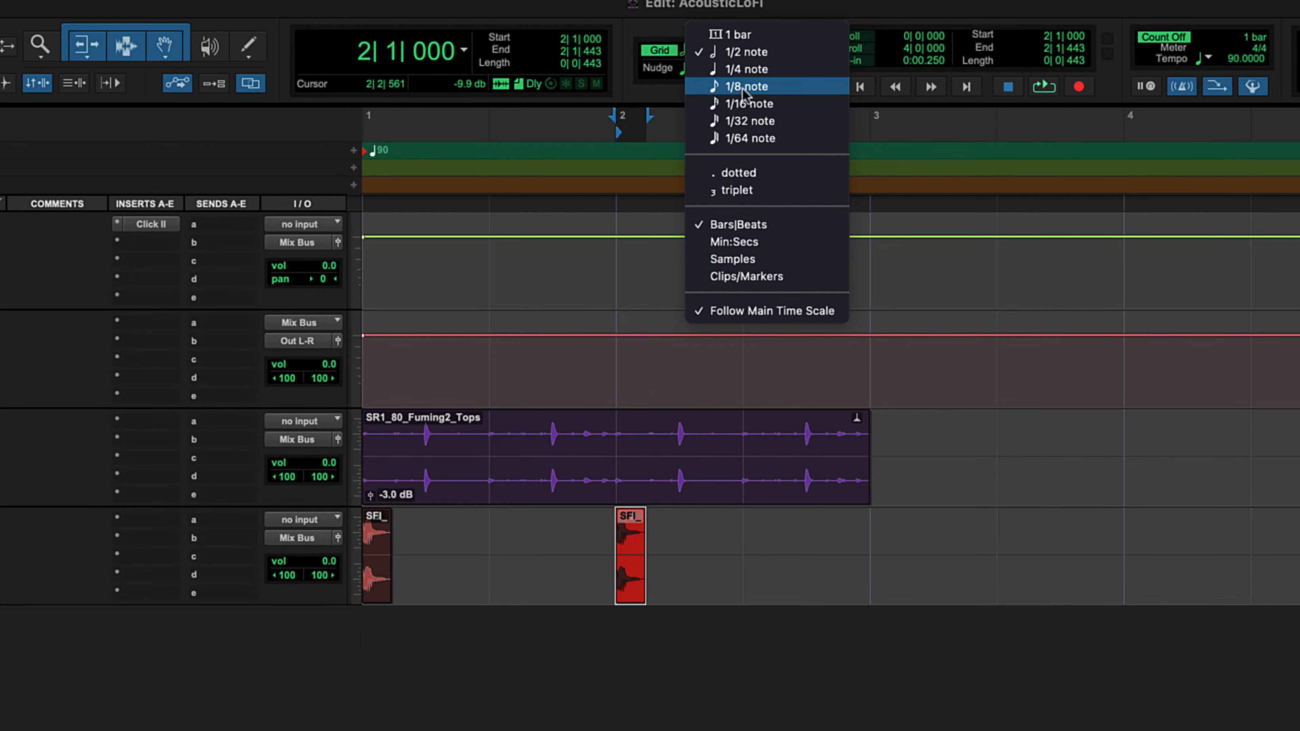
Step: Set the grid to 1/8 notes and reposition the second kick hit on it
left_click(746, 86)
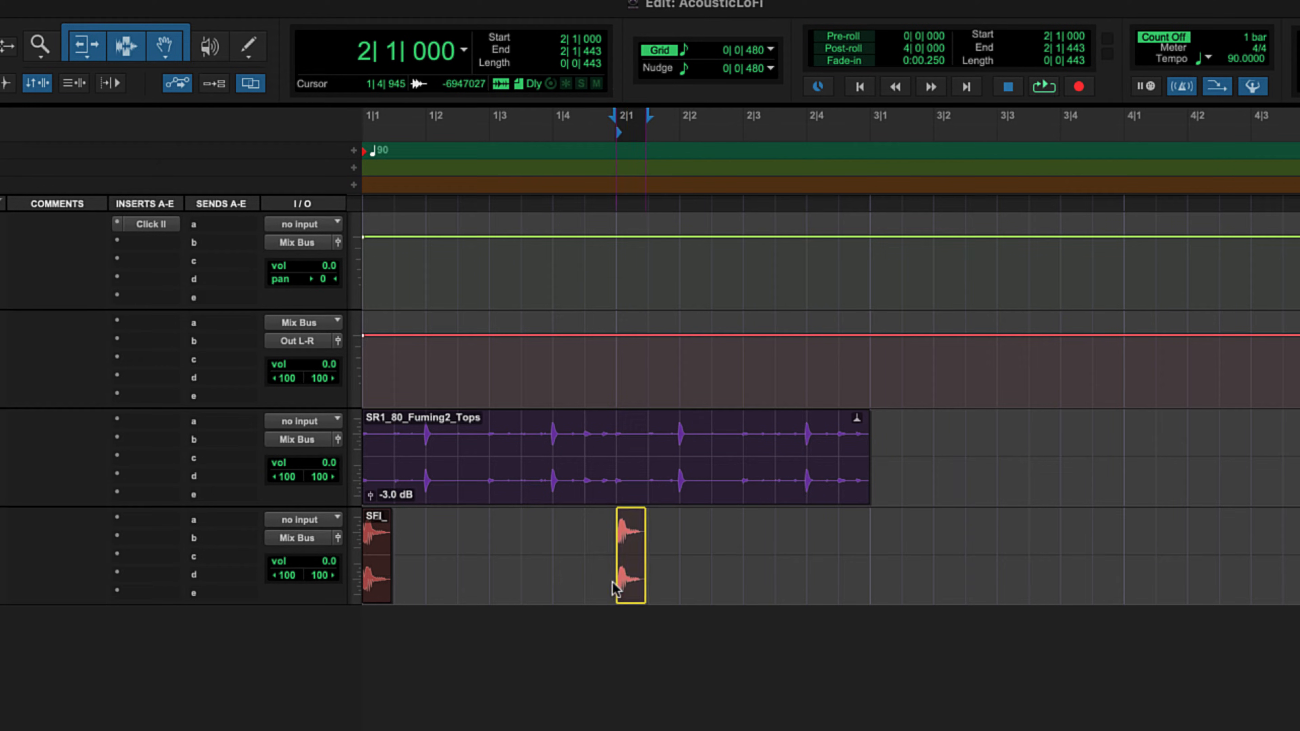
left_click_drag(632, 555, 568, 555)
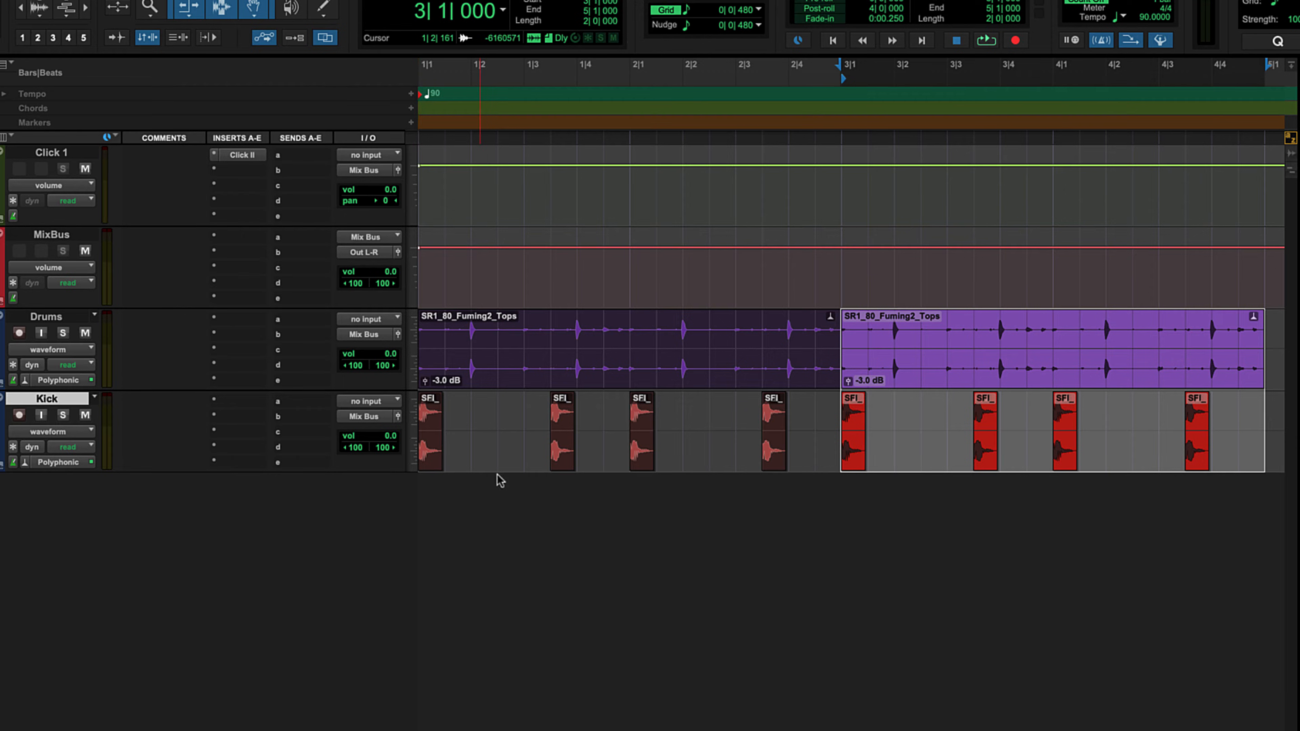
mouse_move(1196, 514)
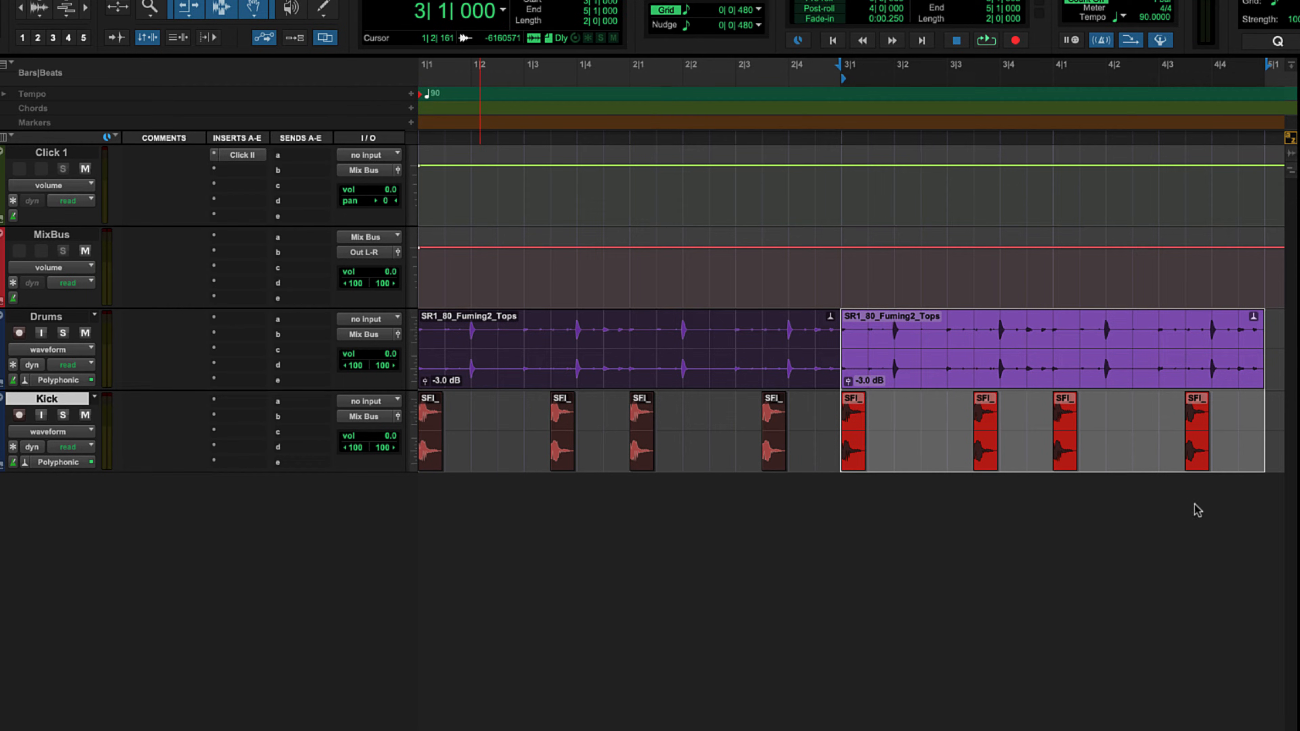
mouse_move(789, 537)
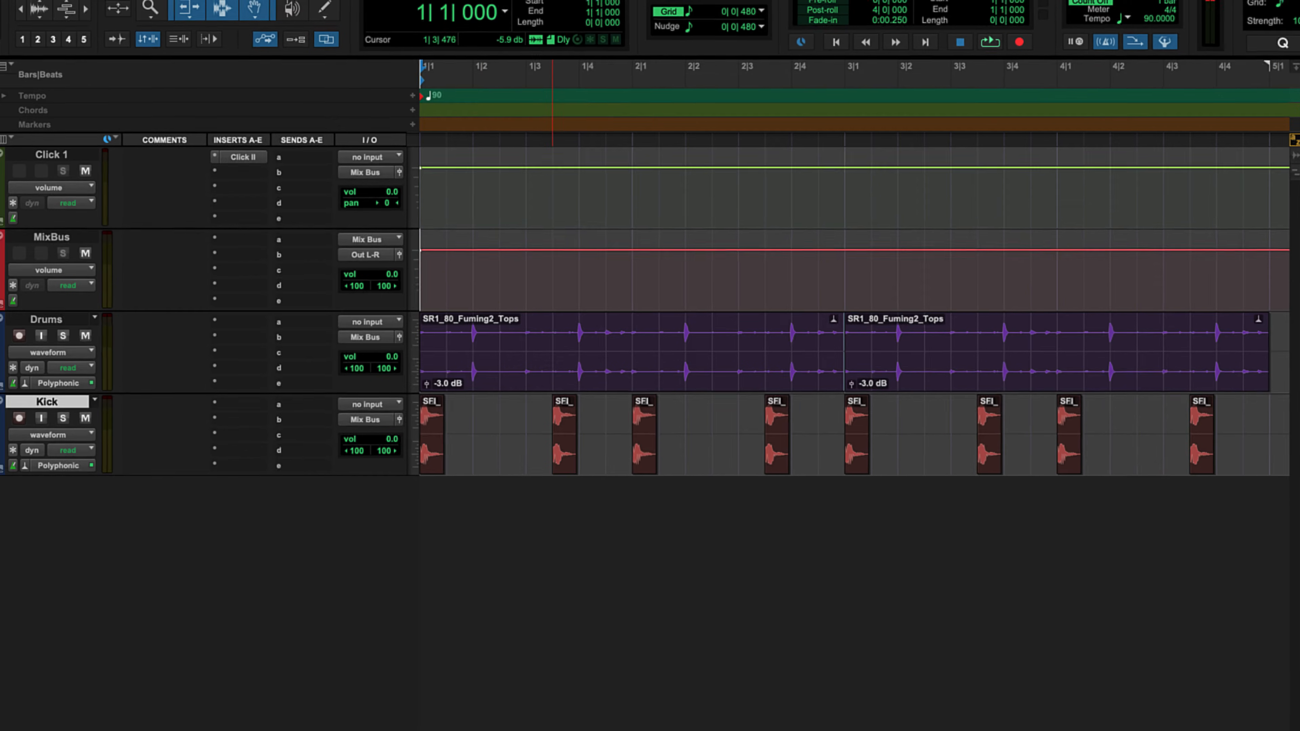
Step: Create a stereo instrument track and name it Keys
left_click(142, 12)
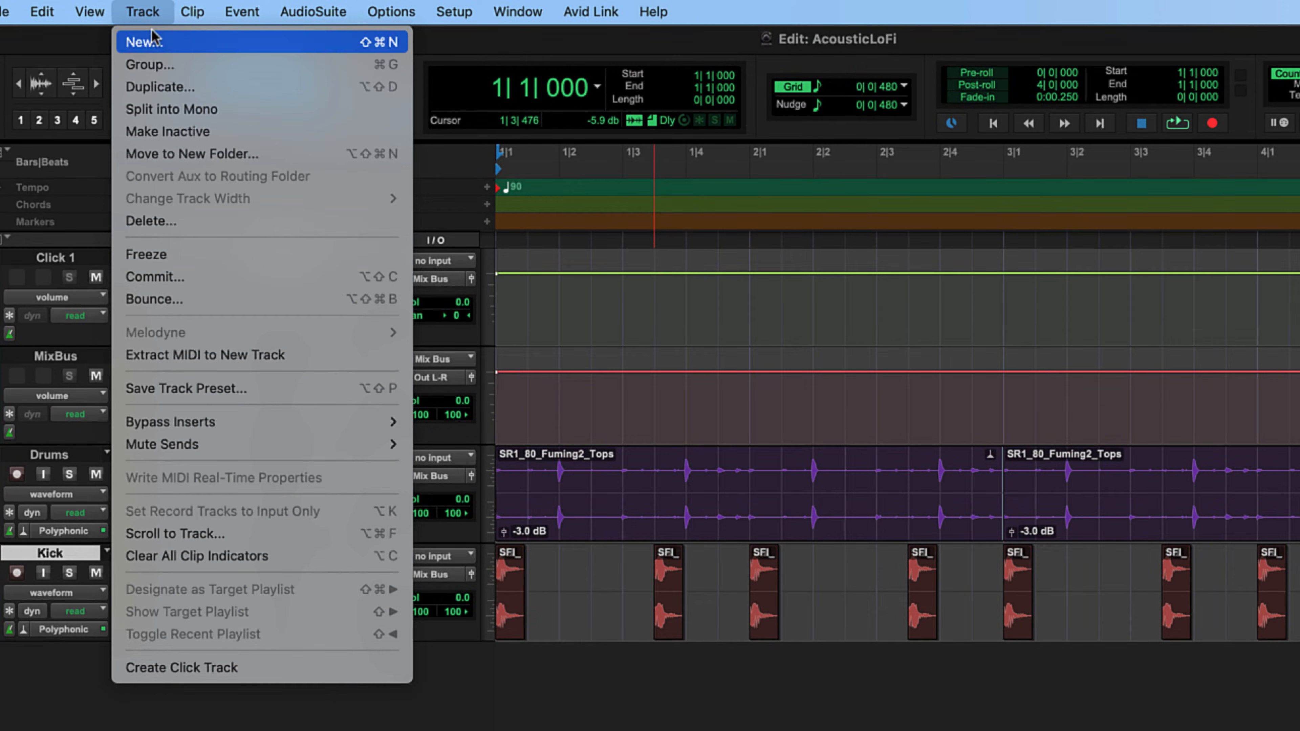
left_click(143, 42)
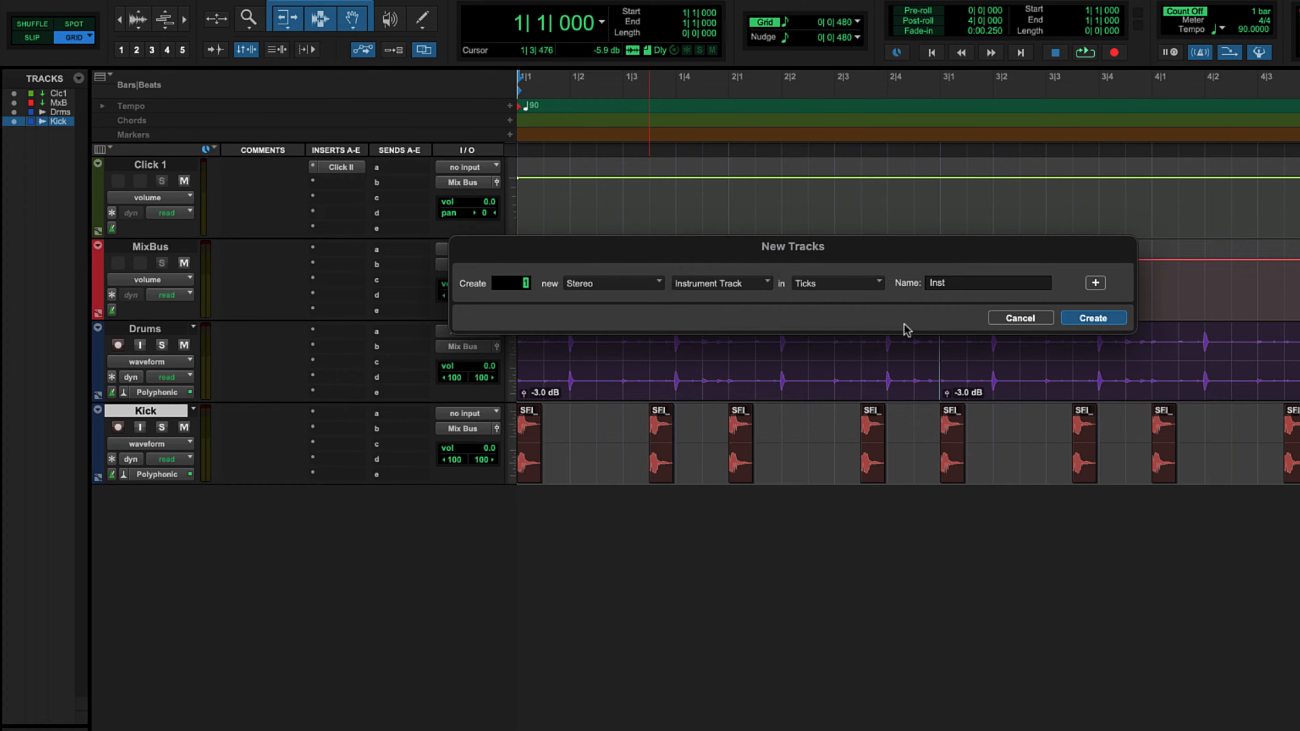
left_click(1094, 319)
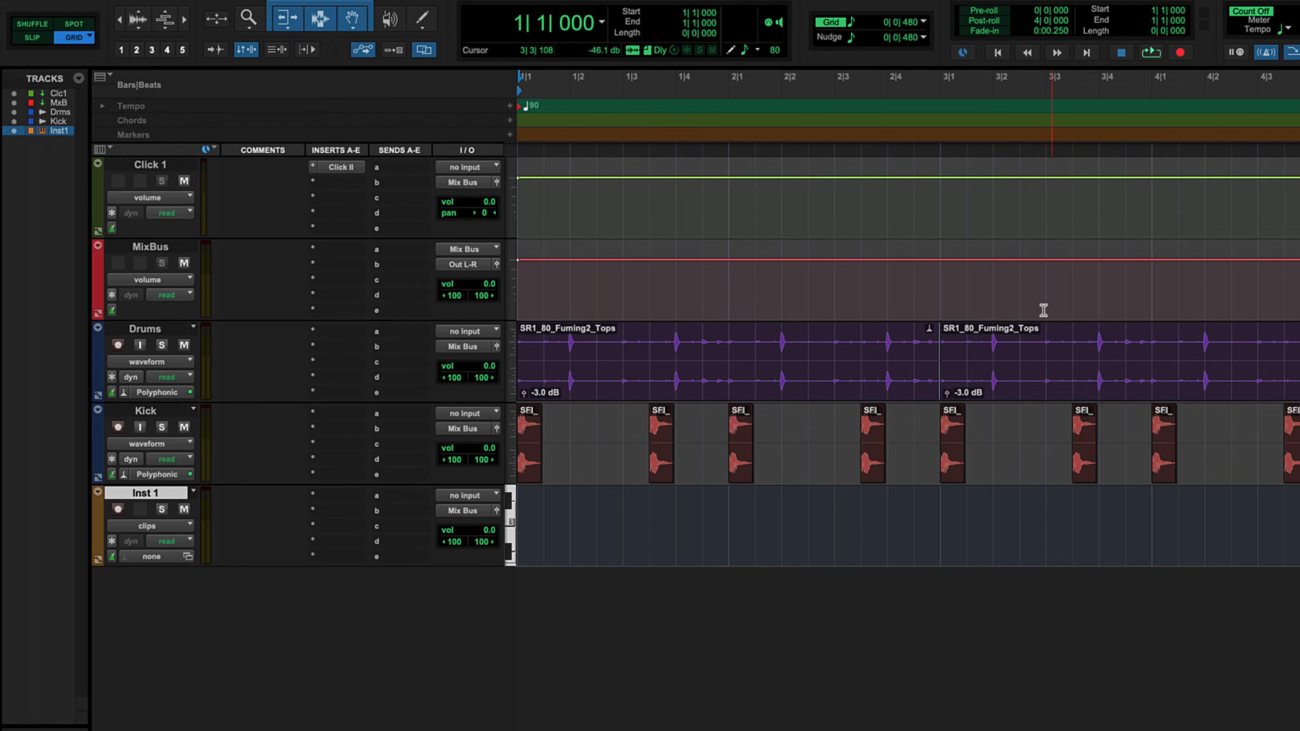
double_click(145, 493)
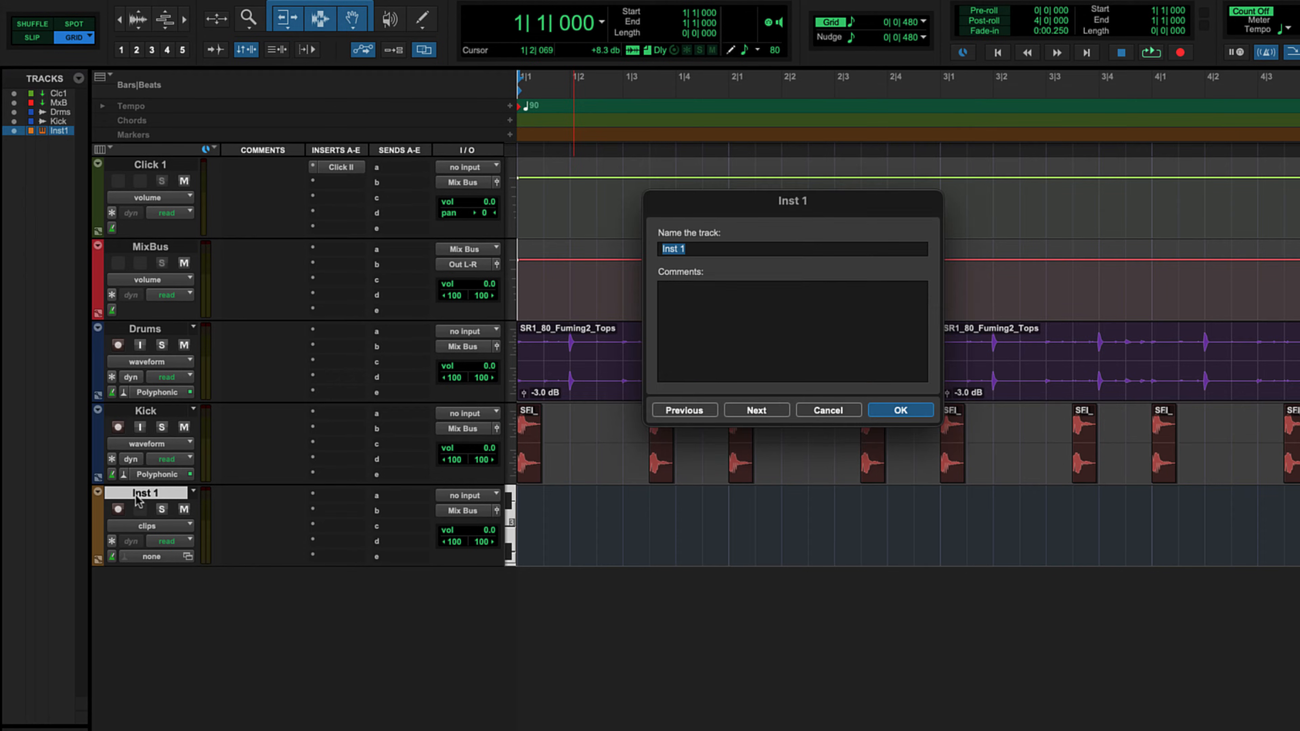
left_click(900, 410)
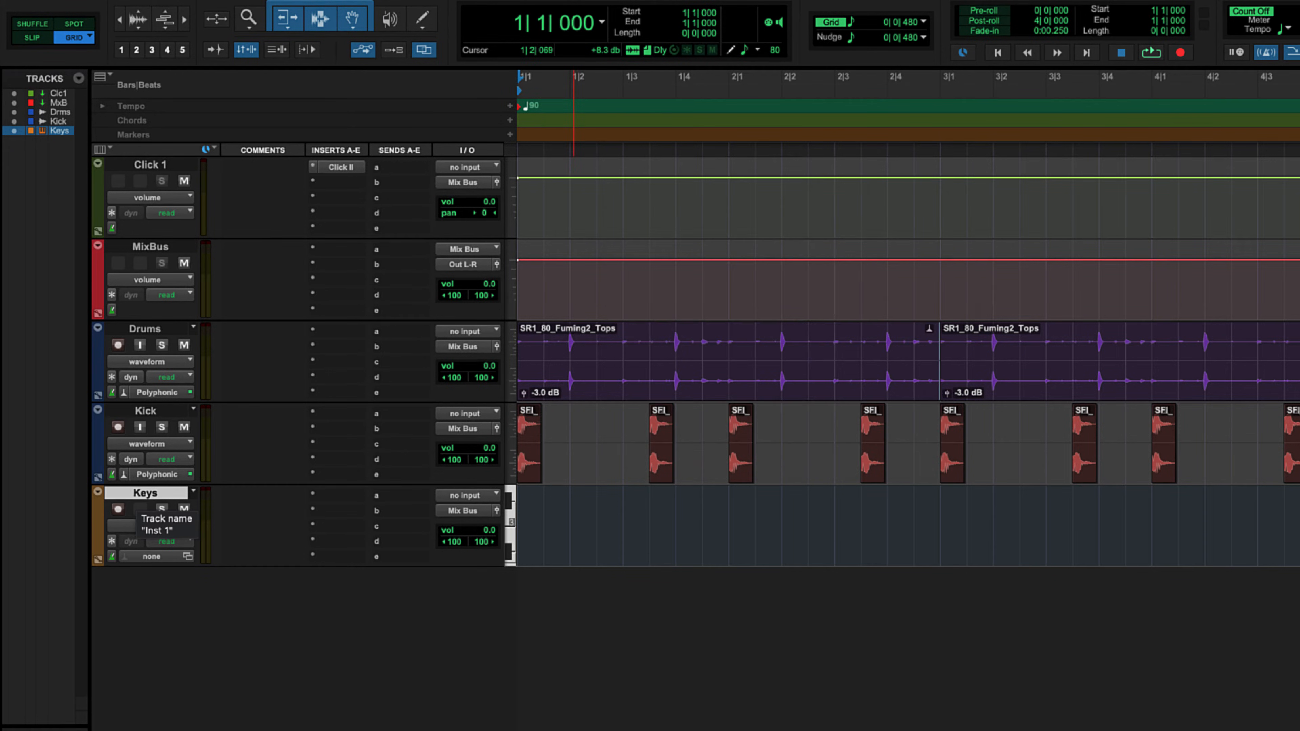
Step: Insert Xpand!2 on Keys and load the TJPolySine sound
left_click(118, 510)
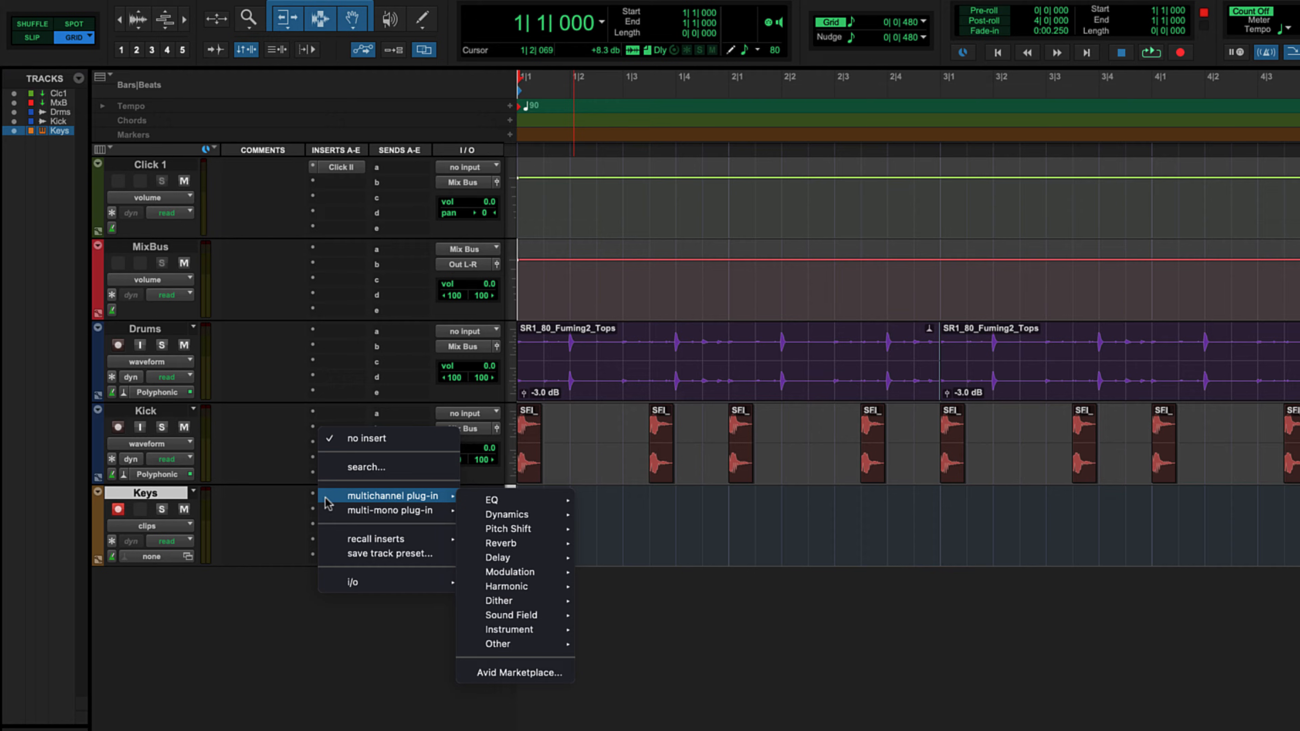
mouse_move(509, 629)
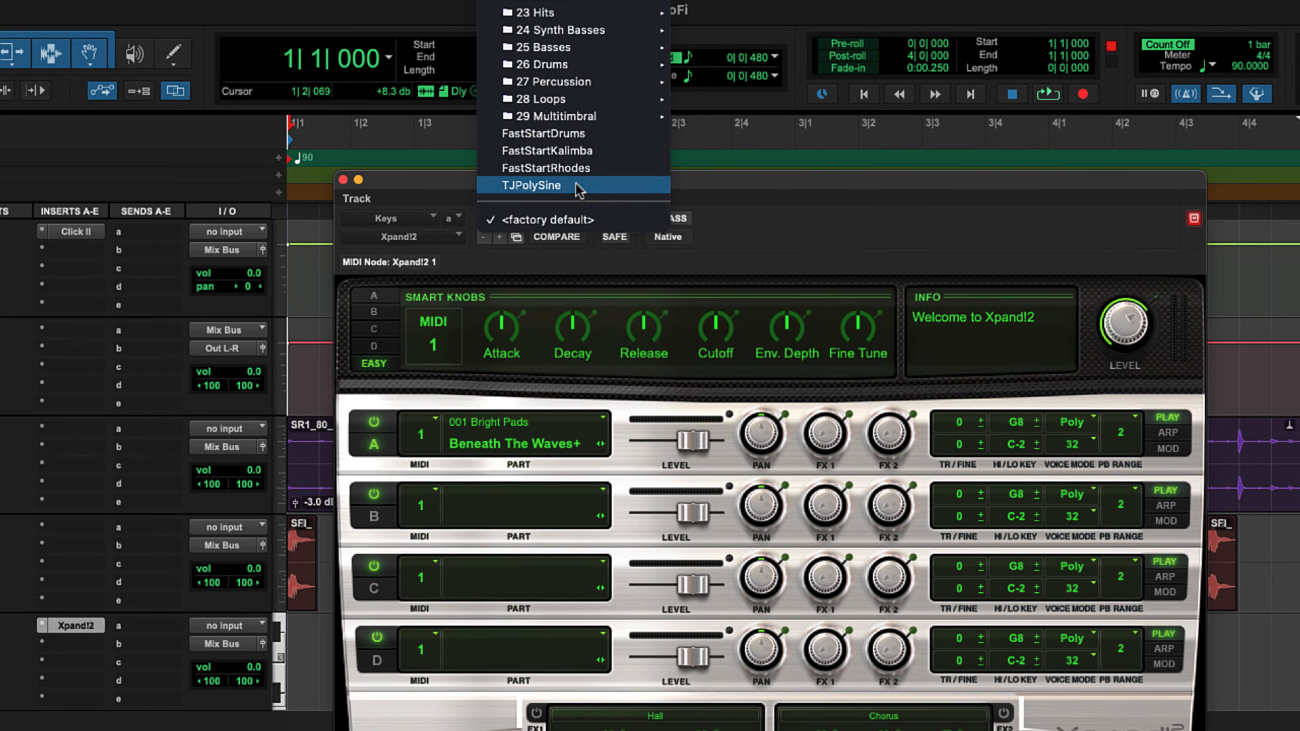
left_click(530, 185)
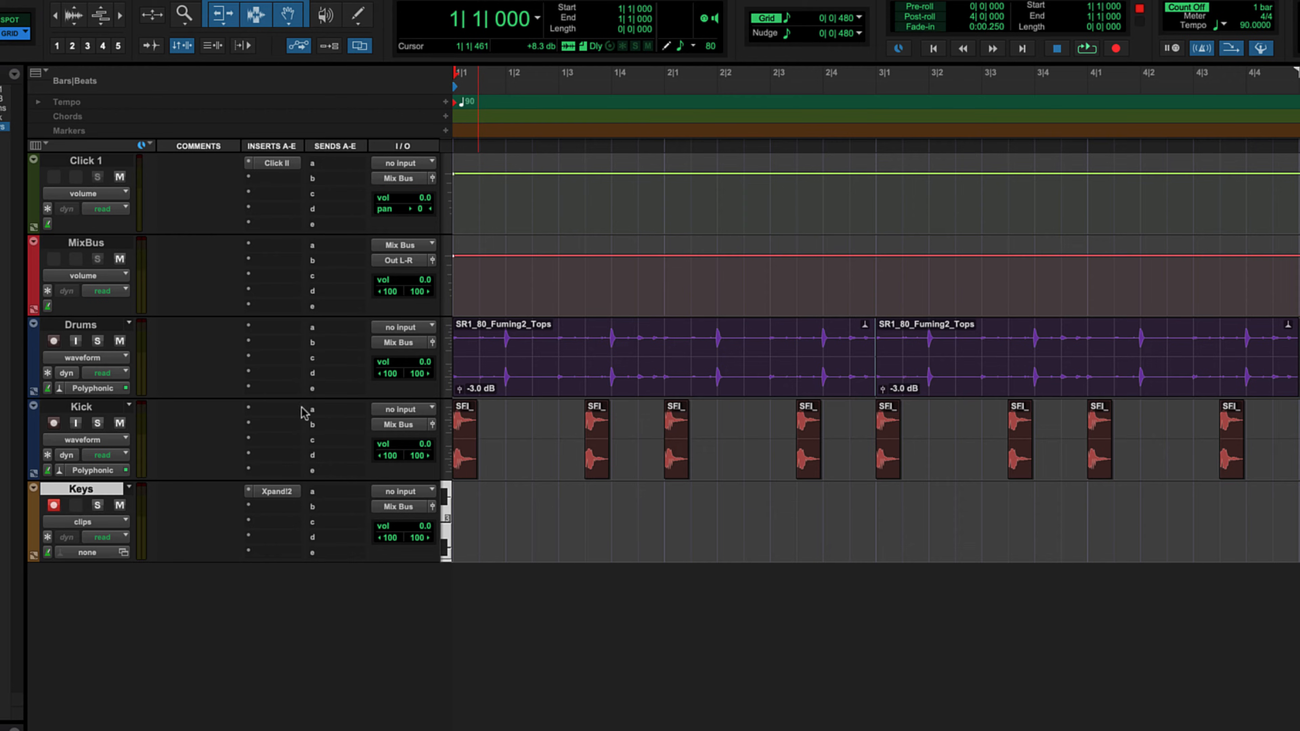
Step: Record the keyboard part across the four-bar loop on Keys
left_click(1116, 49)
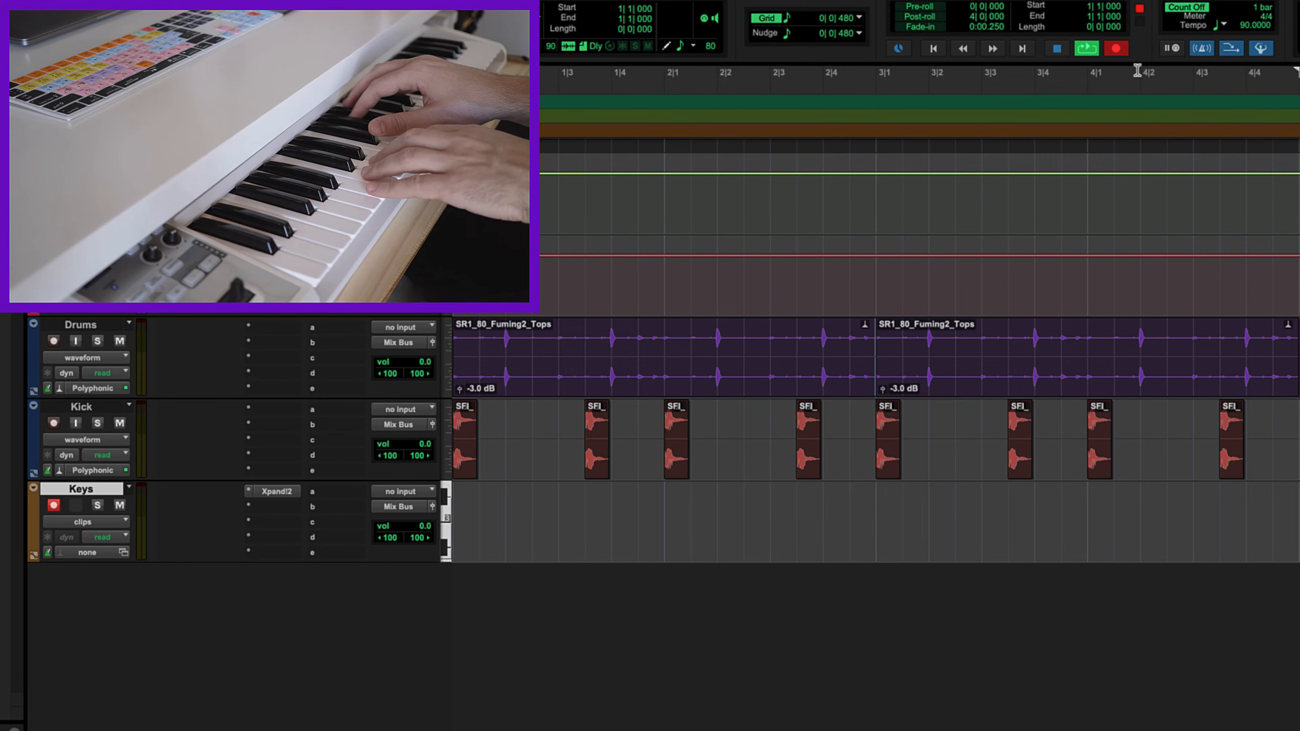
left_click(1114, 48)
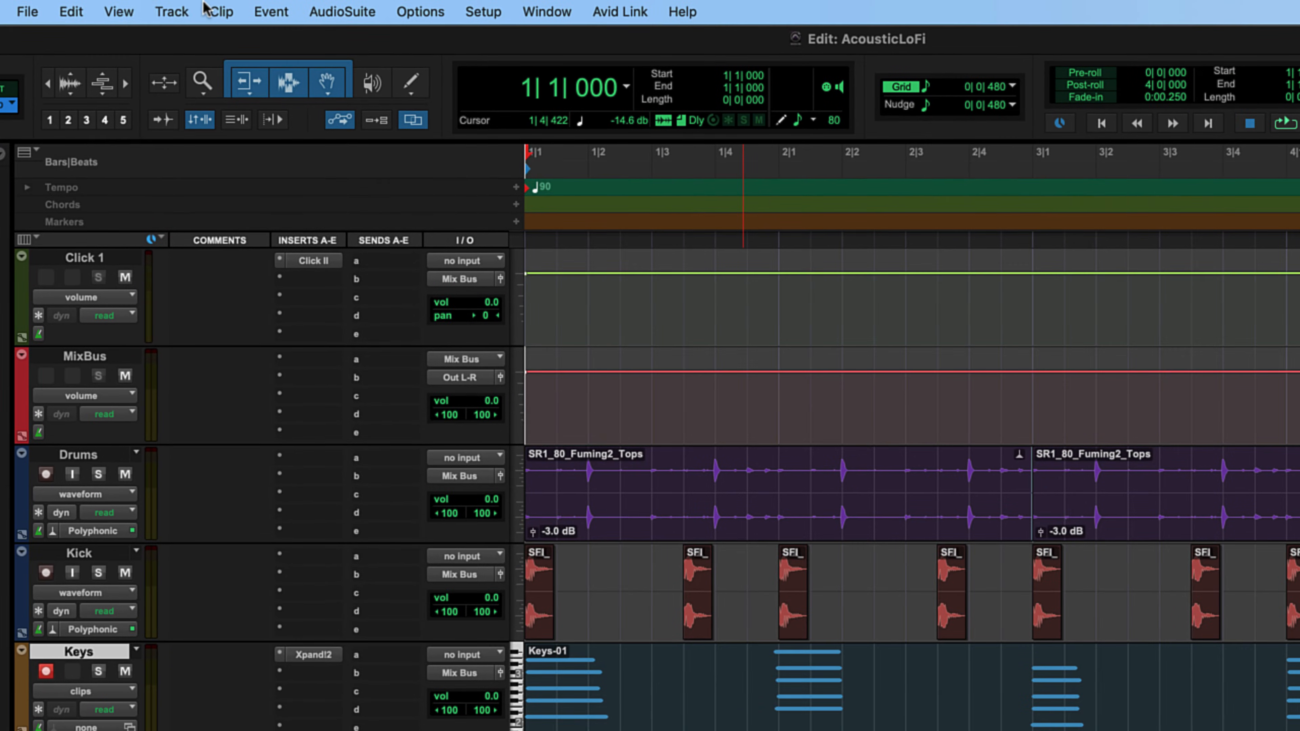
Step: Create a mono audio track Bass fed from interface Input 2
left_click(172, 11)
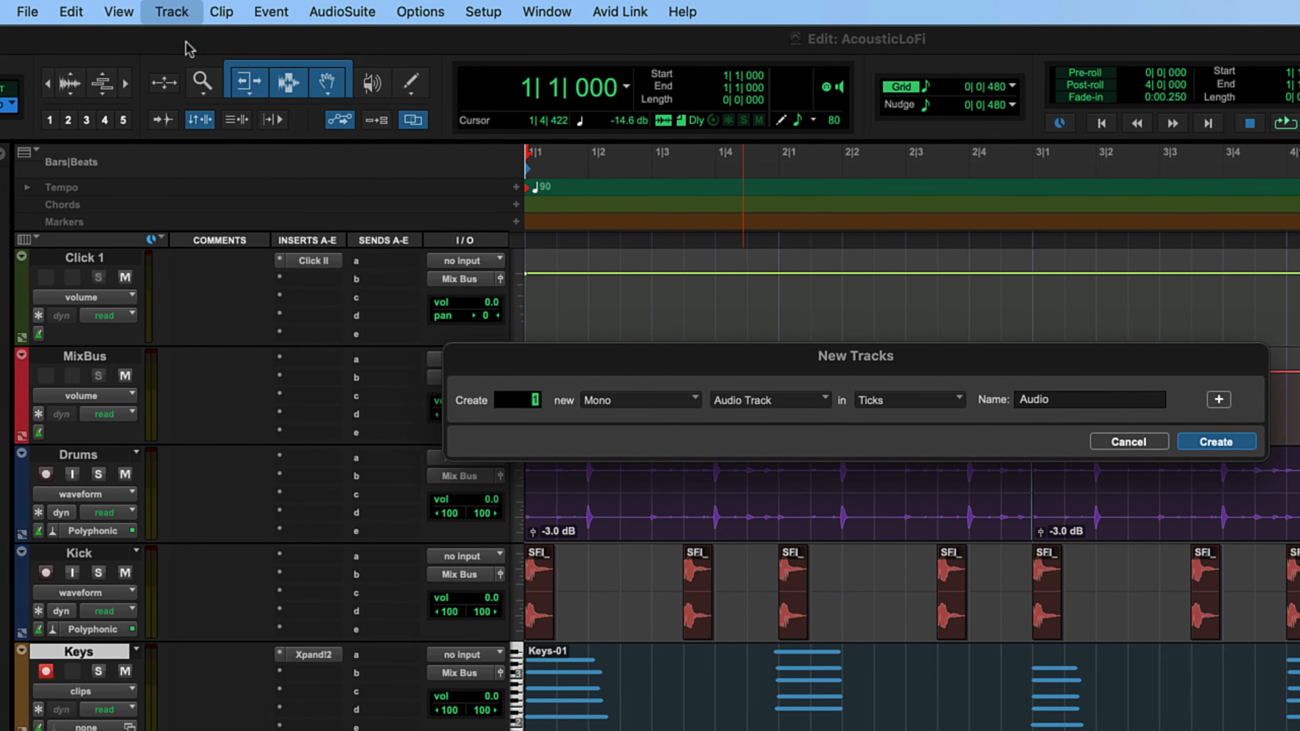
mouse_move(1103, 439)
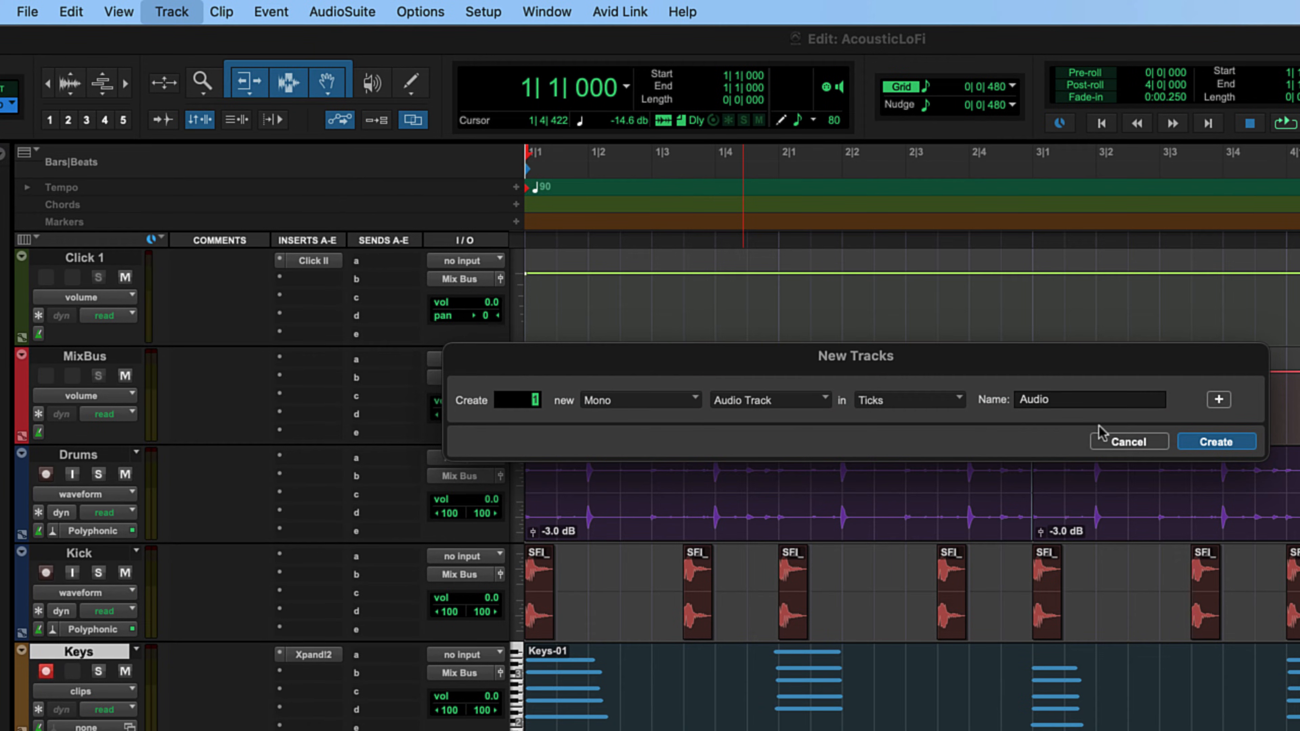
left_click(1217, 441)
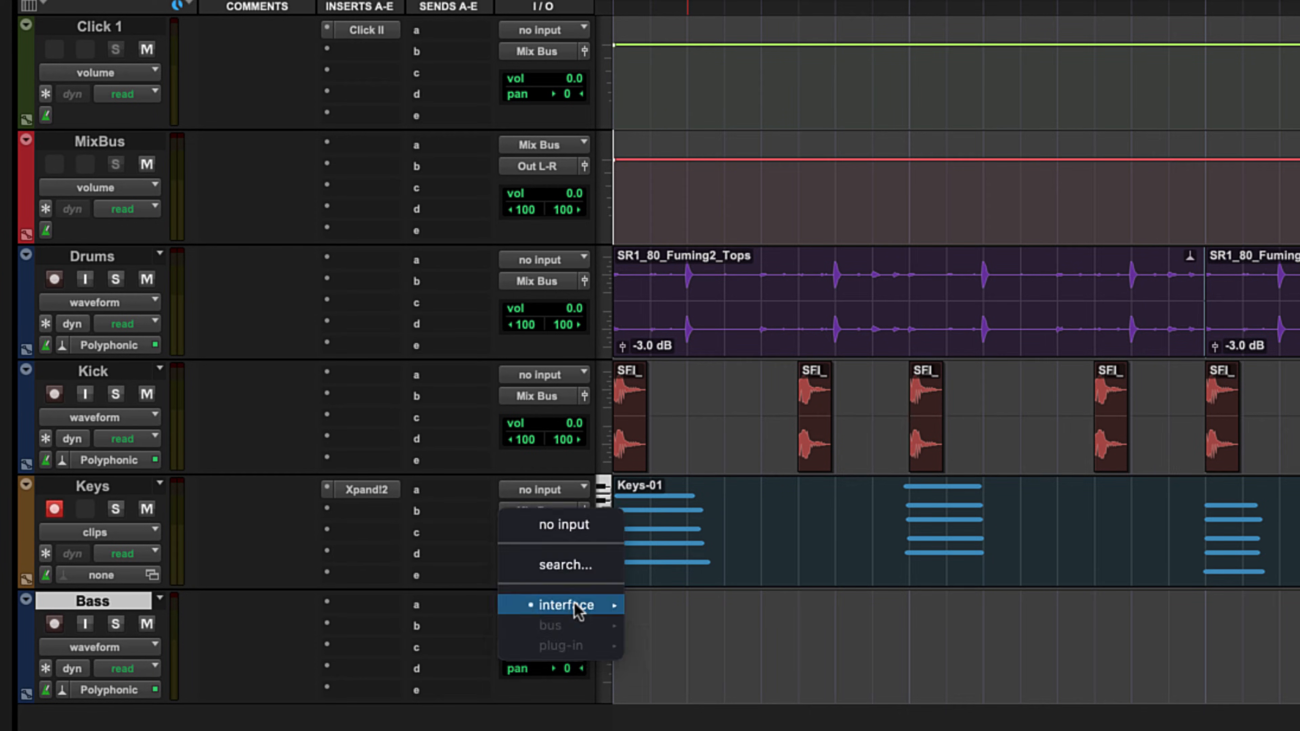
mouse_move(568, 605)
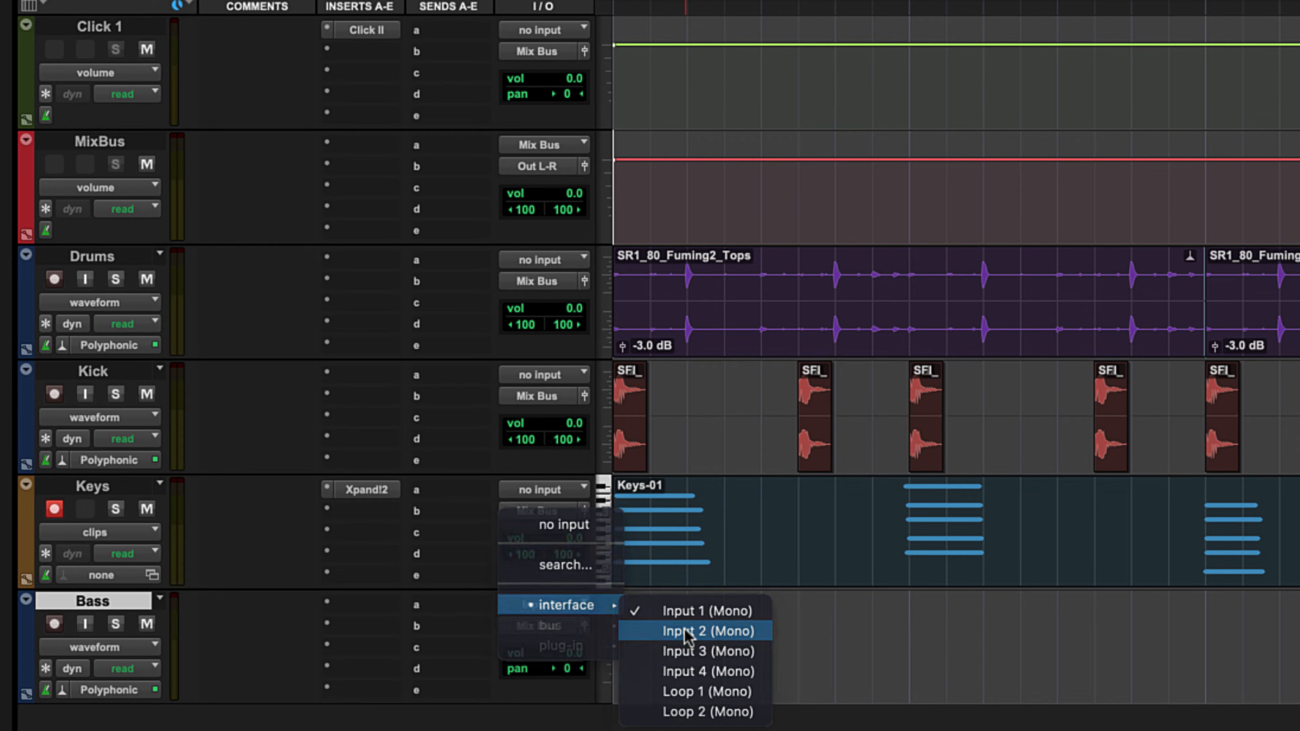
left_click(707, 632)
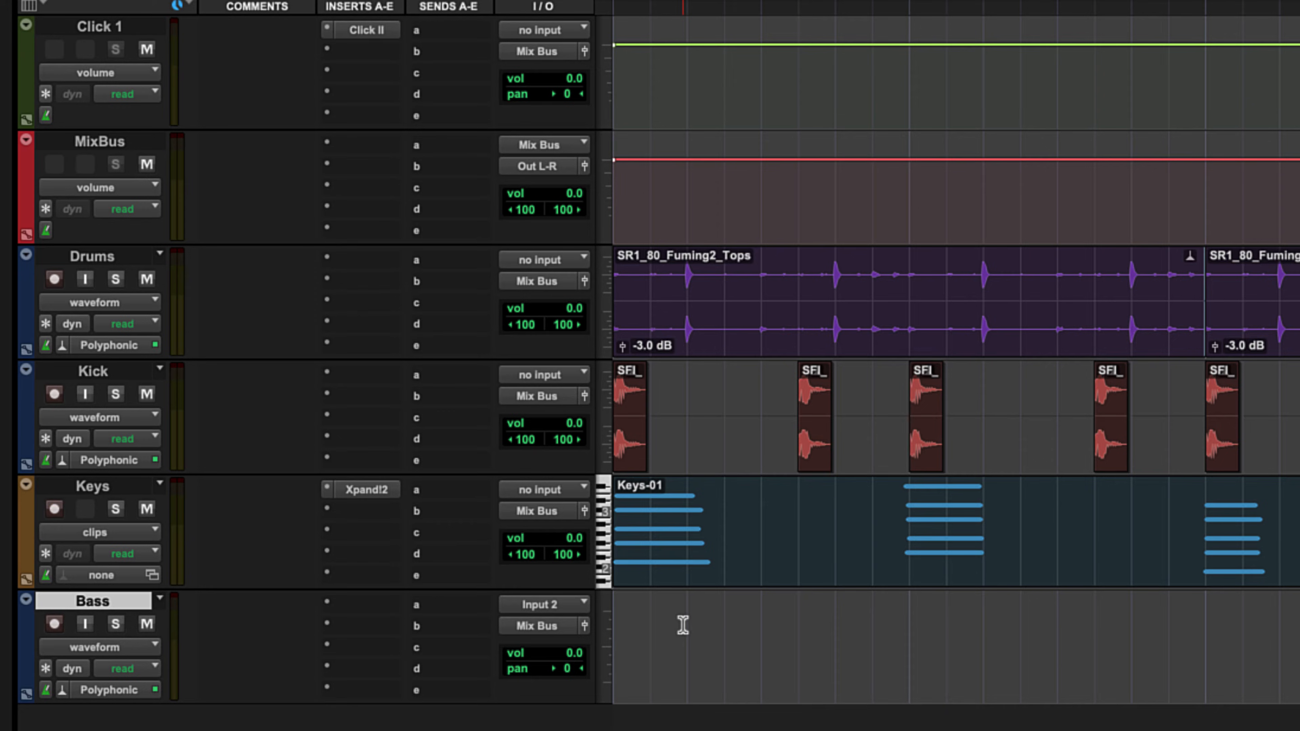
left_click(54, 509)
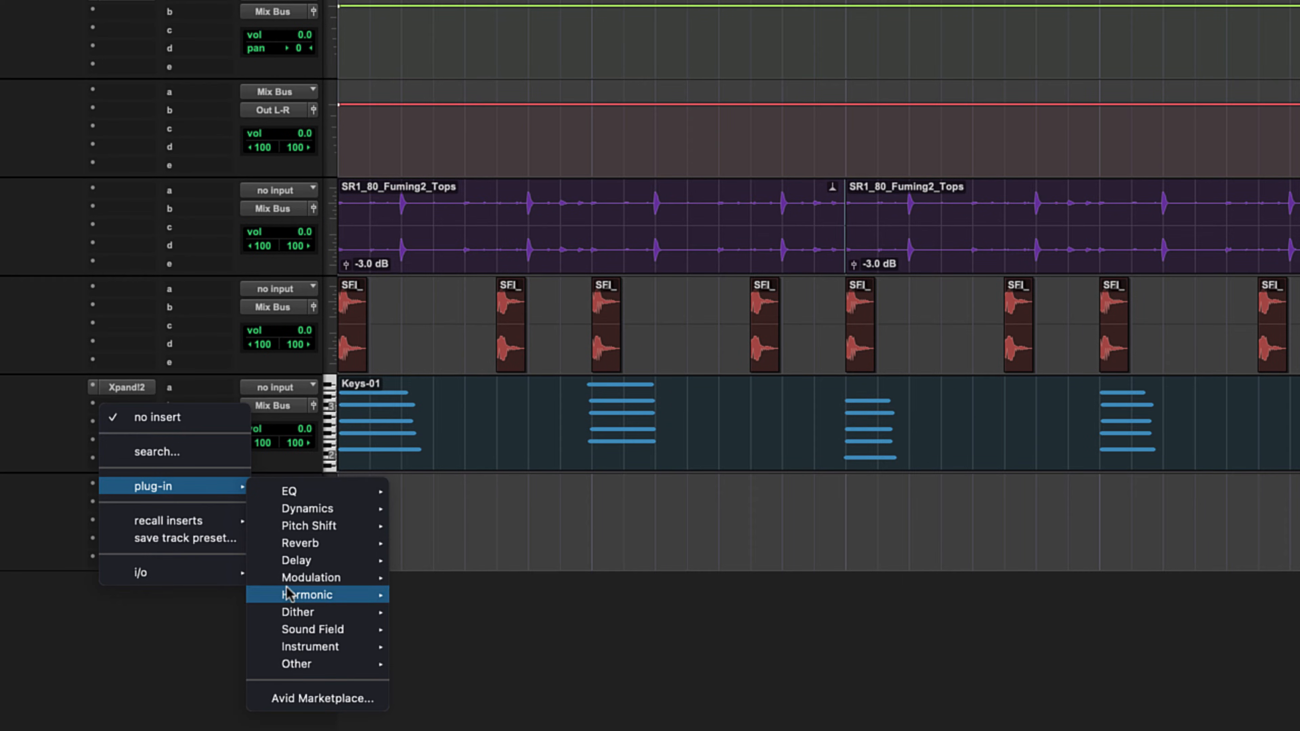
mouse_move(474, 664)
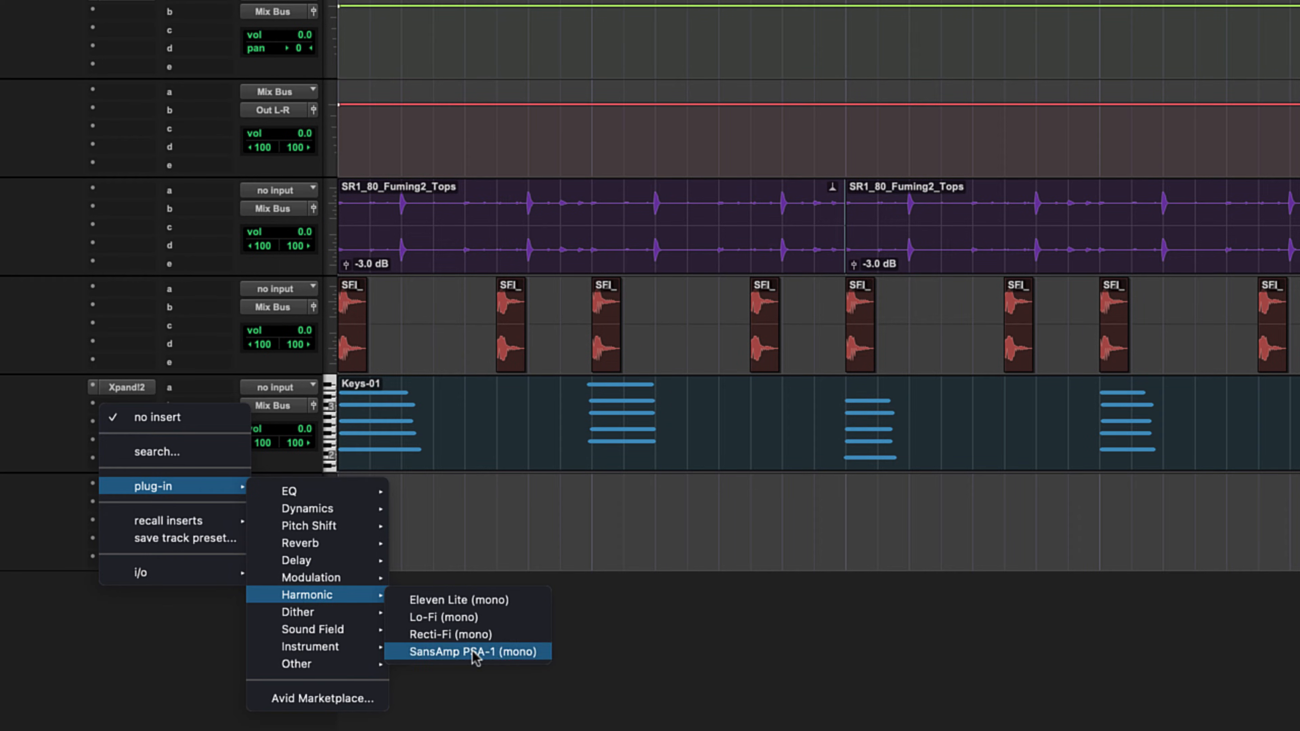
Step: Insert SansAmp PSA-1 on Bass and load a bass preset
left_click(476, 652)
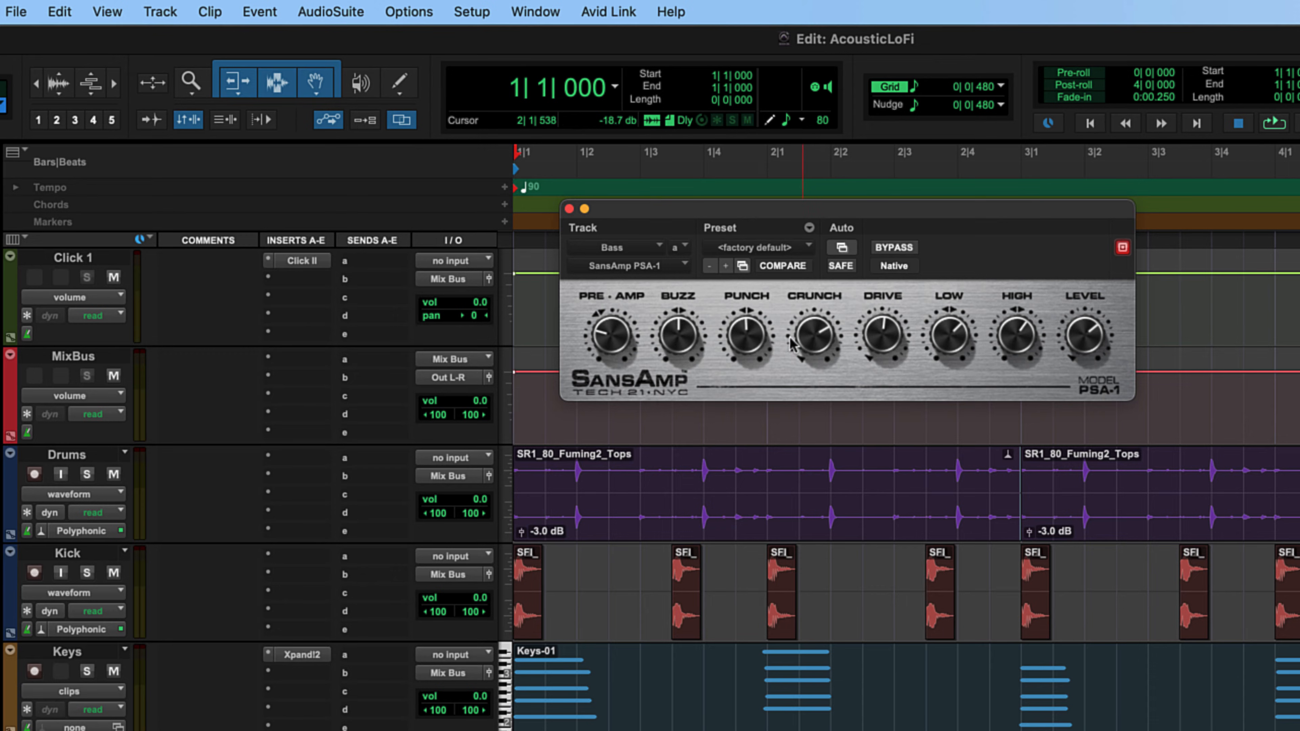
left_click(761, 247)
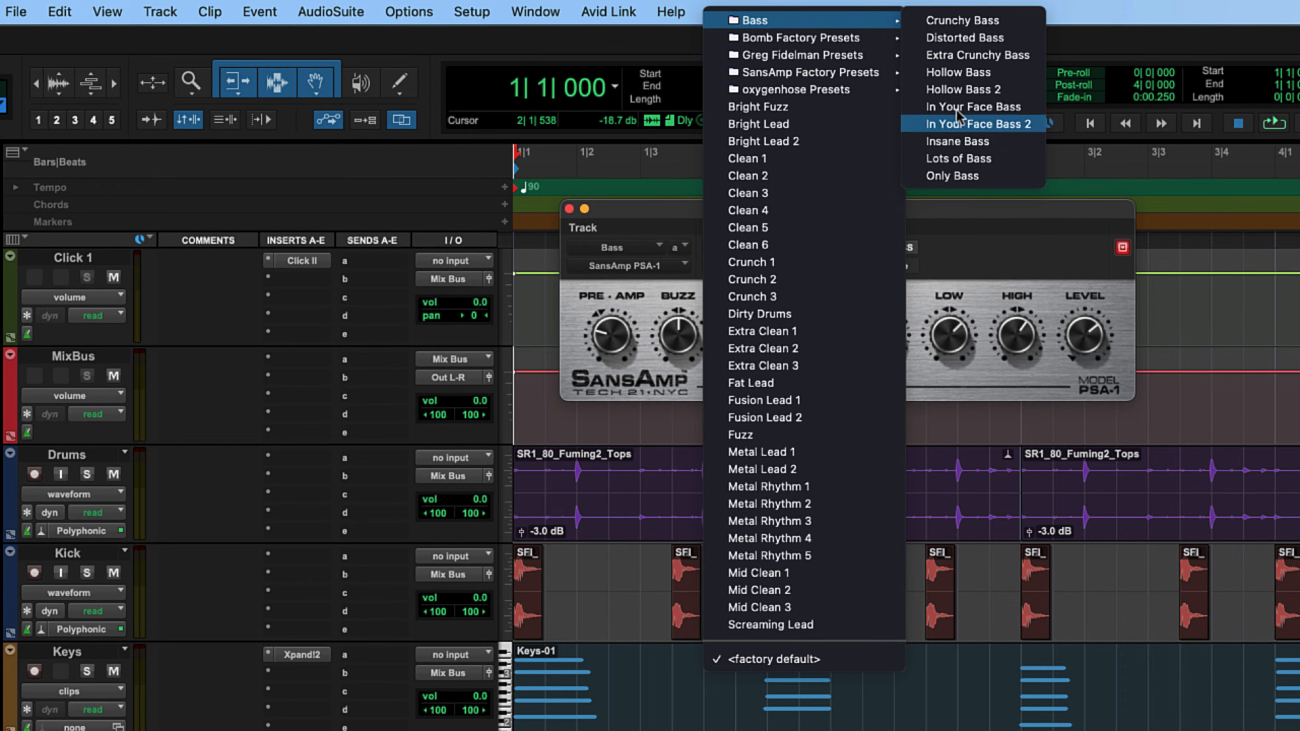
left_click(952, 176)
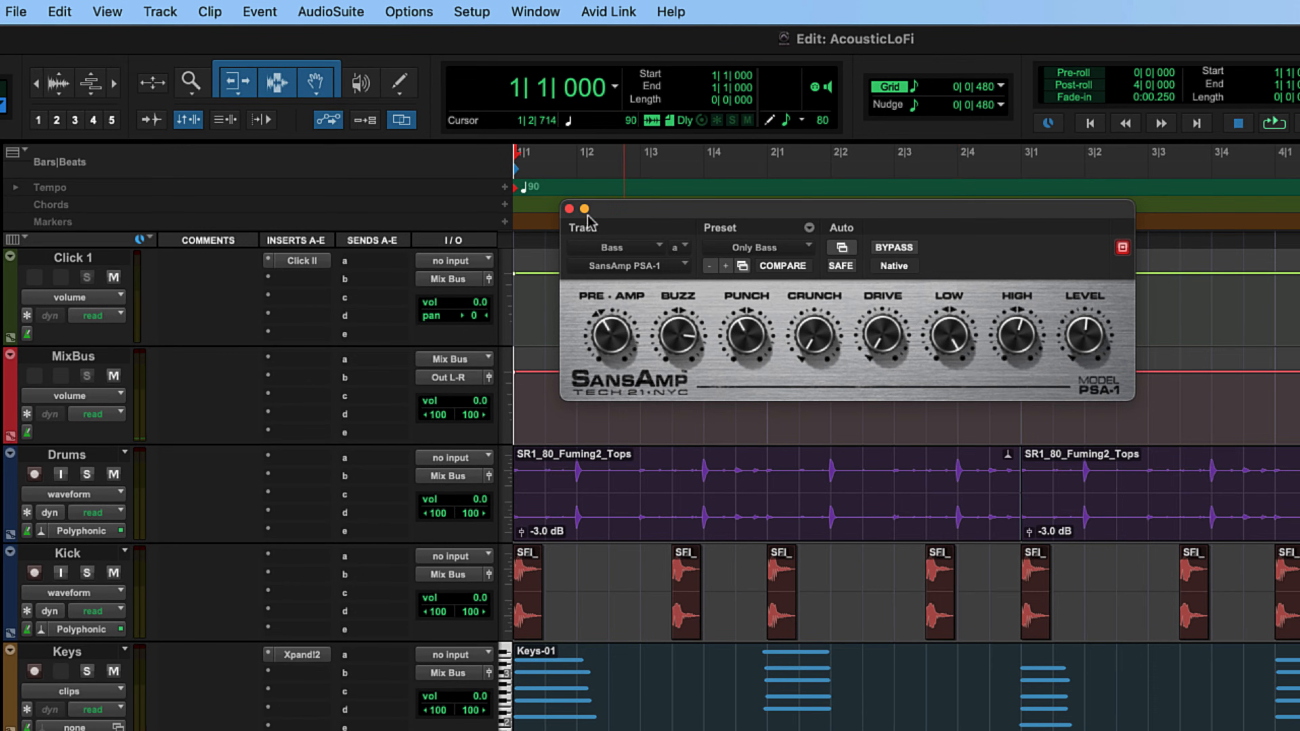
Step: Close the SansAmp window to show the full arrangement again
left_click(568, 210)
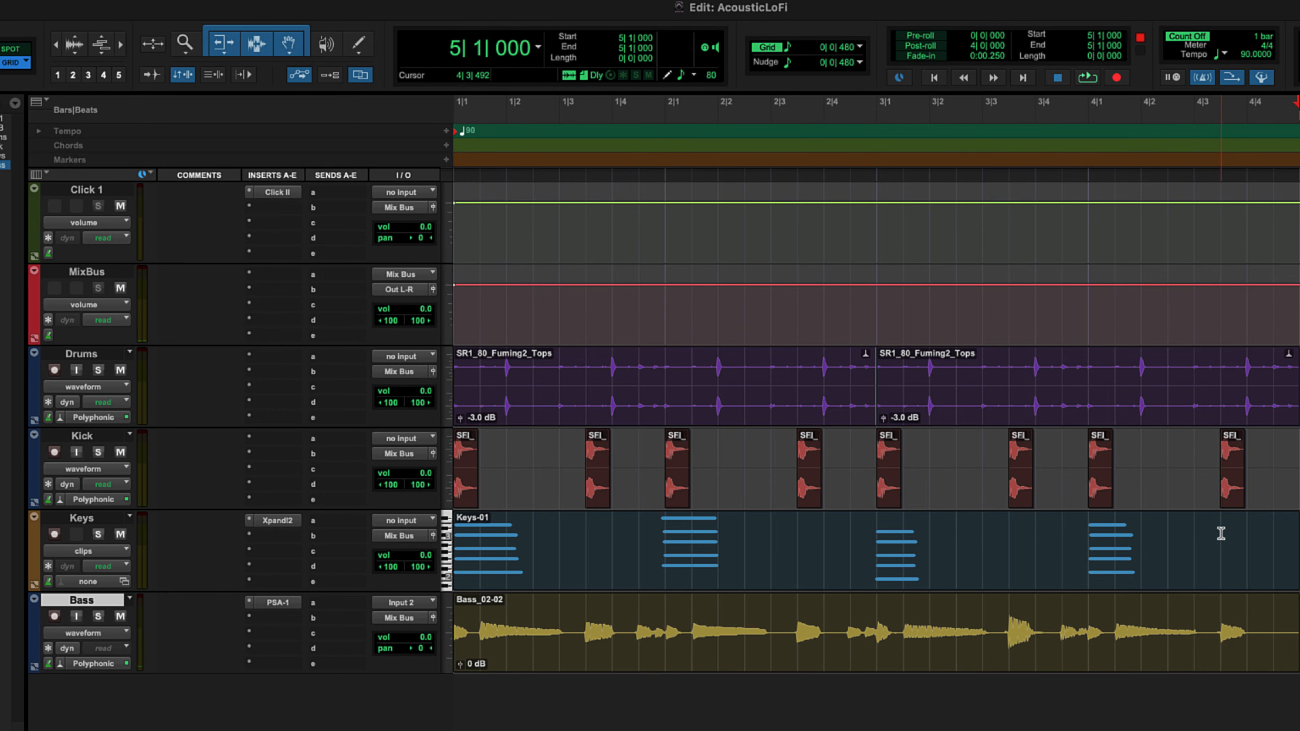
Step: Create one mono audio track below Bass and name it AcousticGuitar
left_click(160, 10)
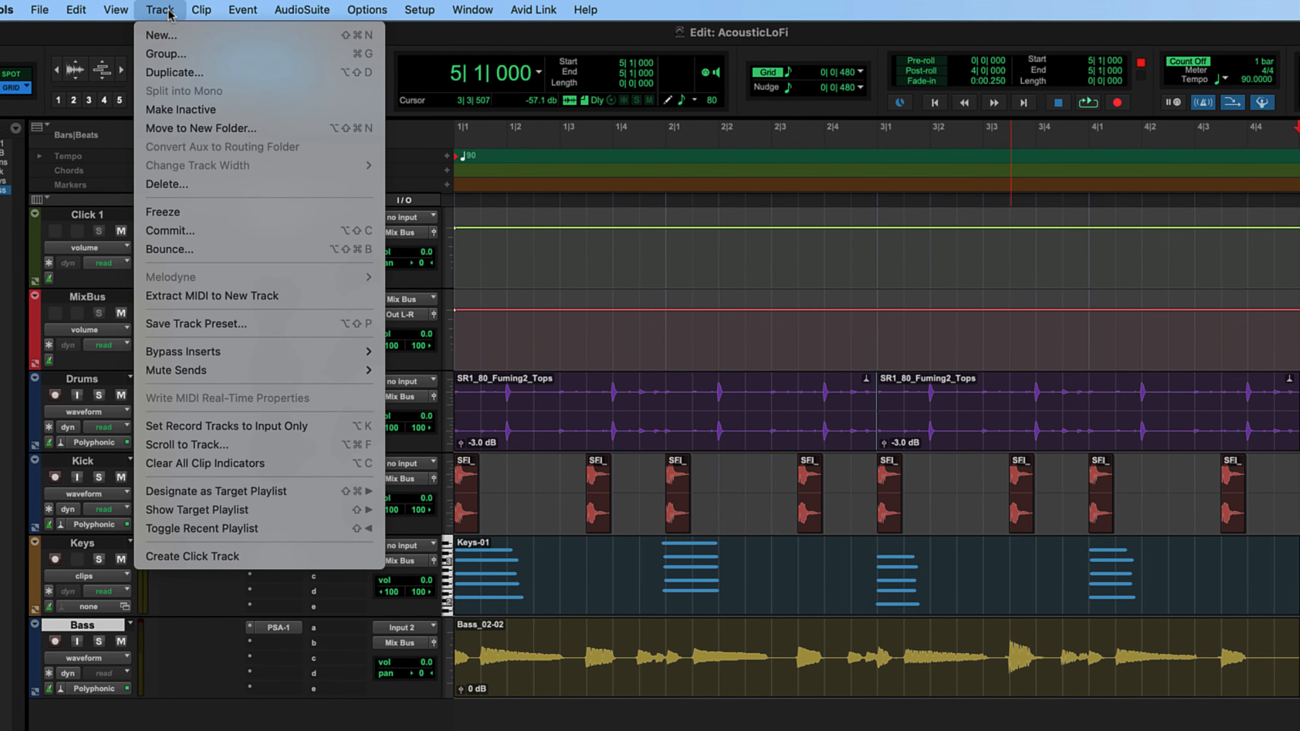
left_click(161, 35)
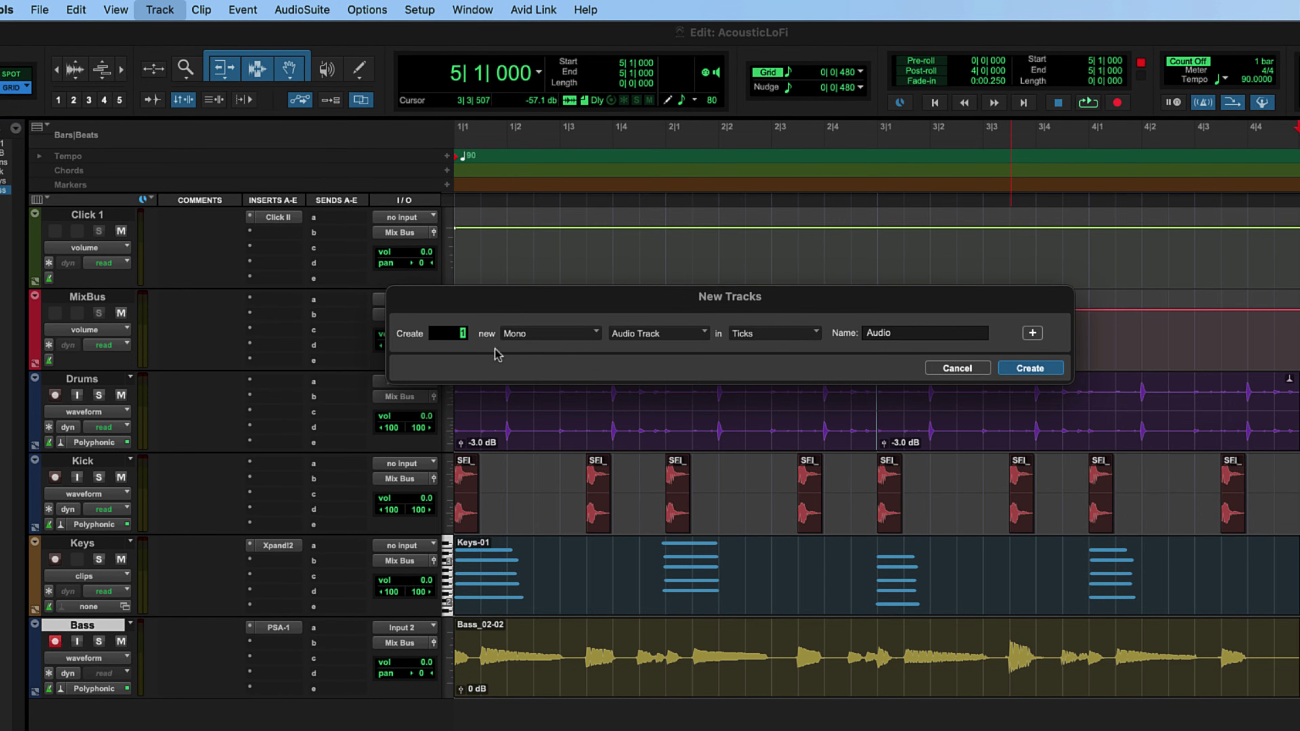
left_click(1030, 368)
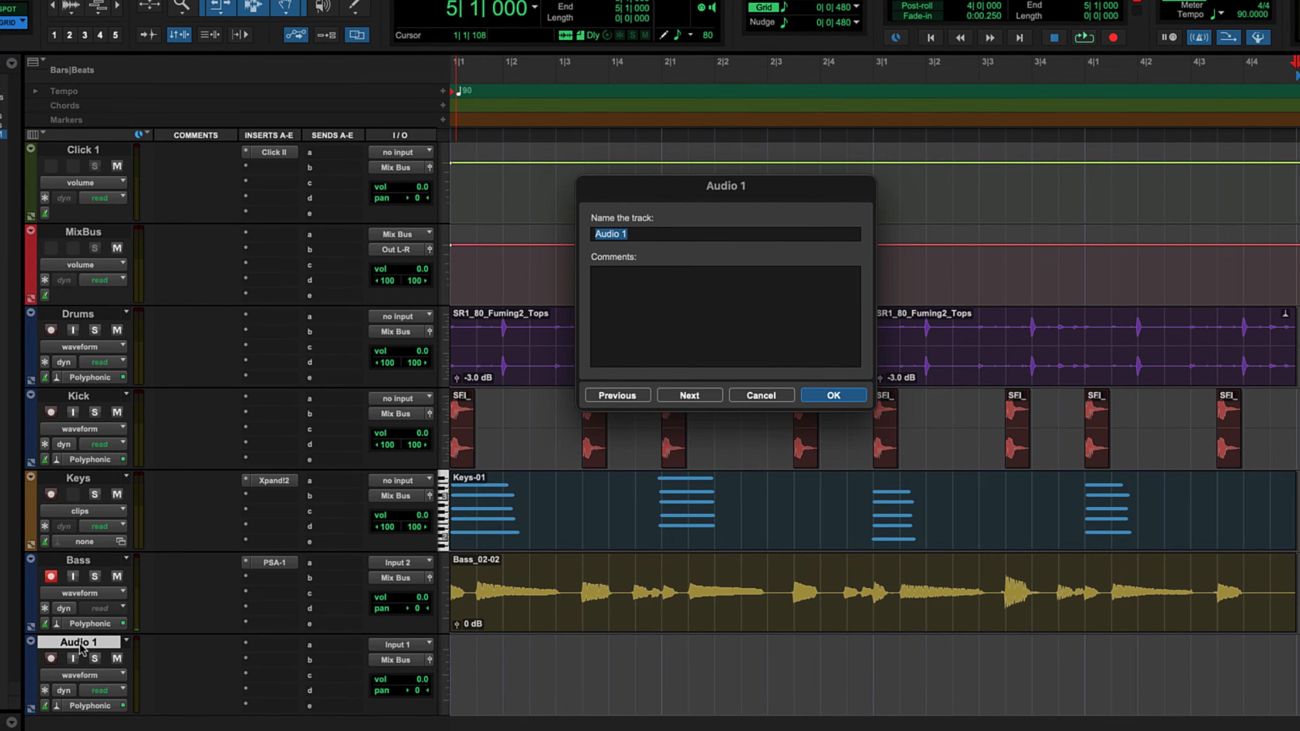
type("Acoustic")
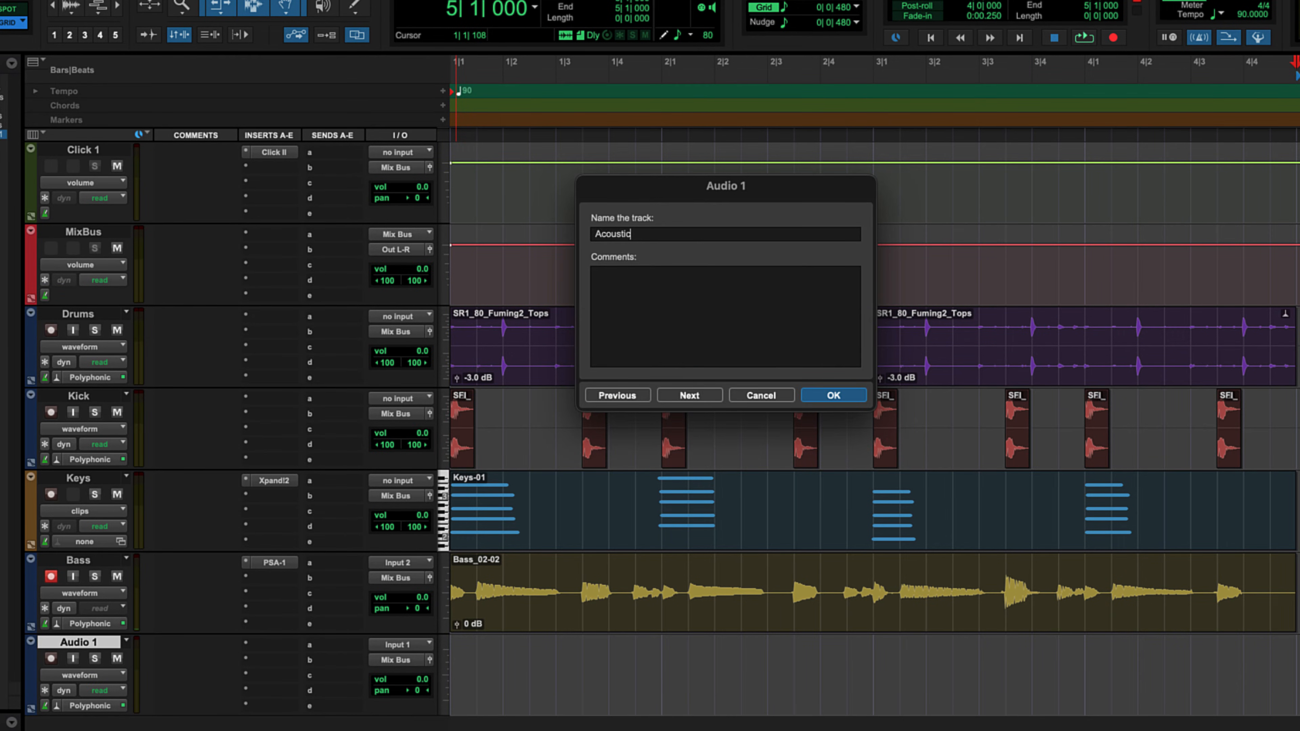
type("Guitar")
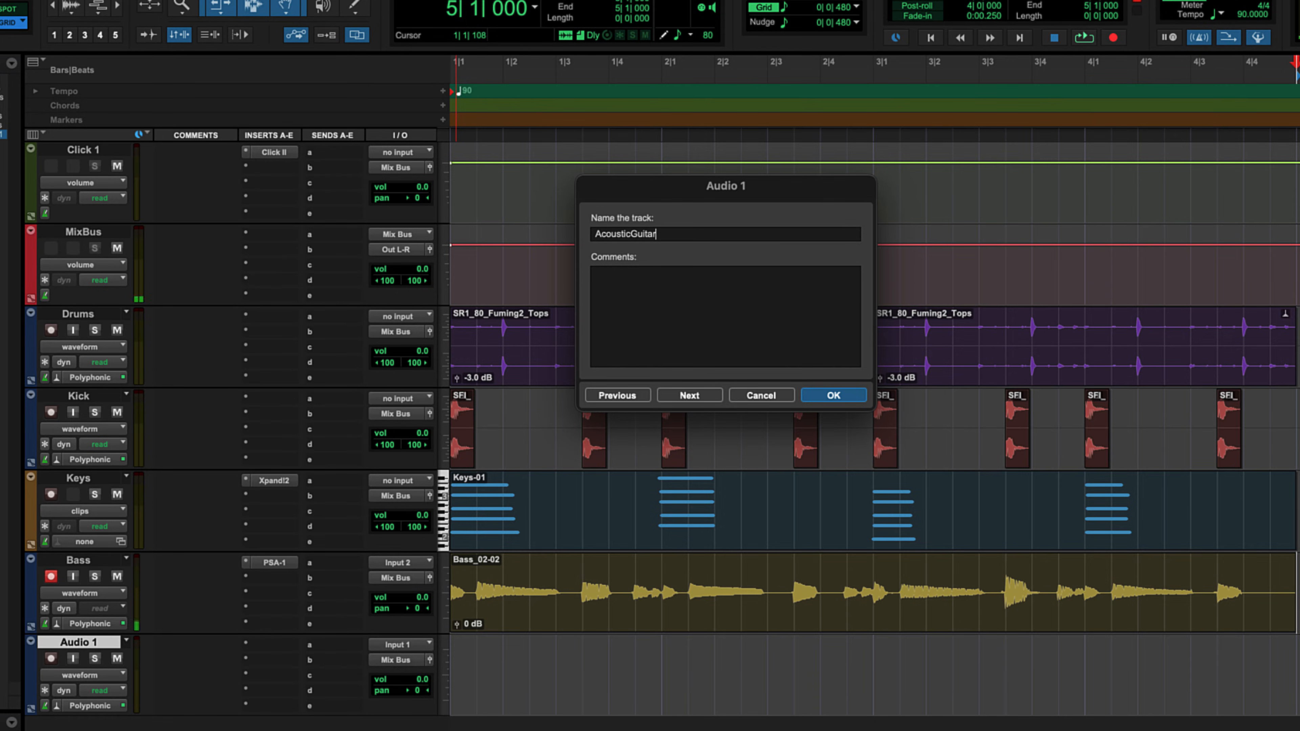
left_click(833, 396)
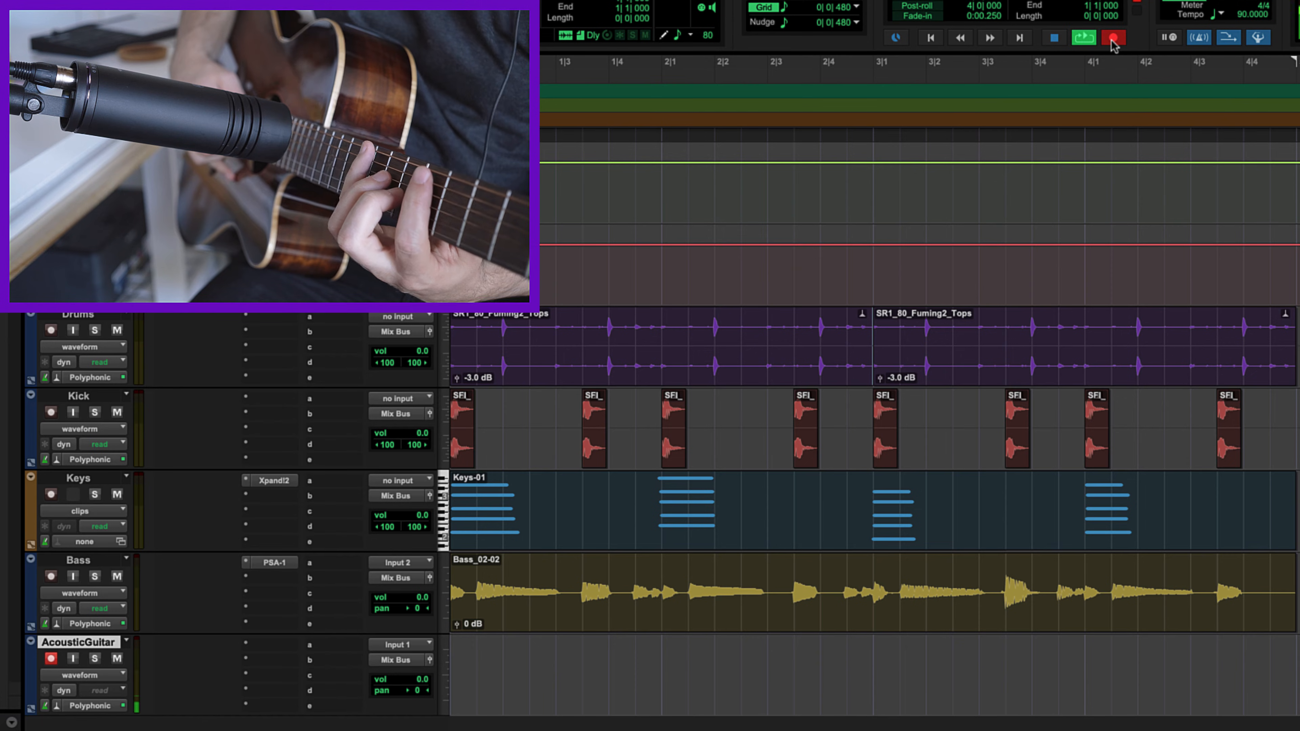
Step: Record the four-bar guitar take as AcousticGuitar_02-02 and bring up its insert plug-in categories
left_click(1113, 38)
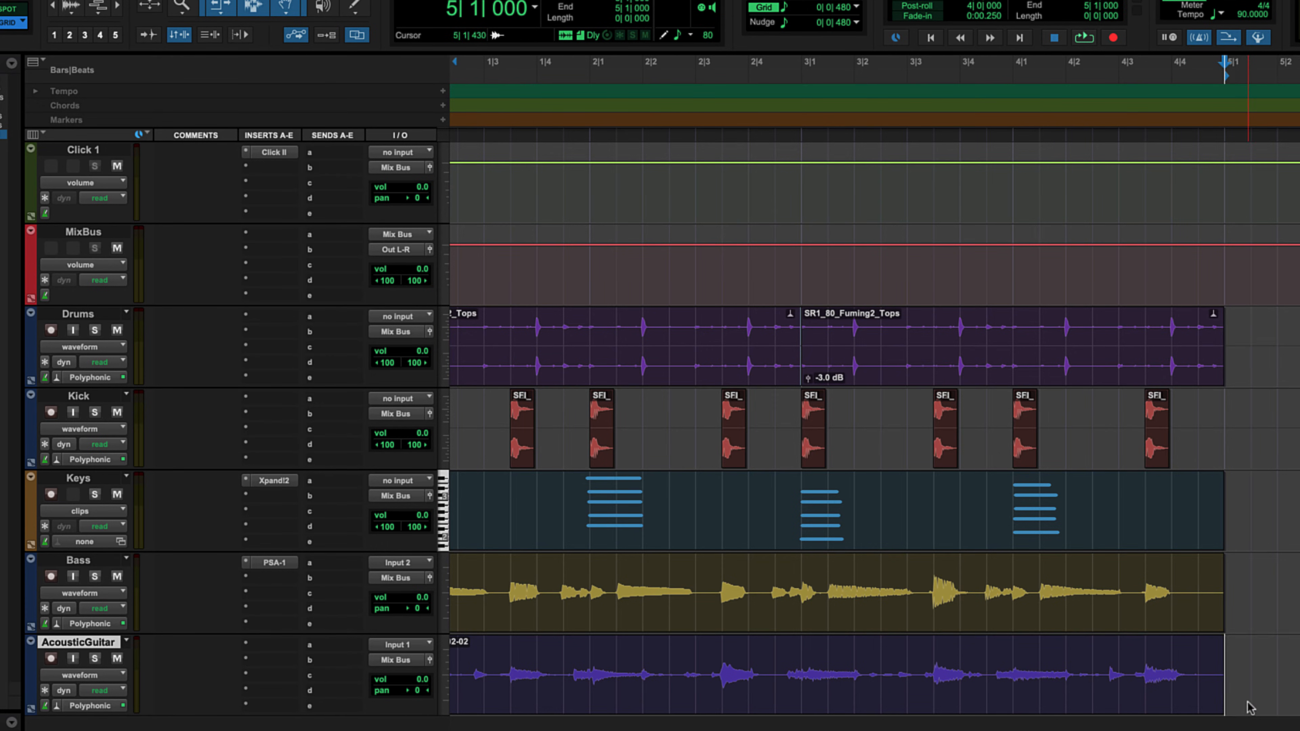
mouse_move(1249, 703)
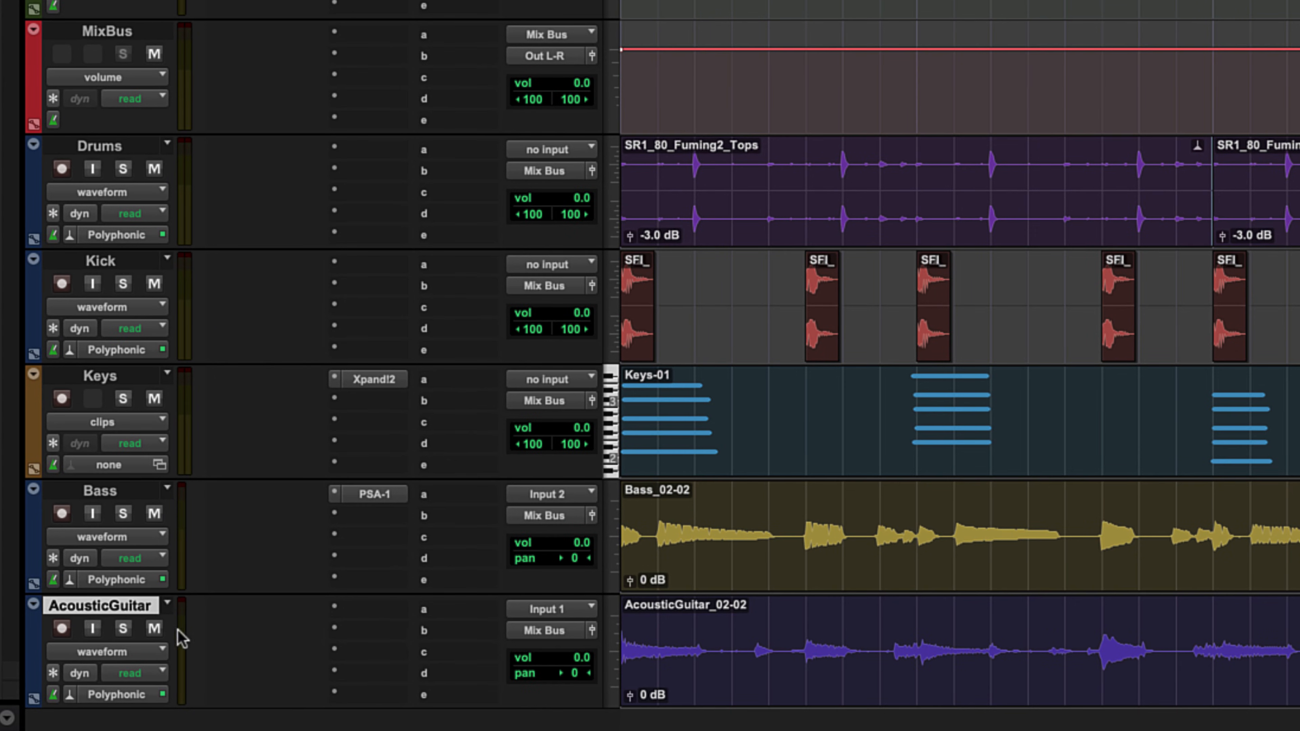
left_click(123, 628)
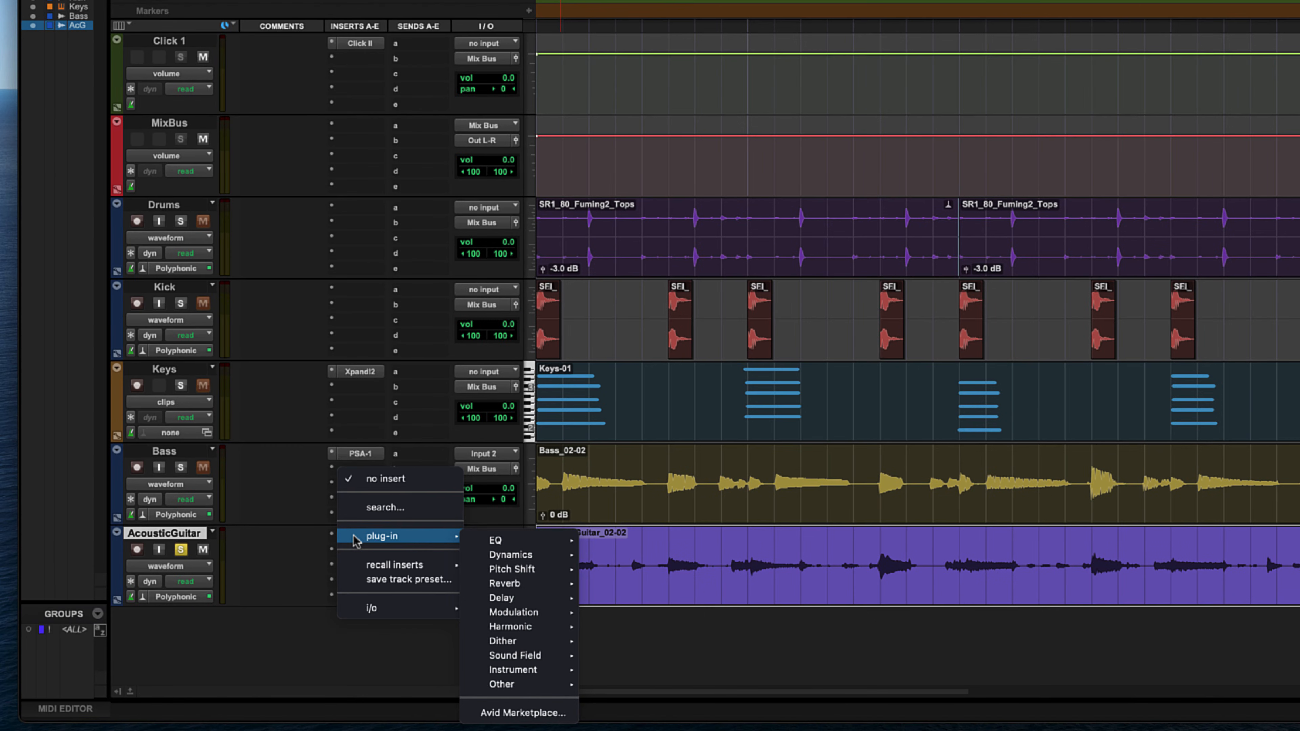
mouse_move(363, 545)
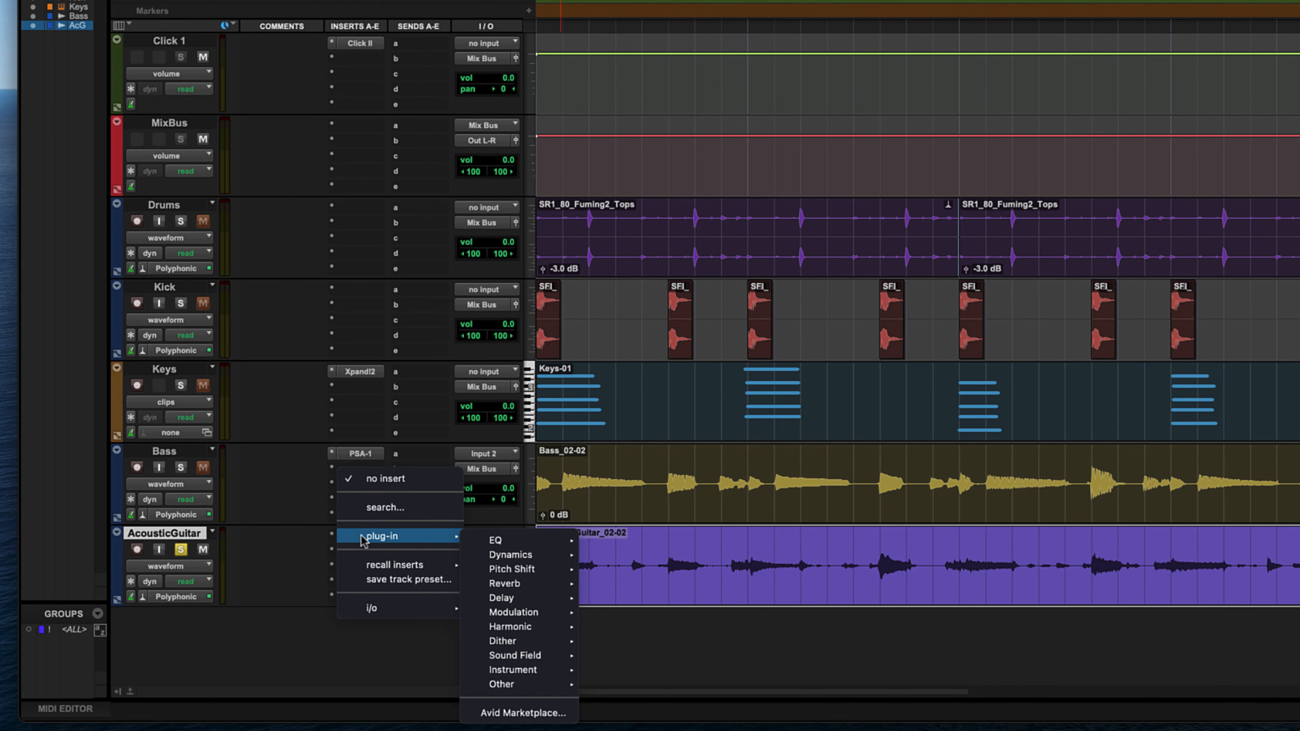
mouse_move(518, 541)
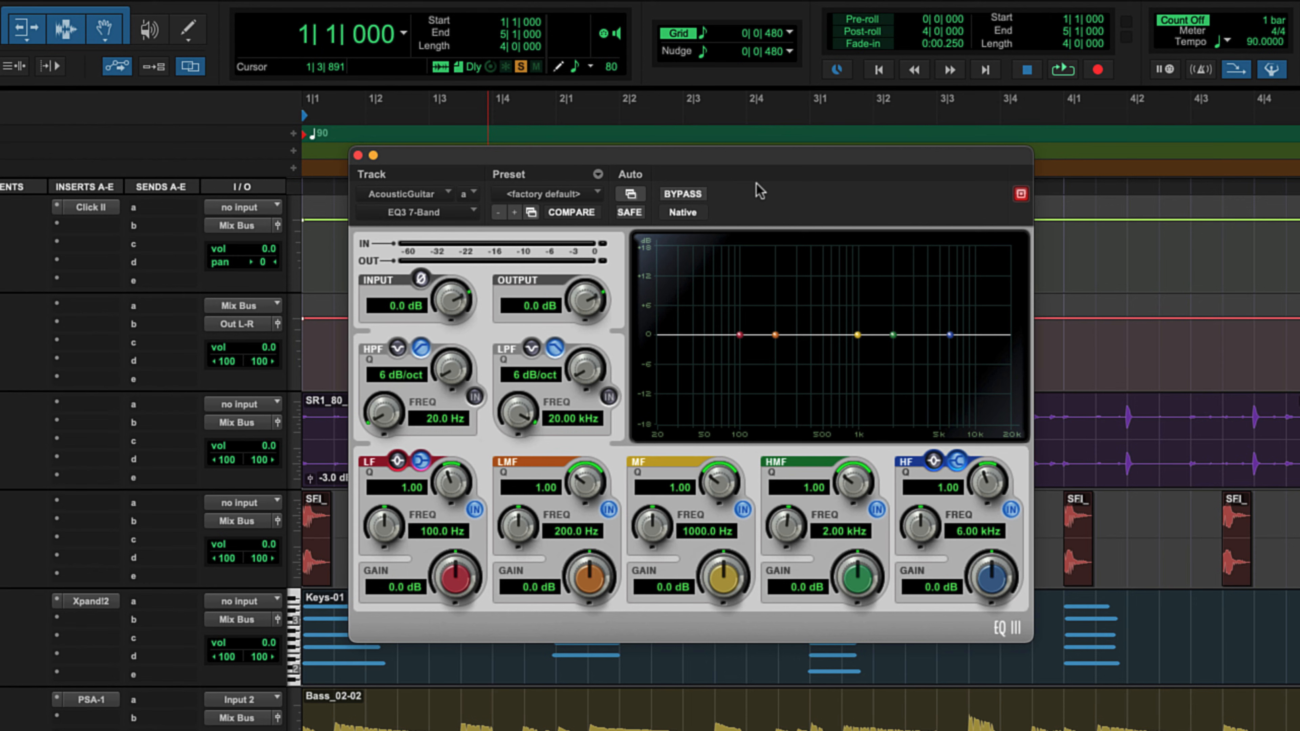
Step: Load the Acoustic Guitar > Add Sparkle preset on the EQ3 7-Band and compare it bypassed
left_click(546, 194)
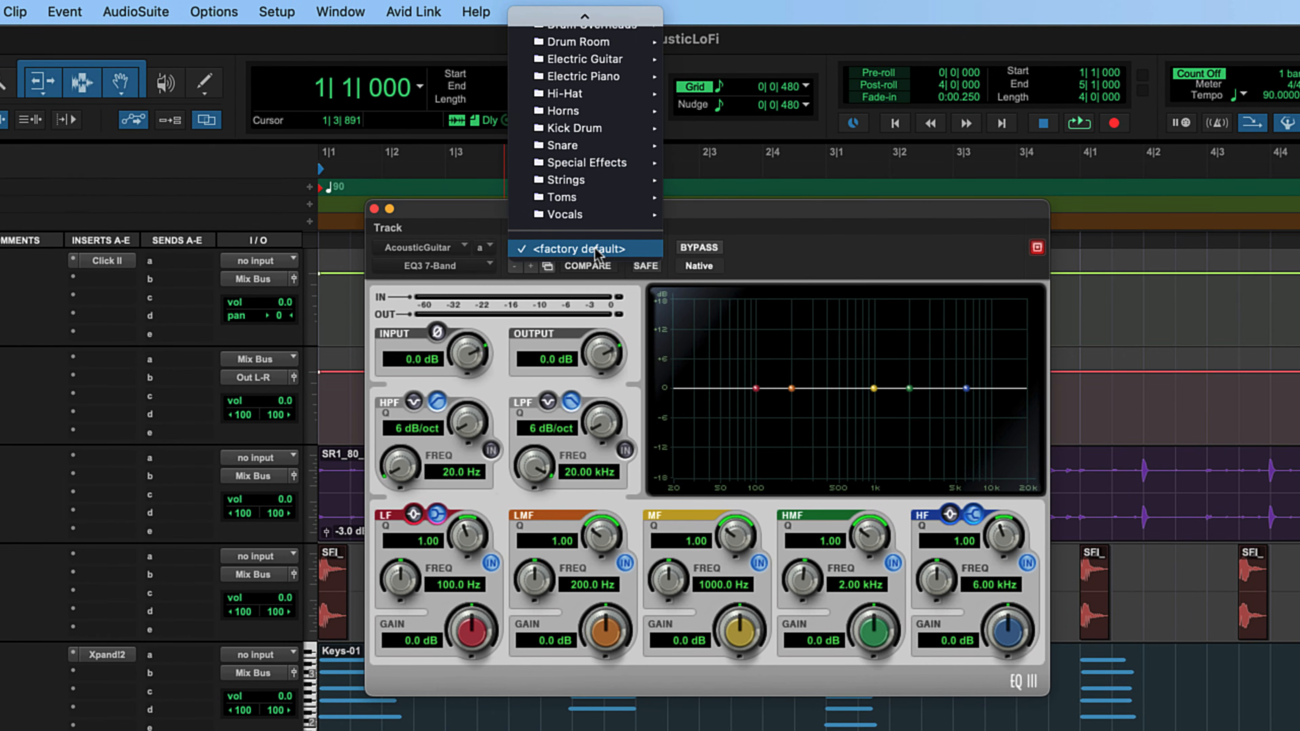
mouse_move(609, 19)
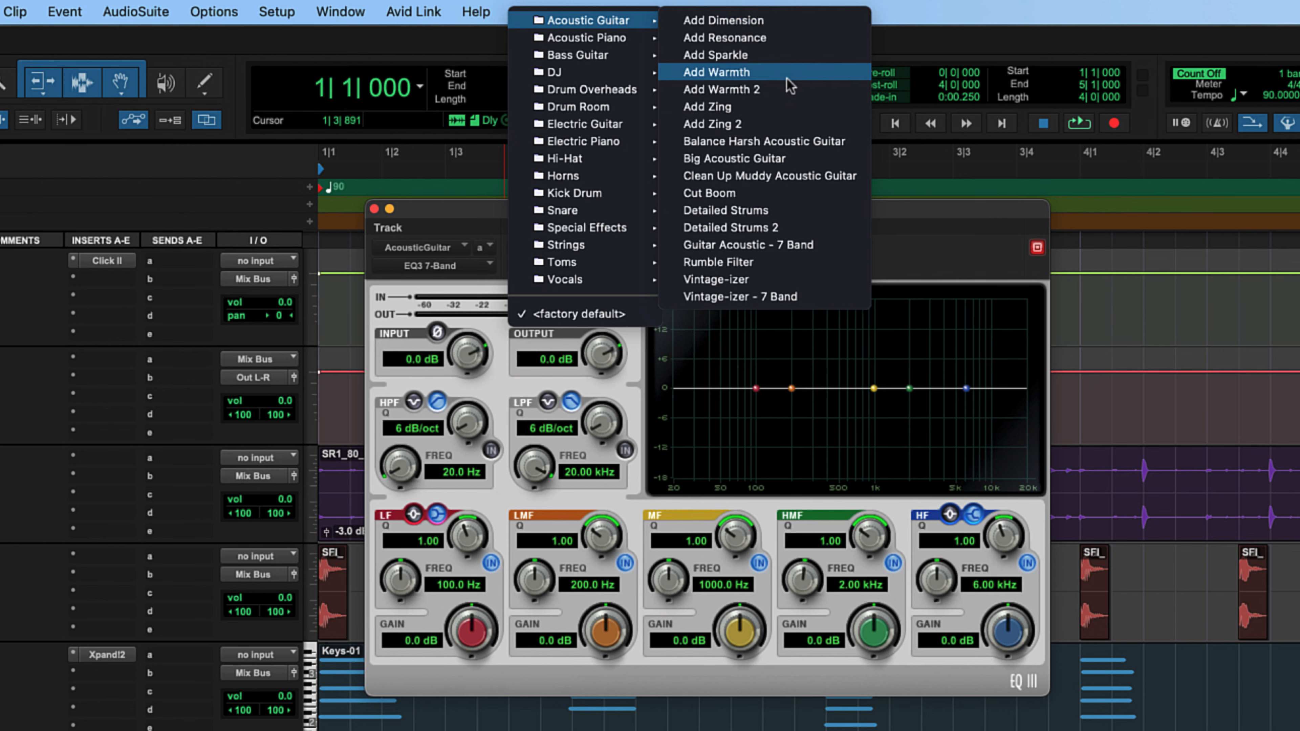
mouse_move(781, 75)
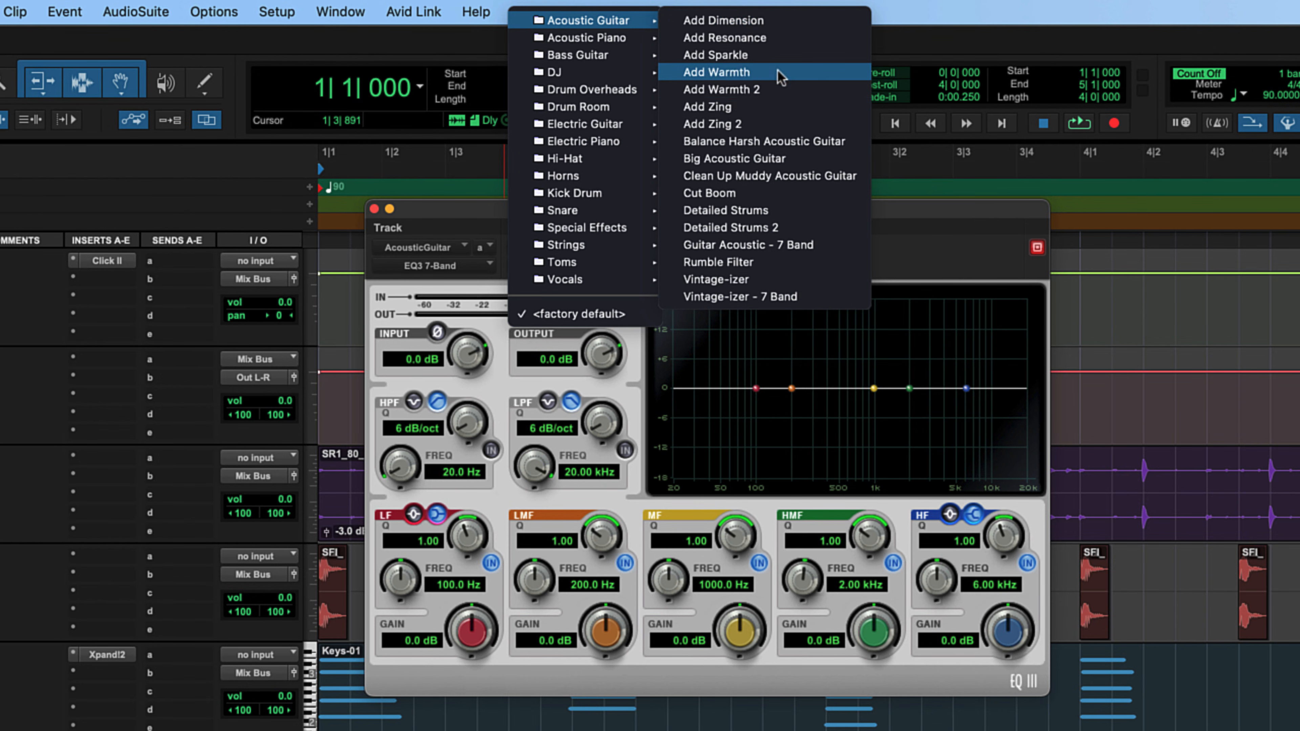
left_click(719, 55)
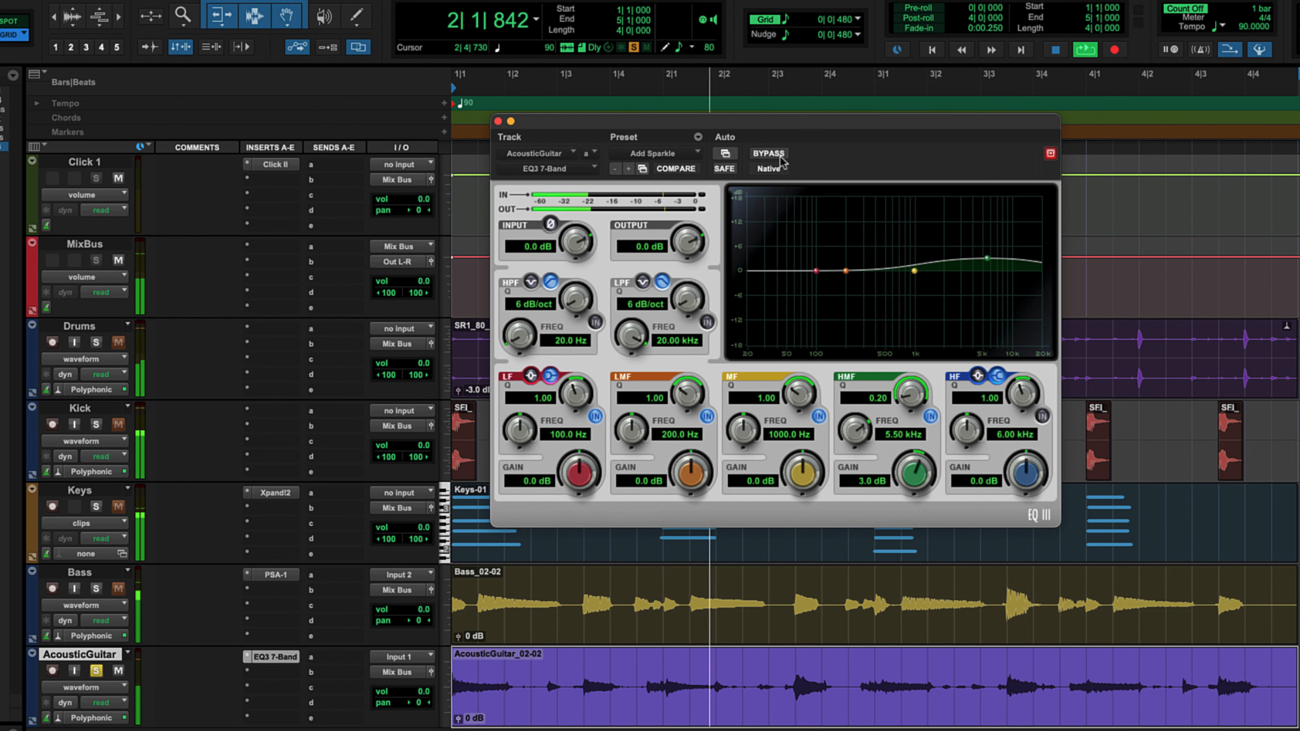
left_click(769, 153)
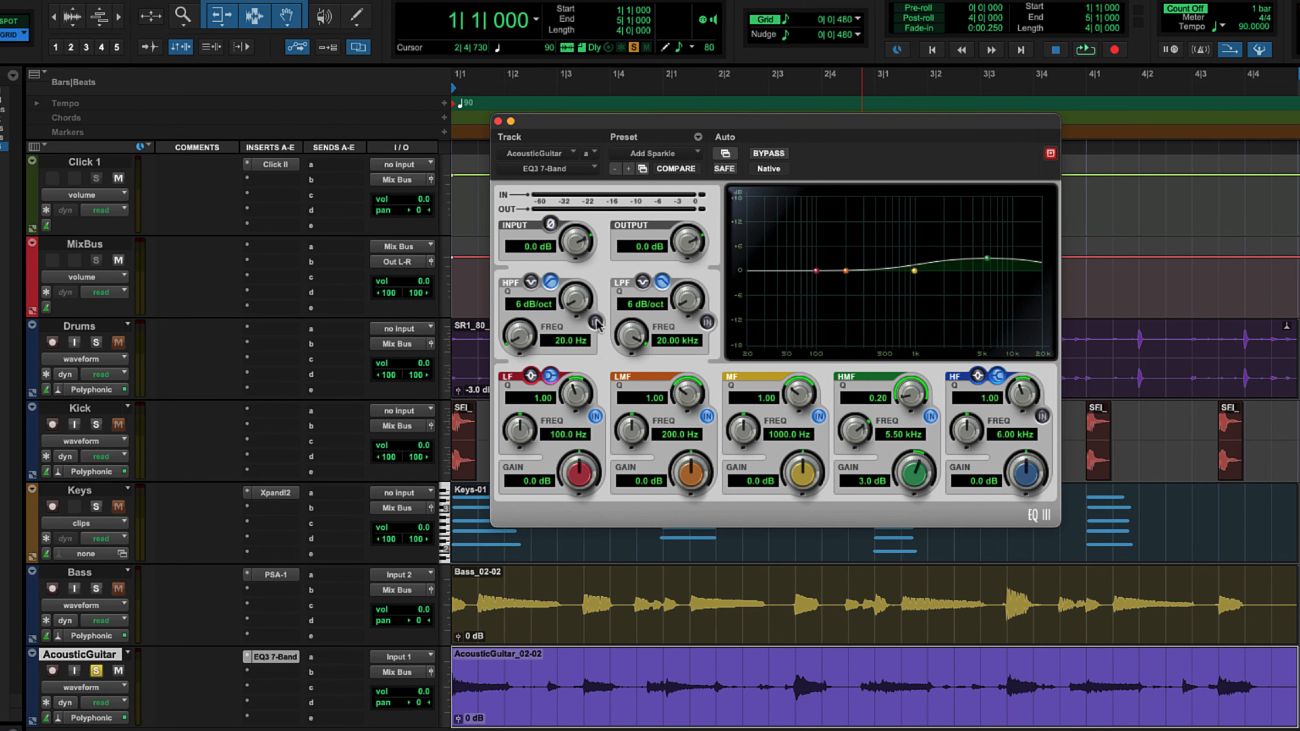
Step: Enable the high-pass filter at 24 dB/oct with an 80 Hz cutoff
left_click(578, 298)
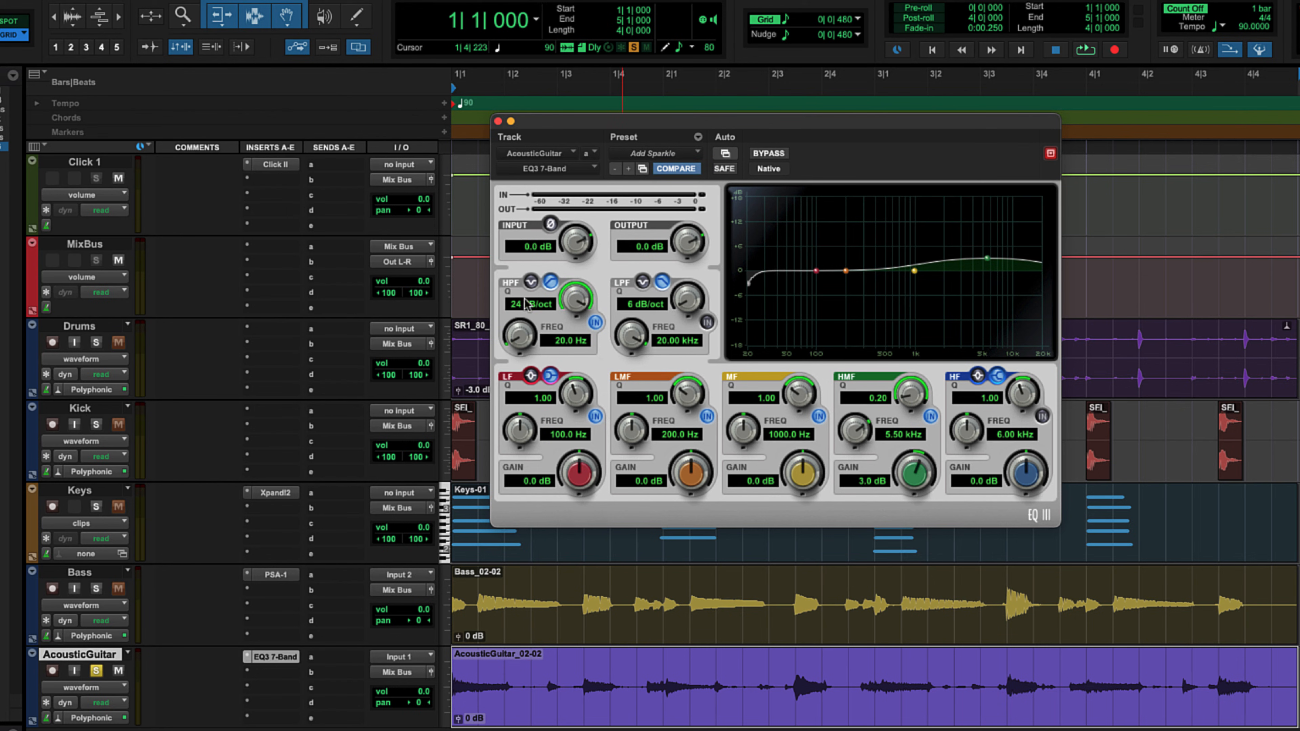
left_click_drag(522, 336, 522, 315)
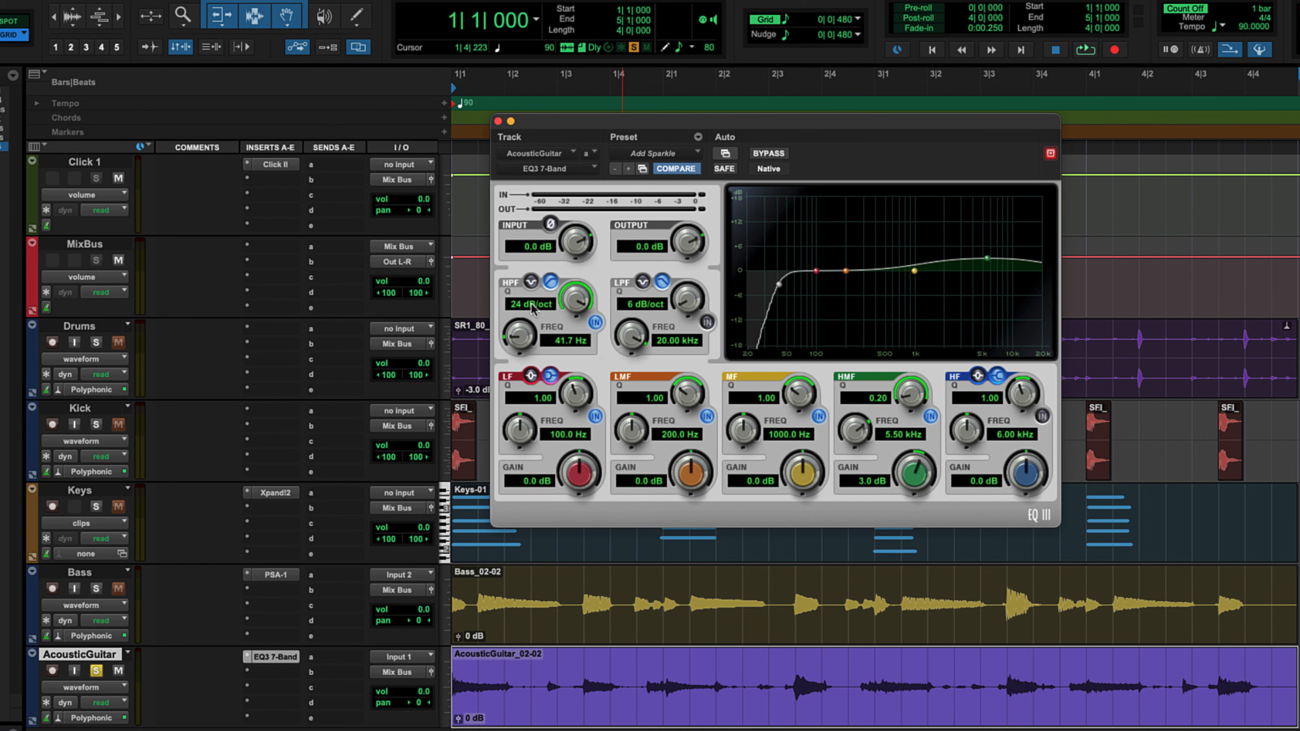
left_click(565, 341)
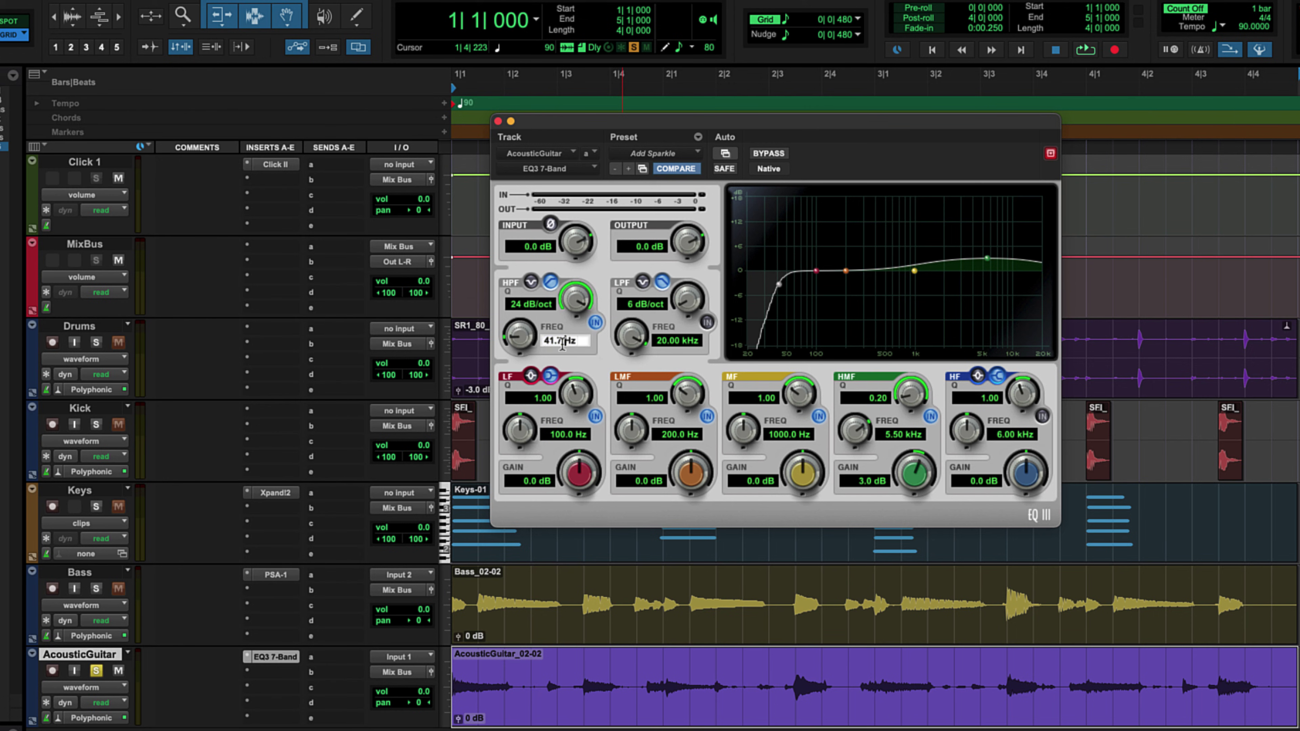
left_click_drag(562, 343, 563, 323)
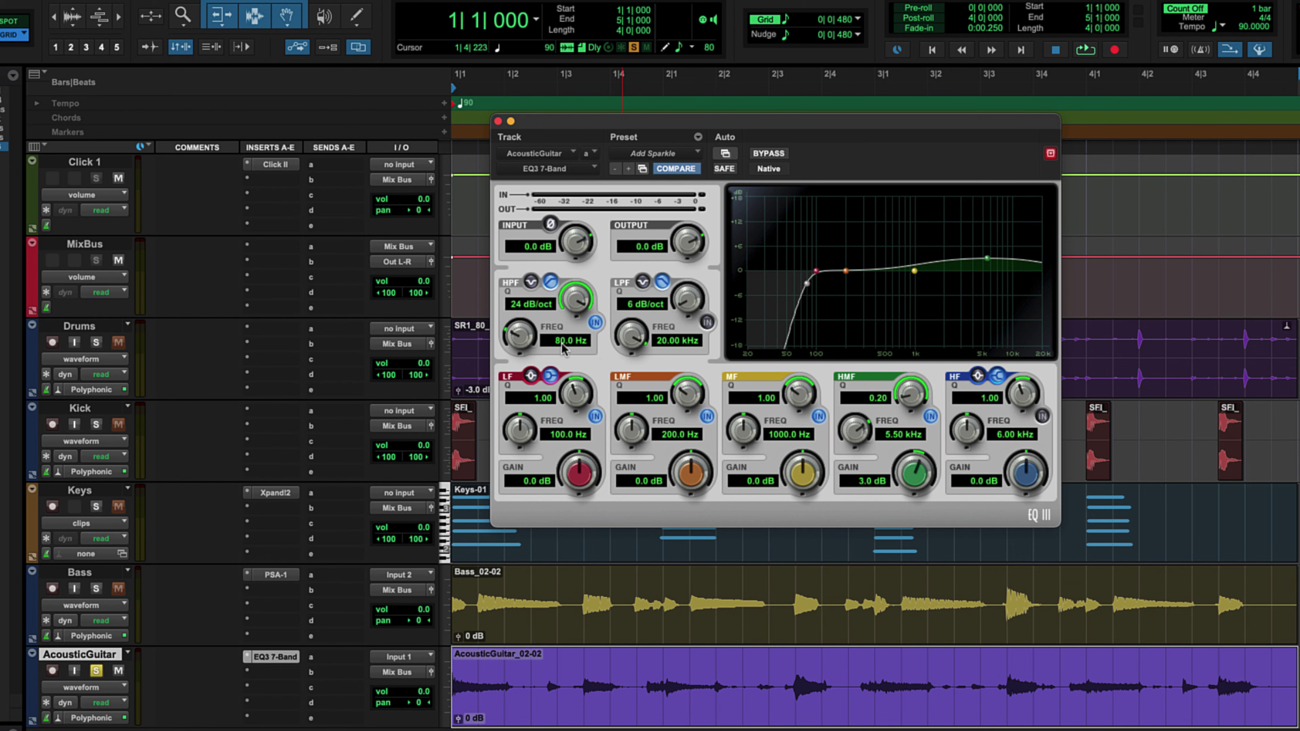
Step: Close the EQ3 window and play all five tracks back from the start
left_click(1085, 50)
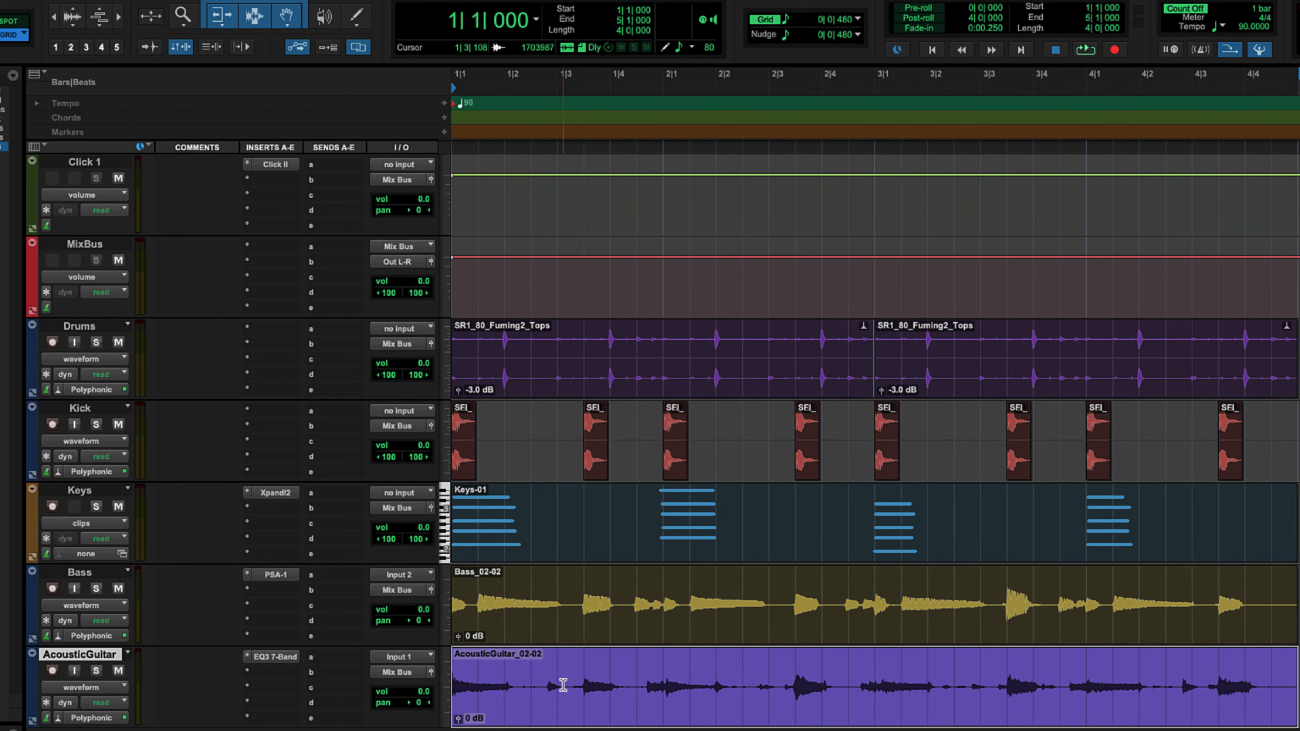
left_click(1085, 50)
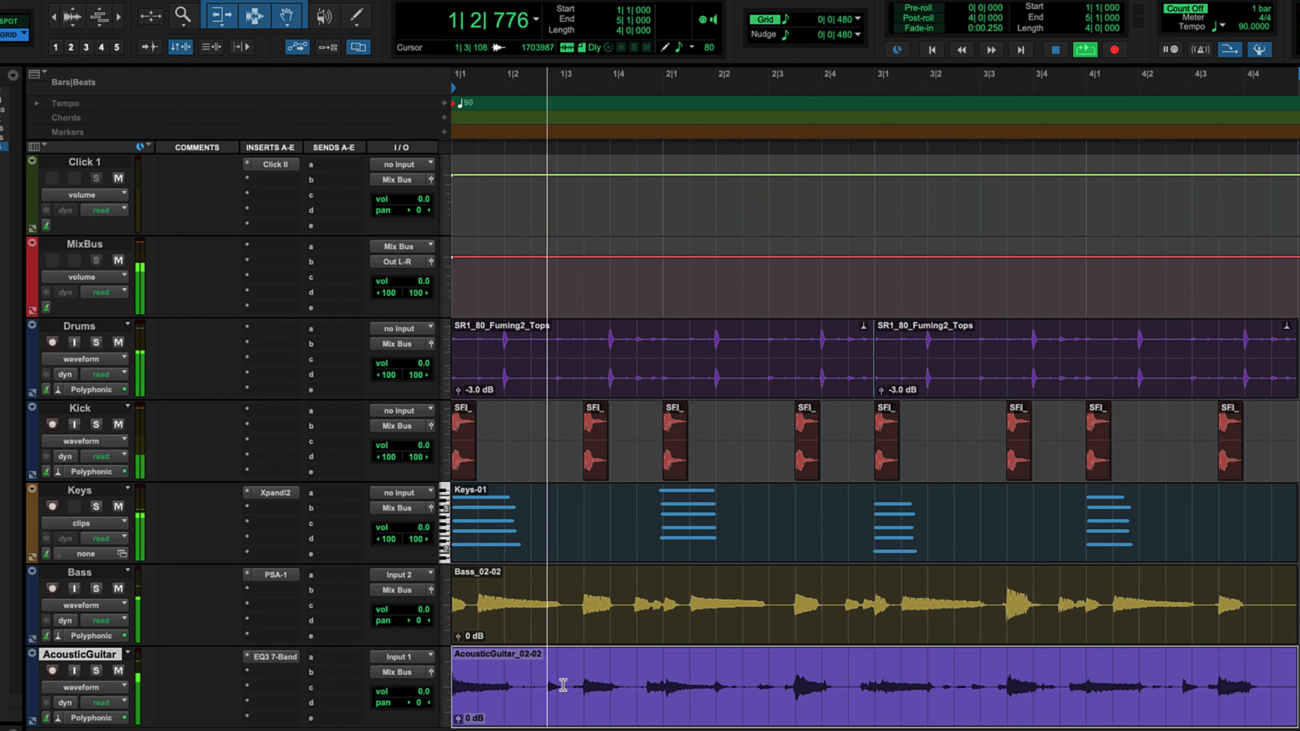